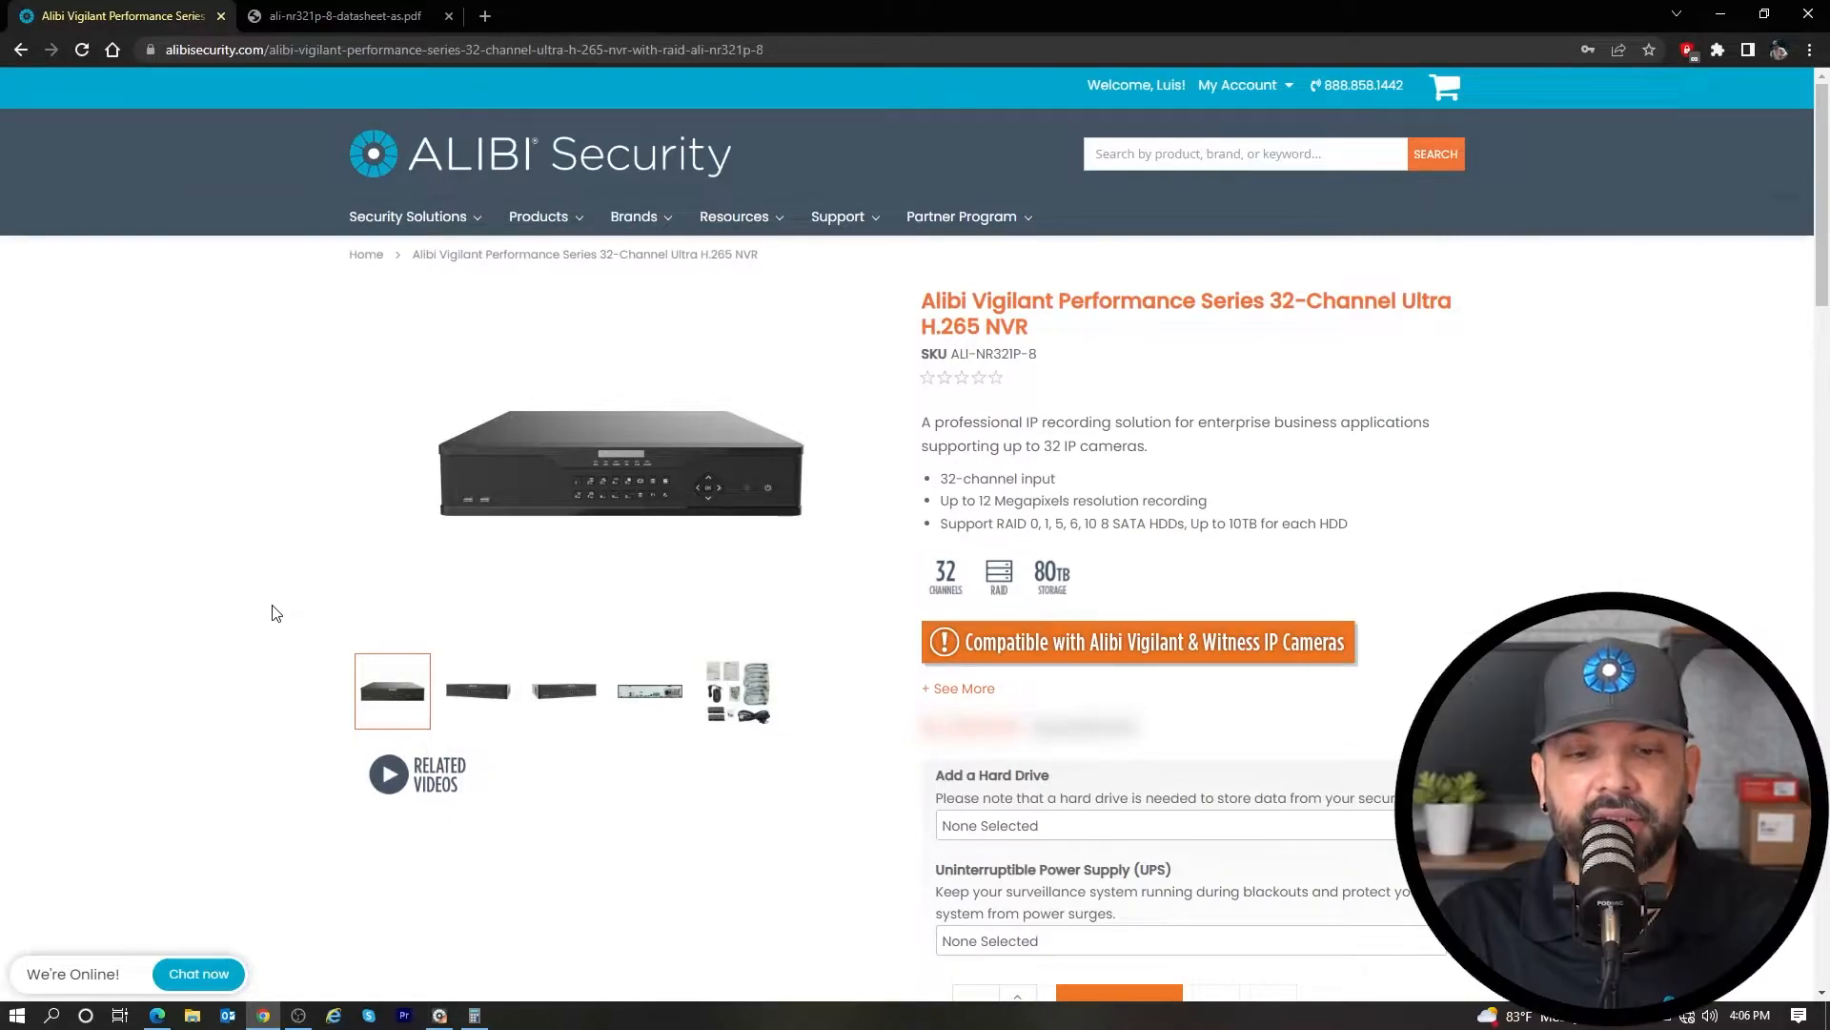
pyautogui.moveTo(421, 504)
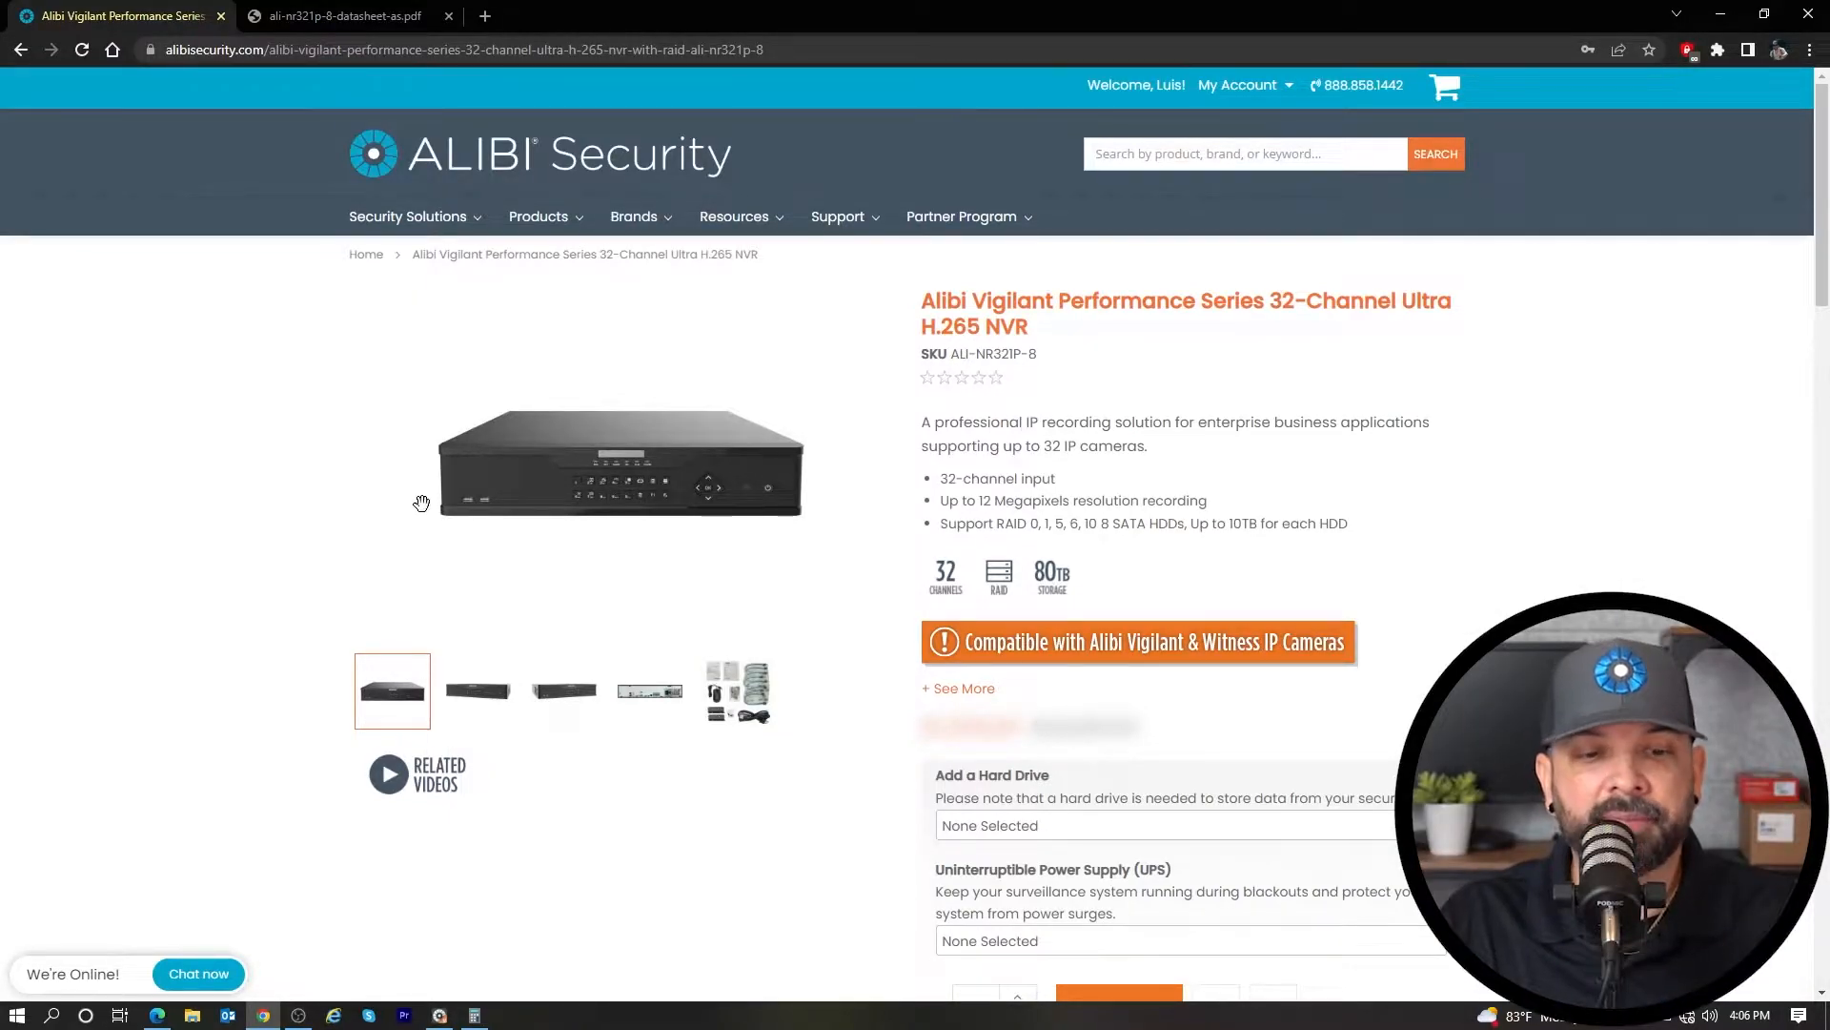
# Scroll the 32-channel Vigilant NVR product page and open its Data Sheet PDF
pyautogui.scroll(-3)
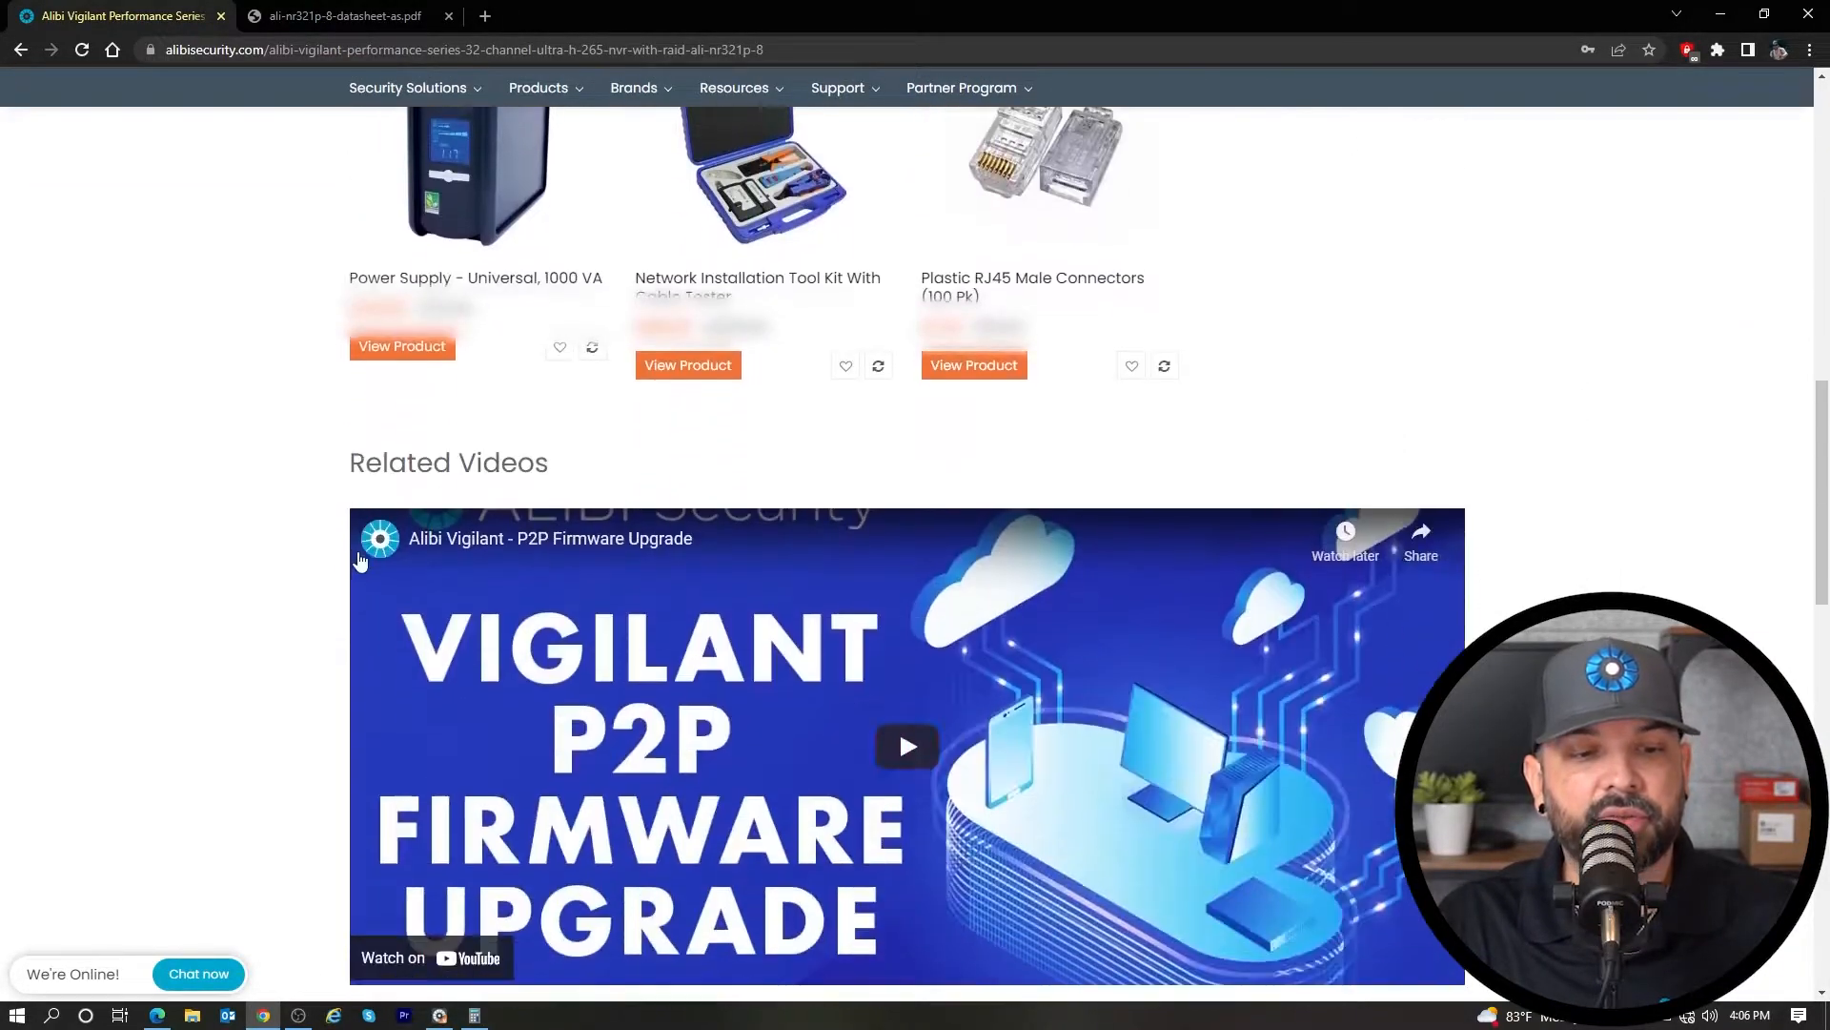
pyautogui.scroll(-3)
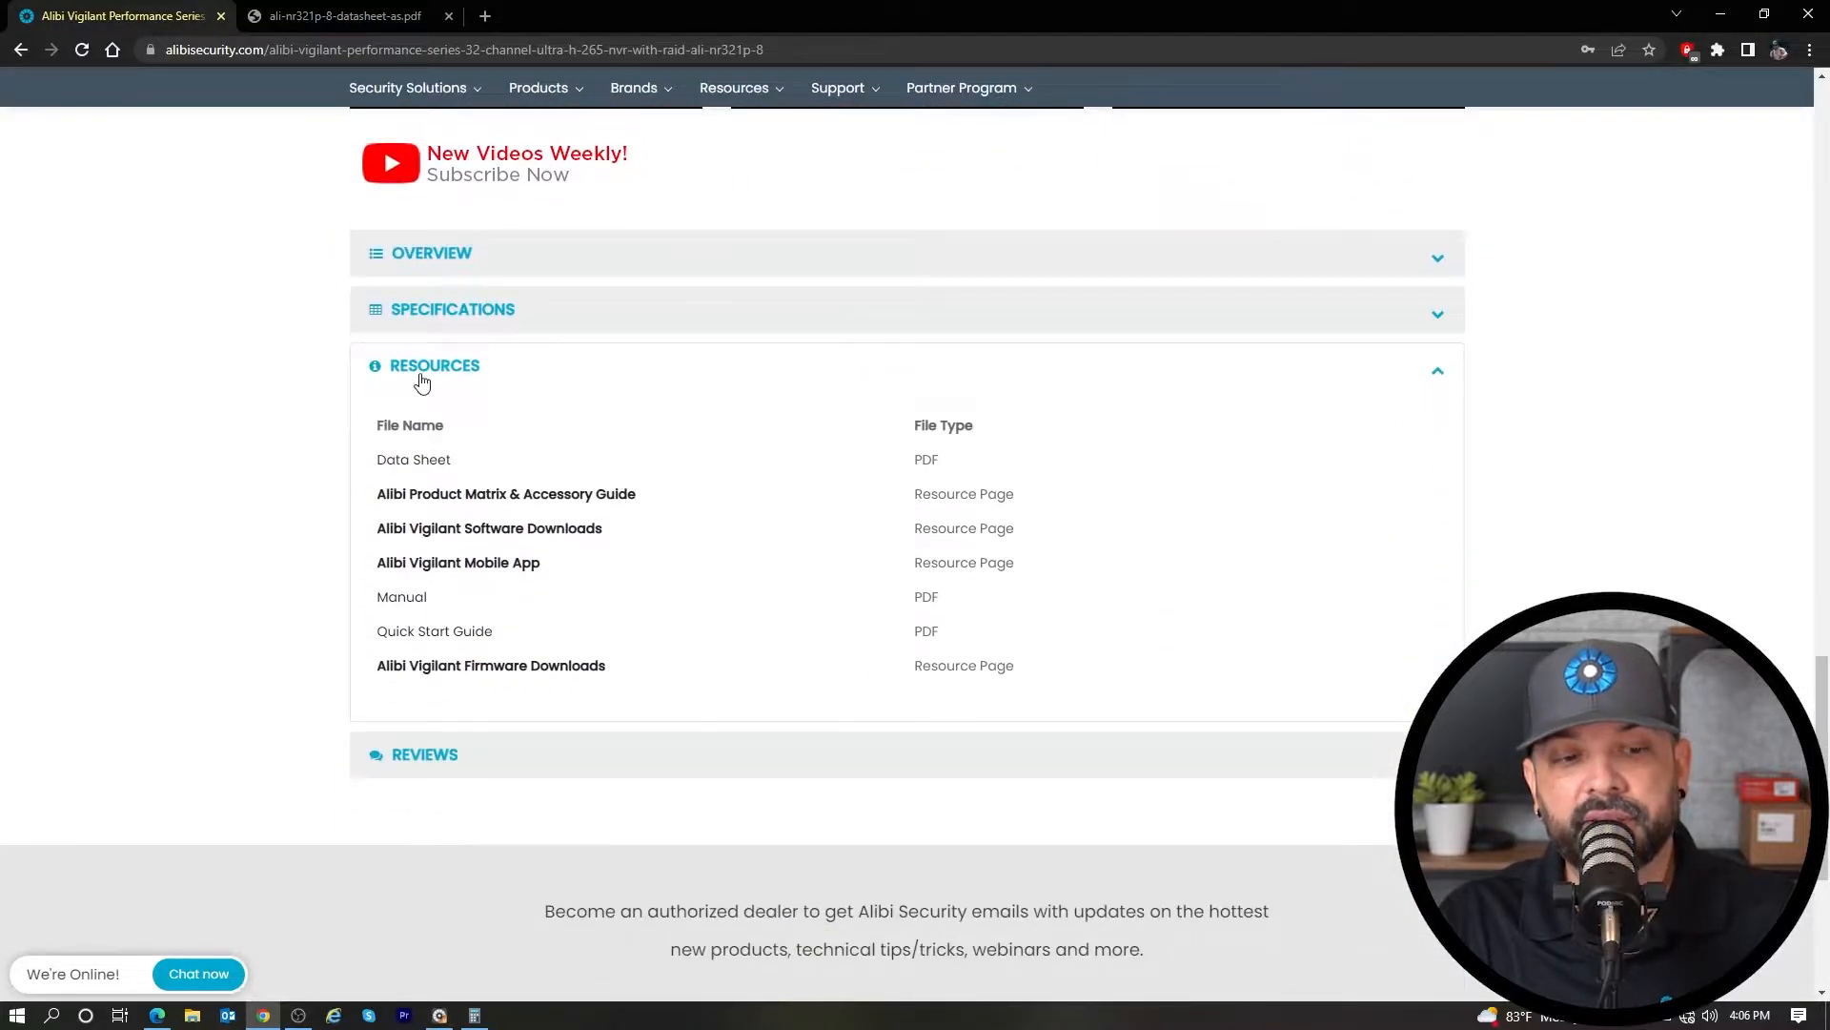
pyautogui.moveTo(411, 423)
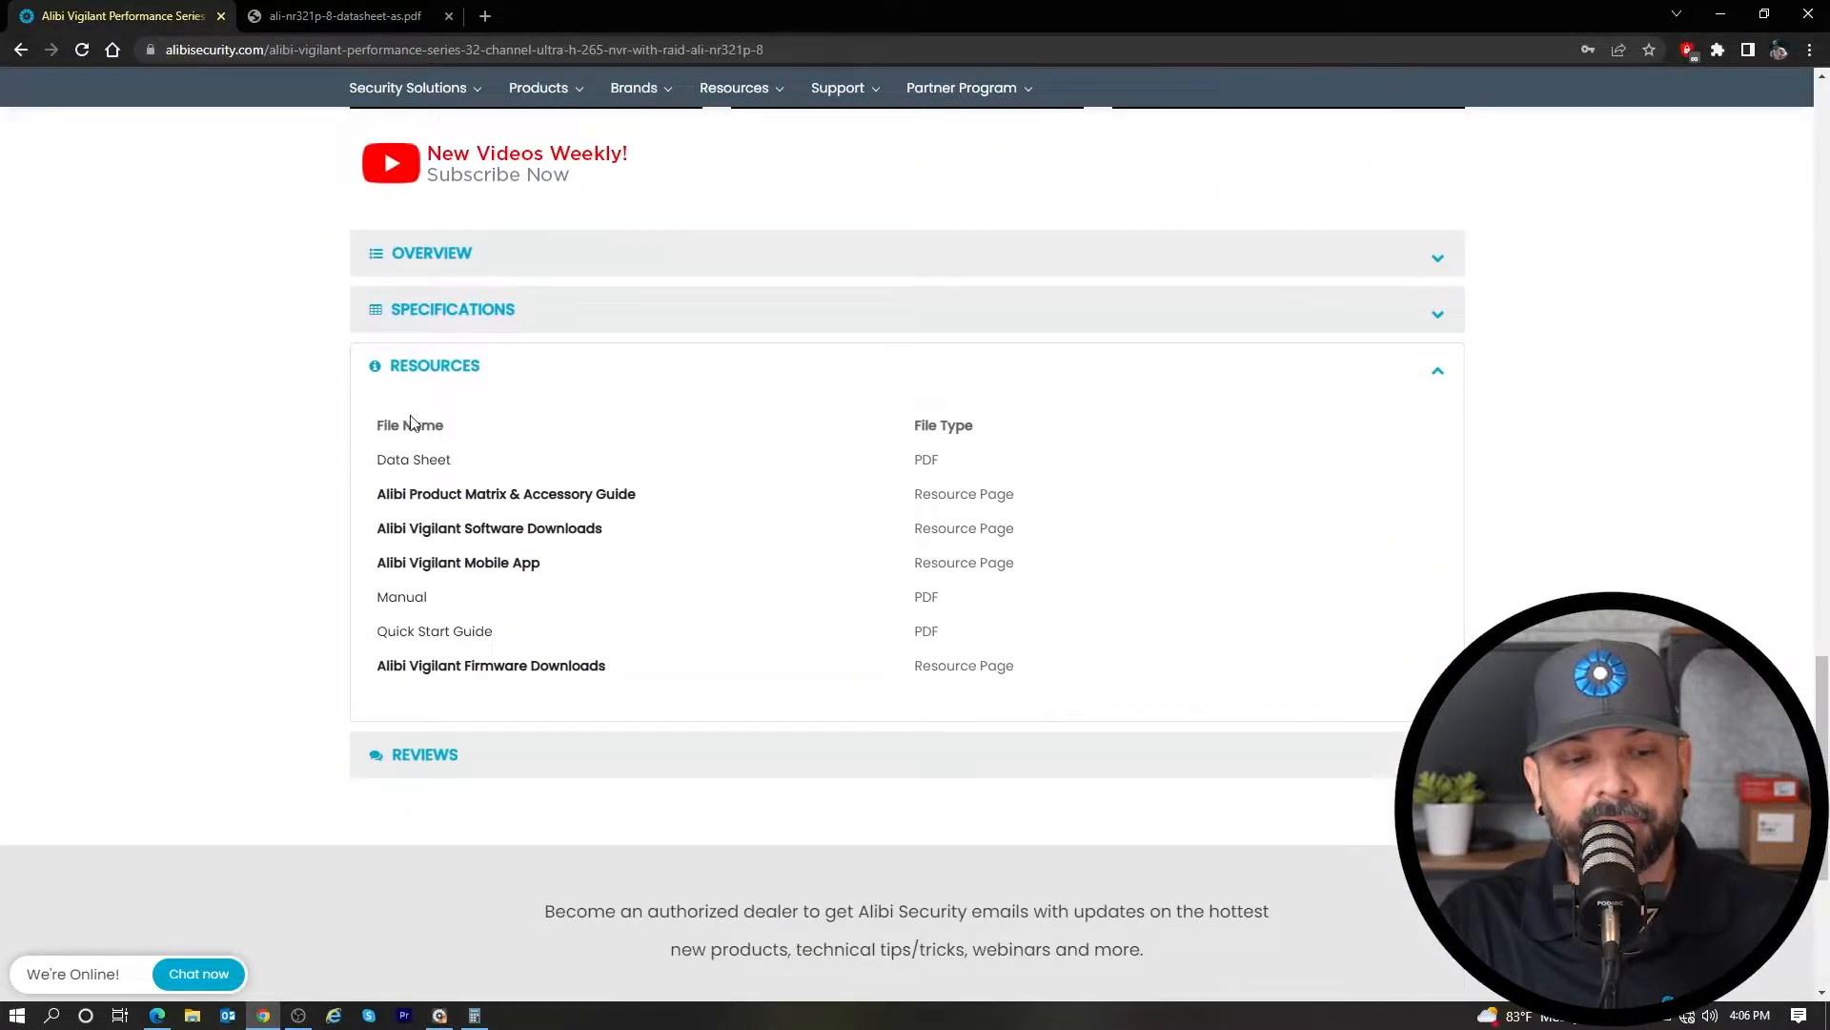
pyautogui.click(339, 15)
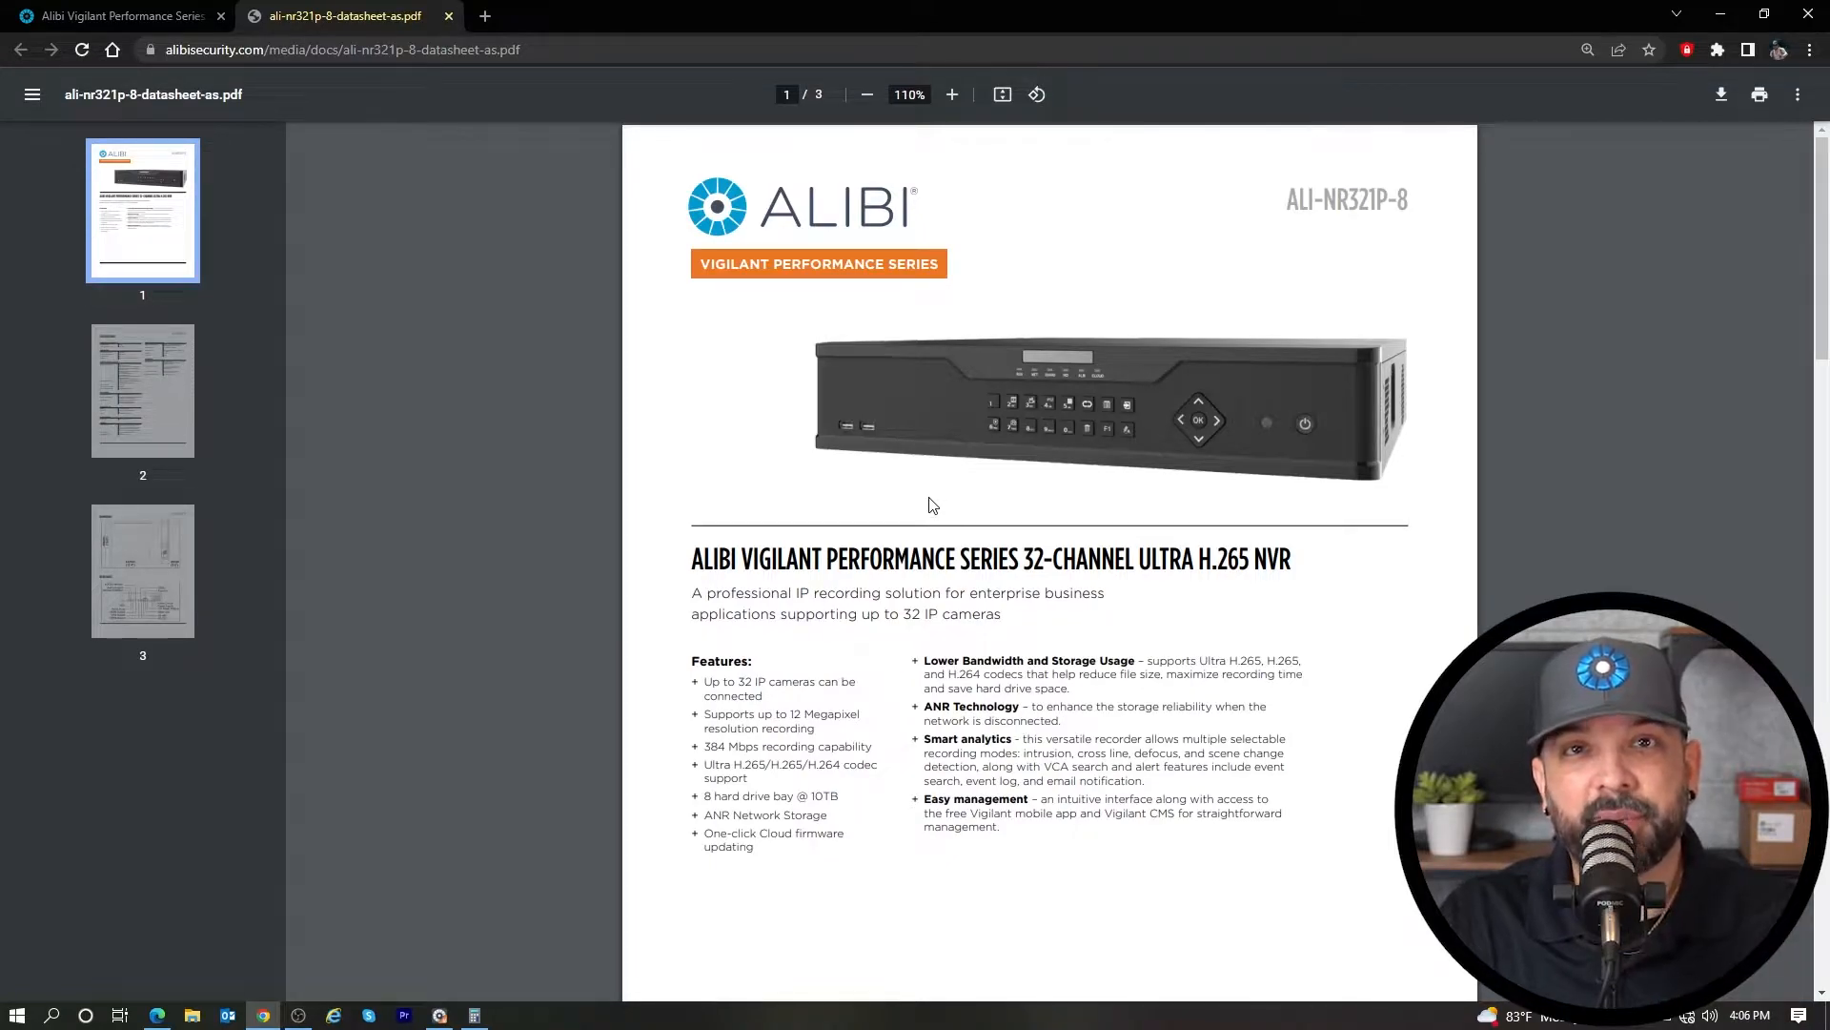
pyautogui.moveTo(650, 539)
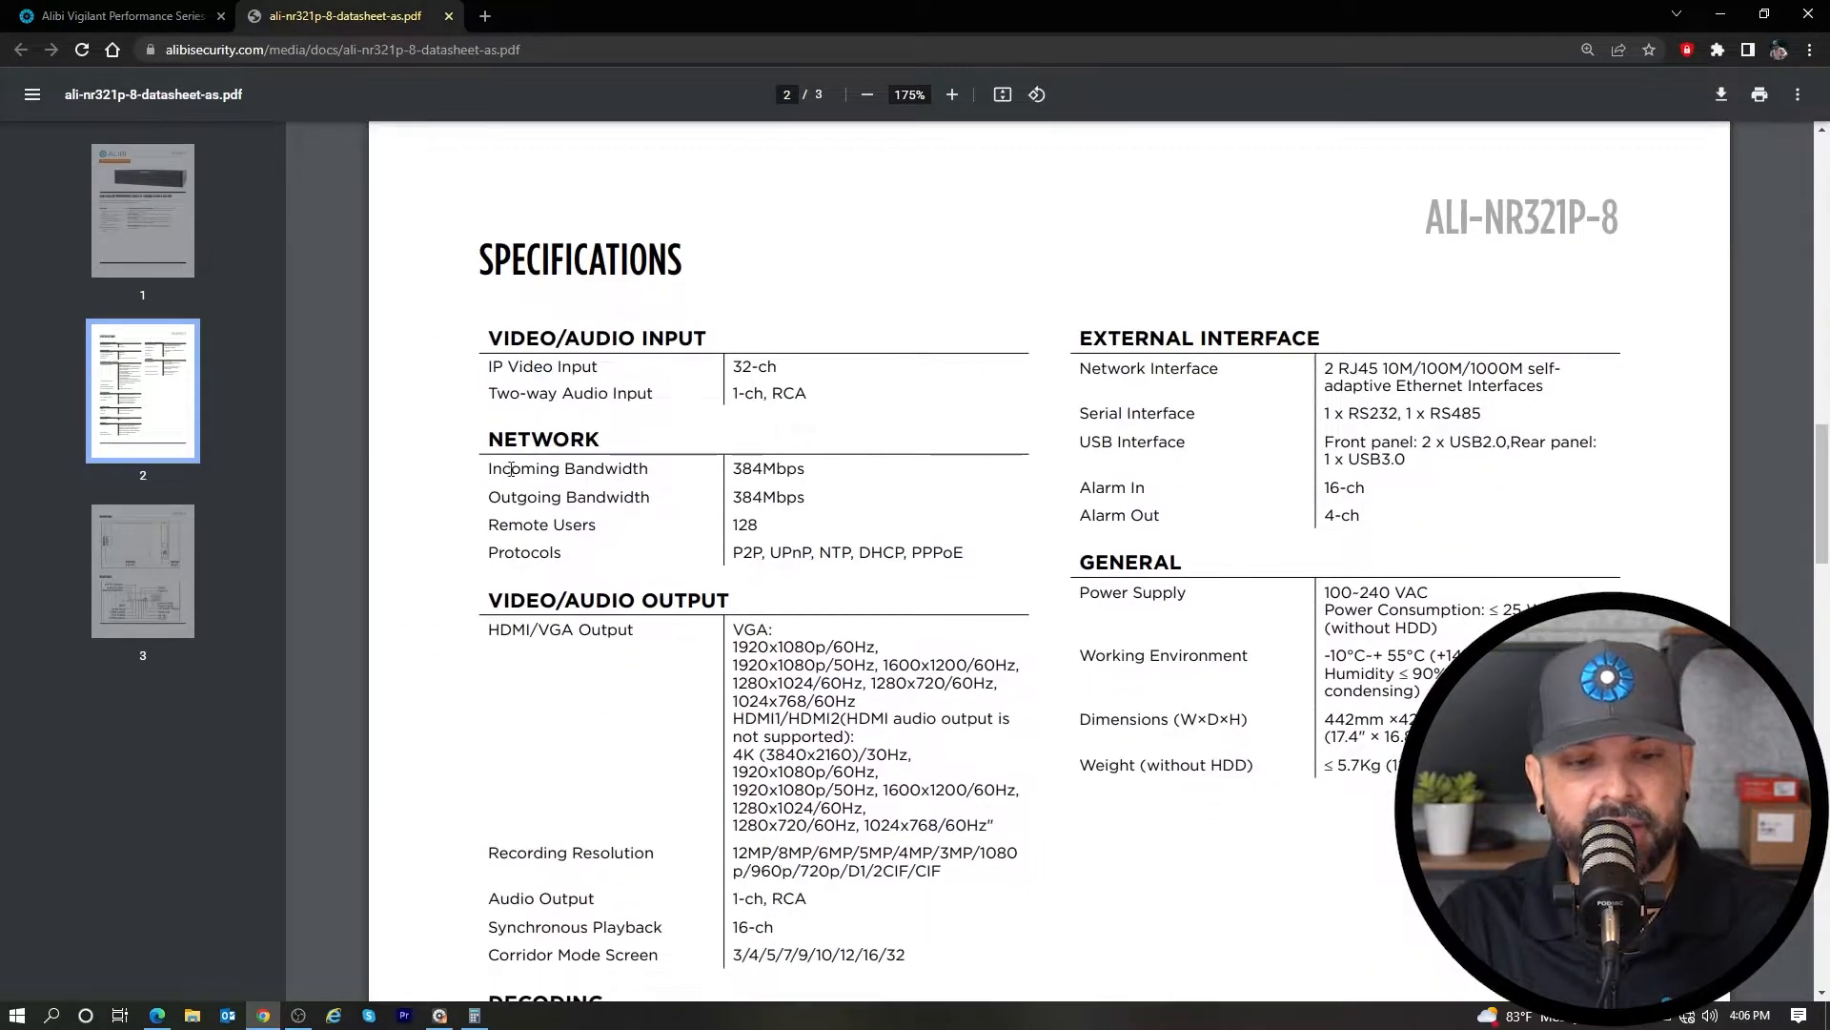
# Highlight the 384Mbps Incoming Bandwidth value in the datasheet's network specifications
pyautogui.doubleClick(768, 468)
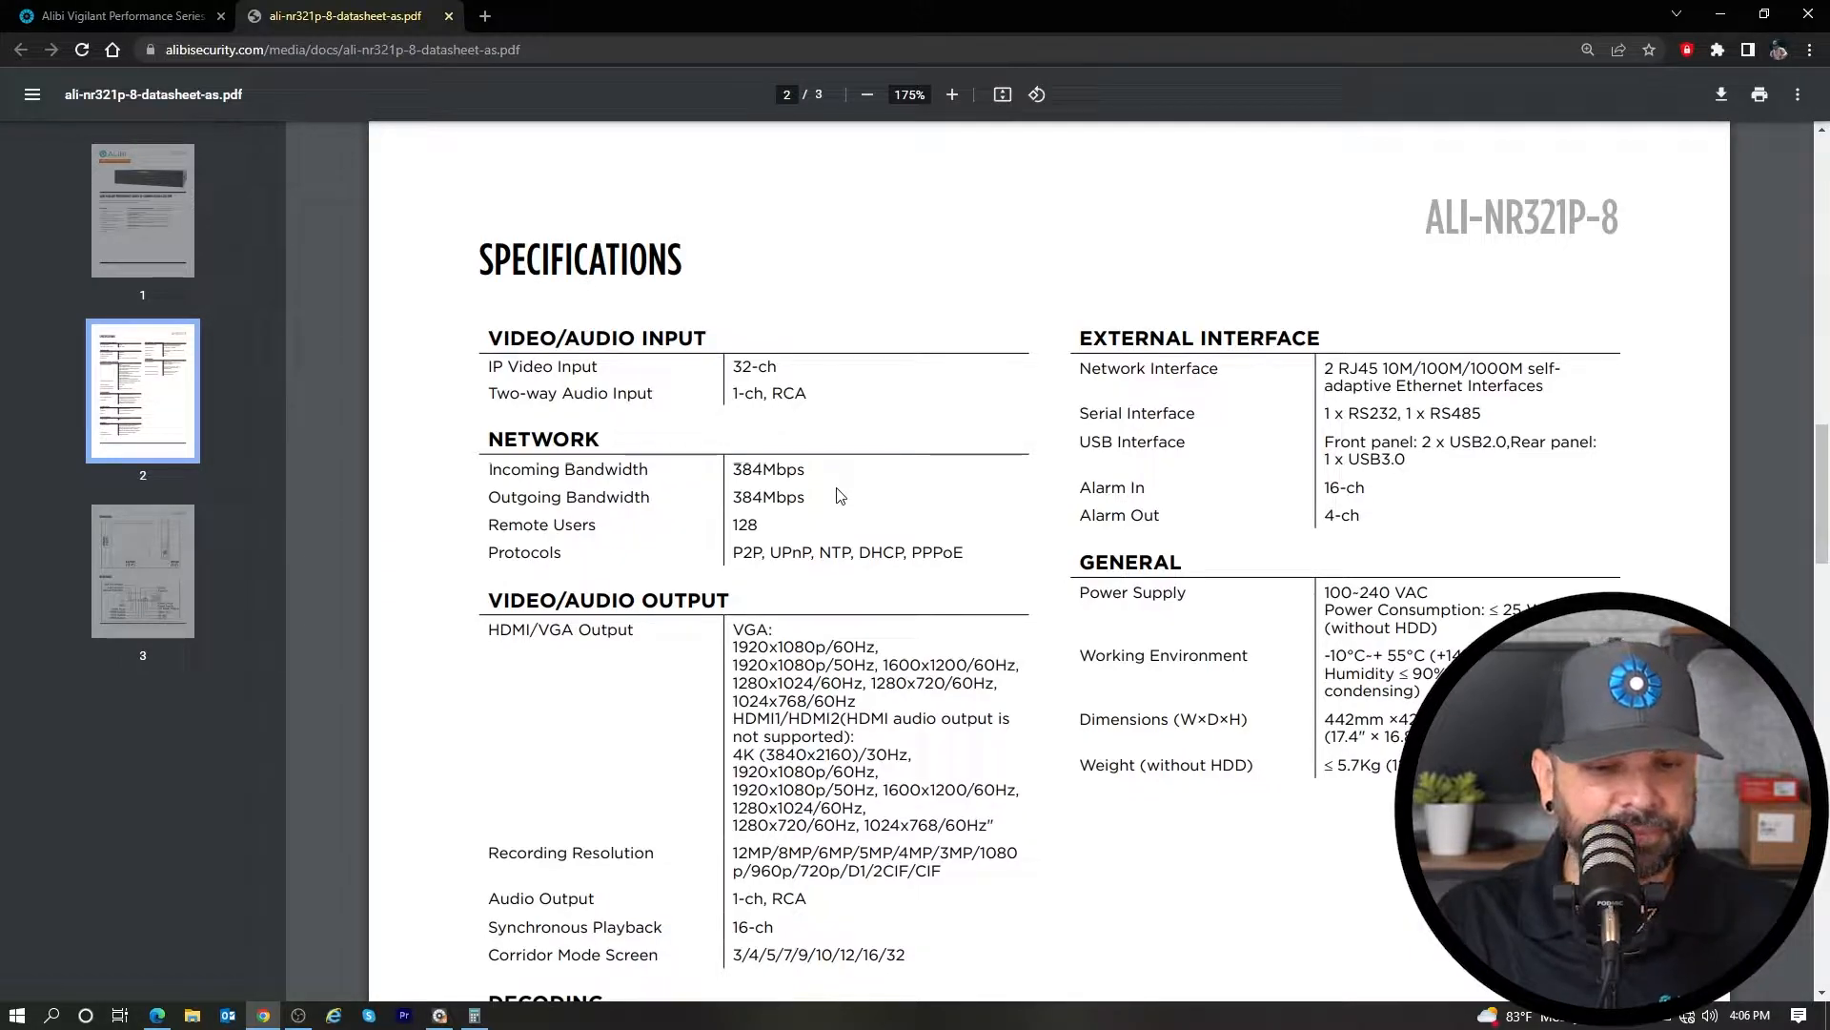
pyautogui.doubleClick(754, 366)
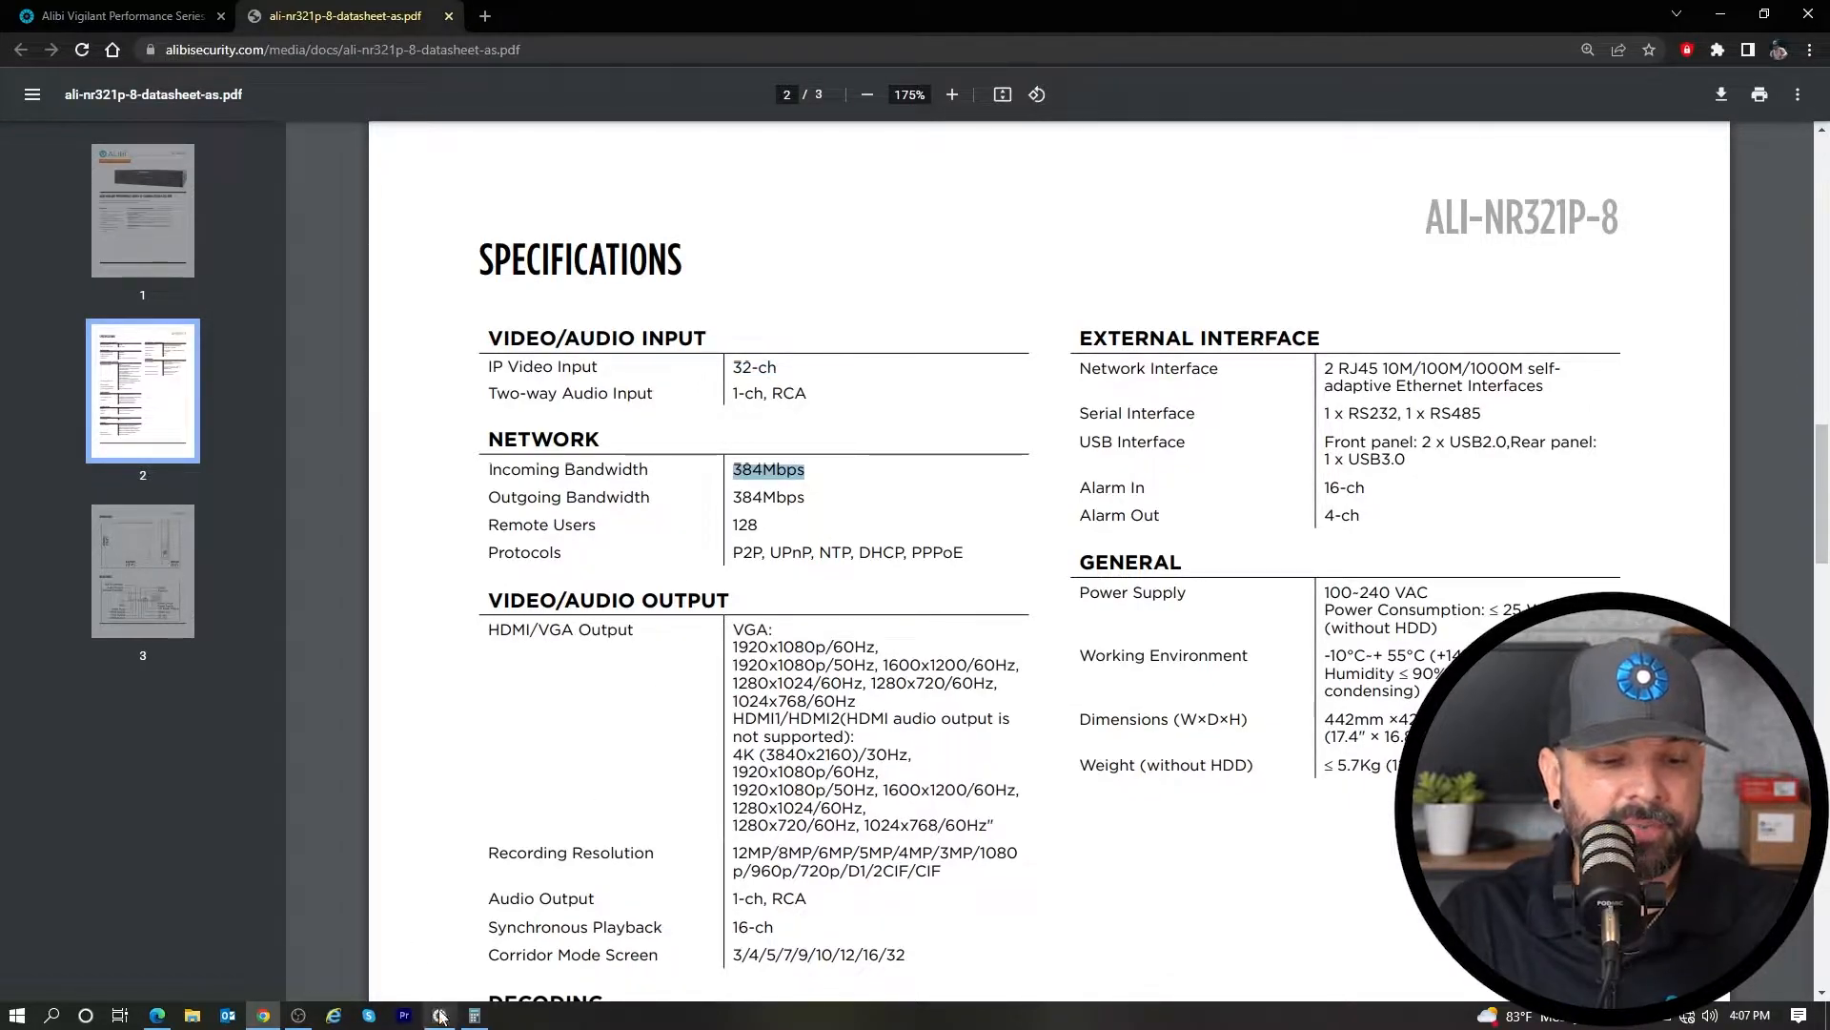
# Open Windows Calculator for the 384 ÷ 32 bandwidth calculation and move it aside
pyautogui.click(440, 1015)
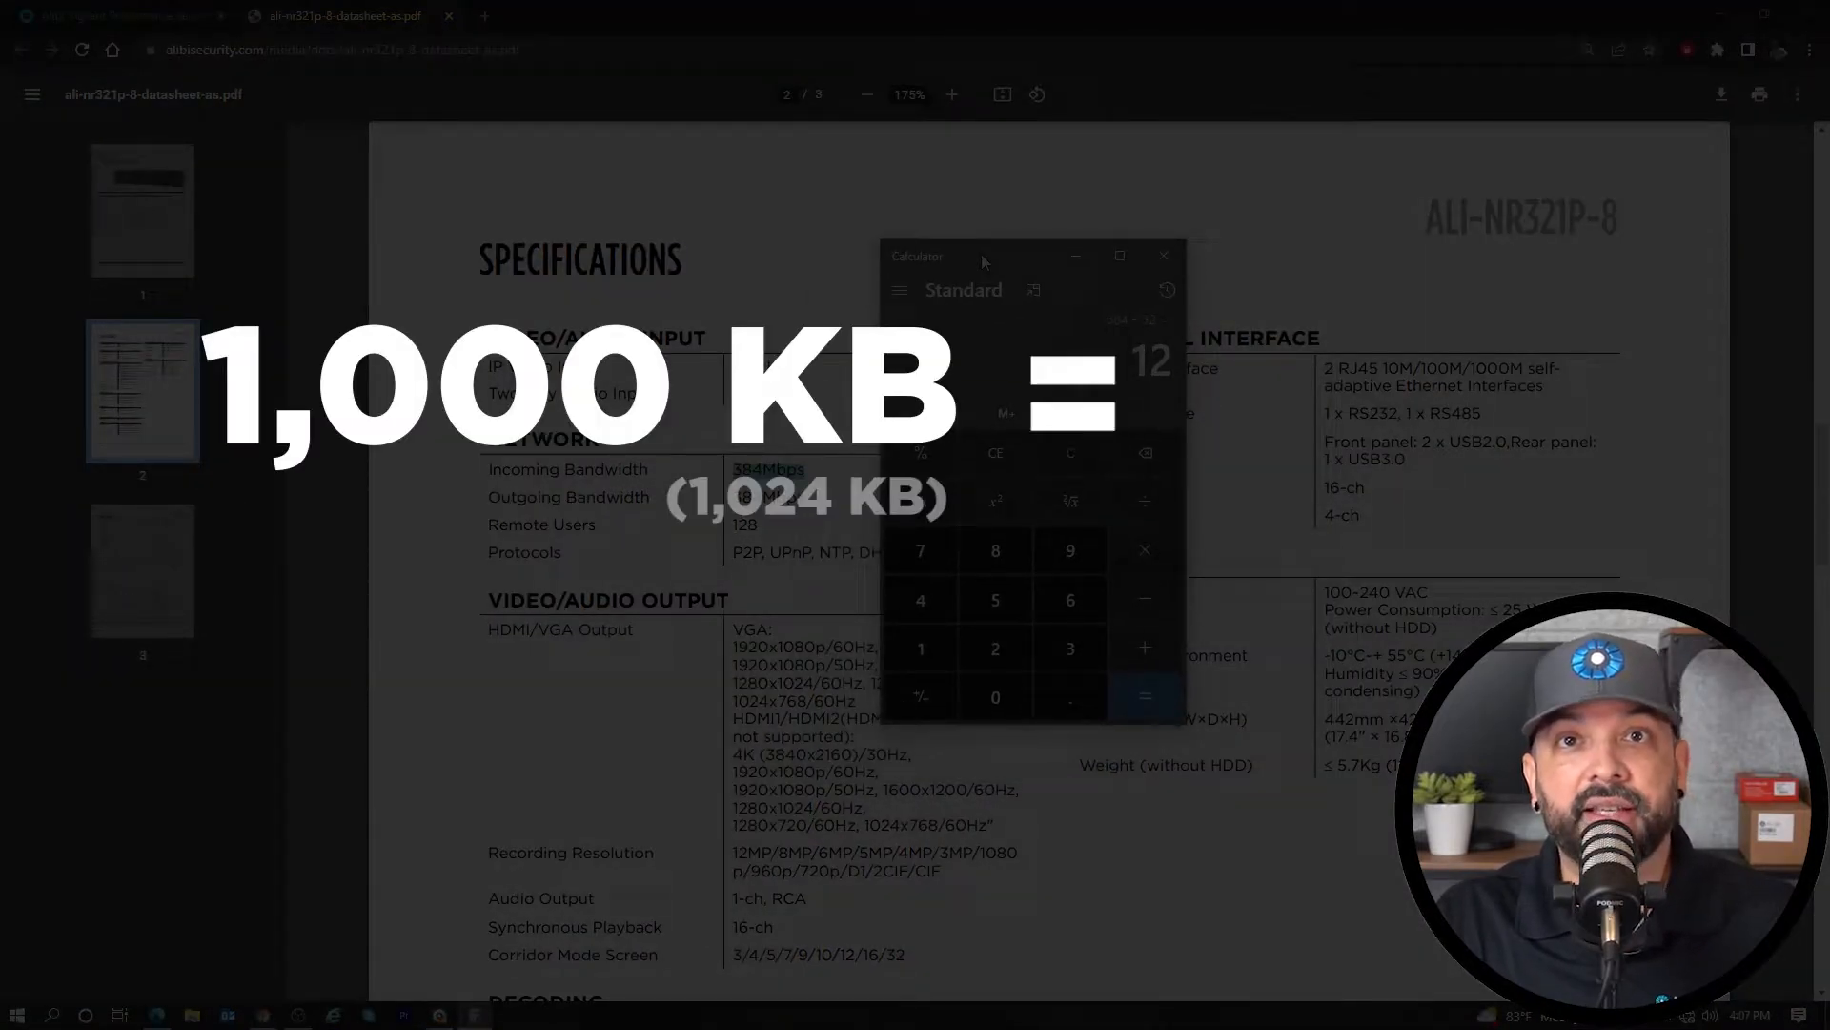
pyautogui.moveTo(1028, 255); pyautogui.dragTo(978, 251)
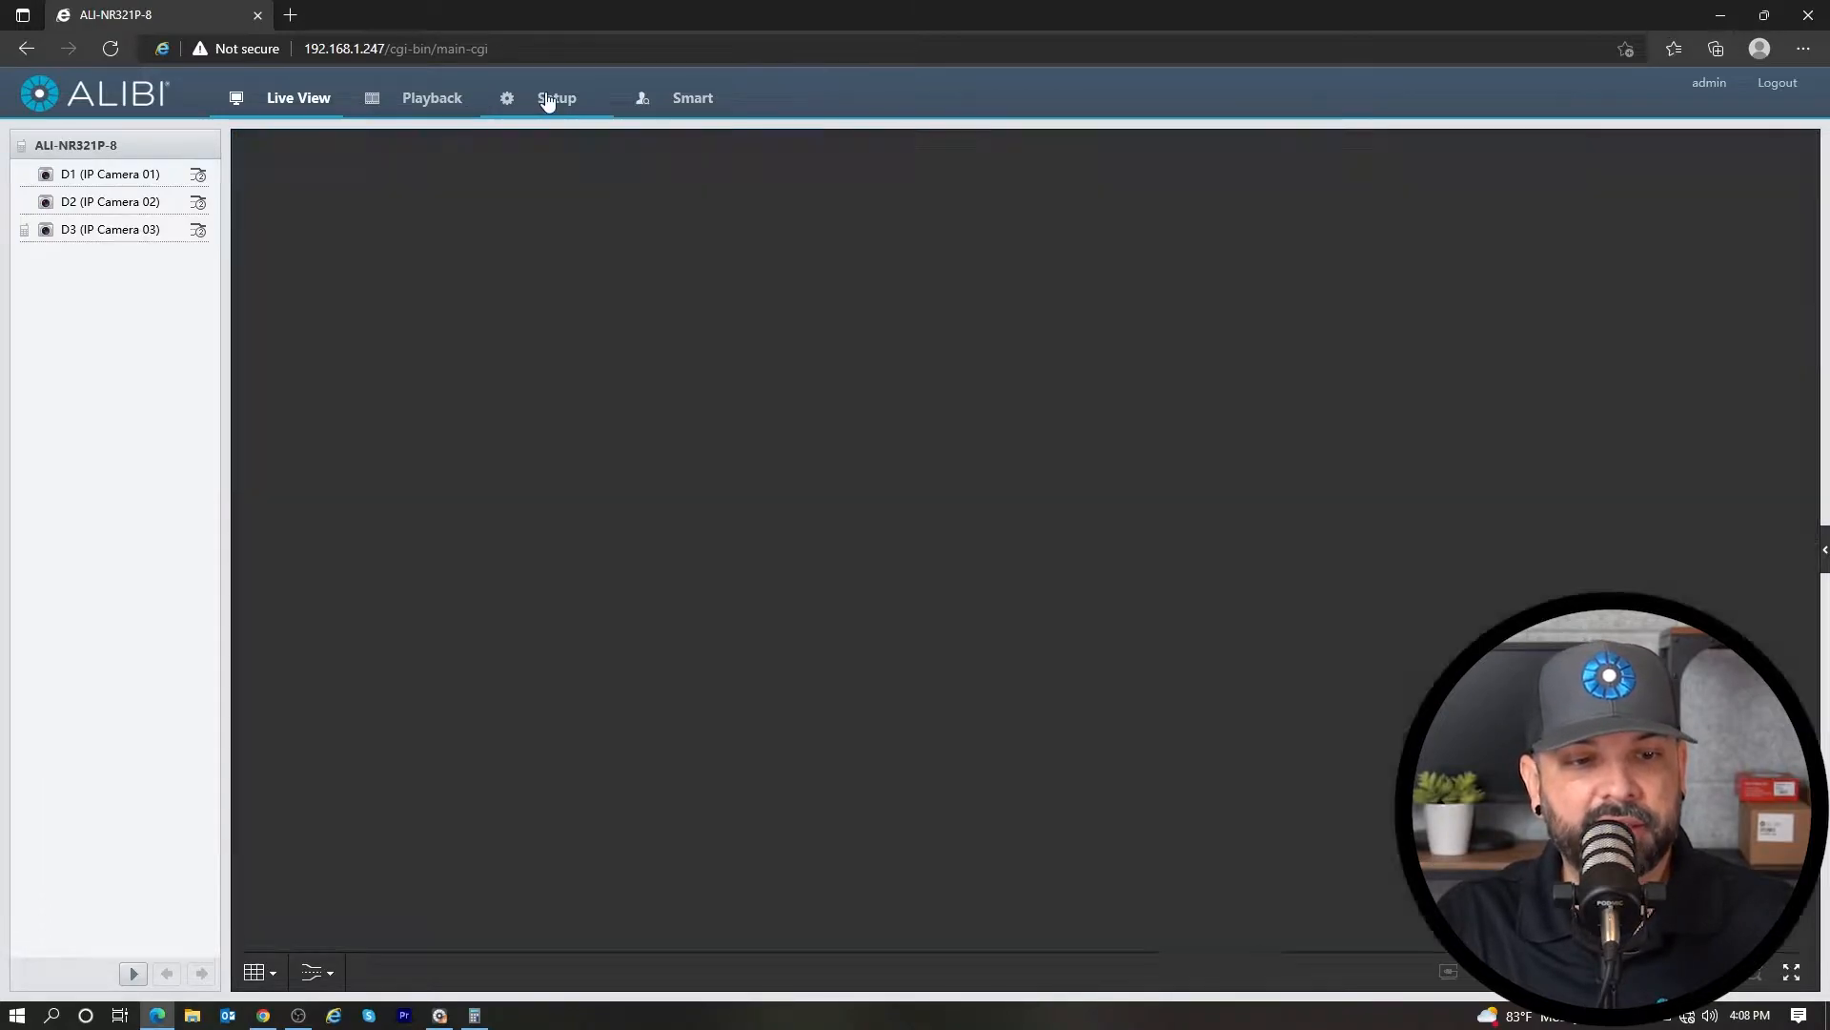
# Go to Setup > Camera > Encoding to show IP Camera 01's encoding settings
pyautogui.click(556, 97)
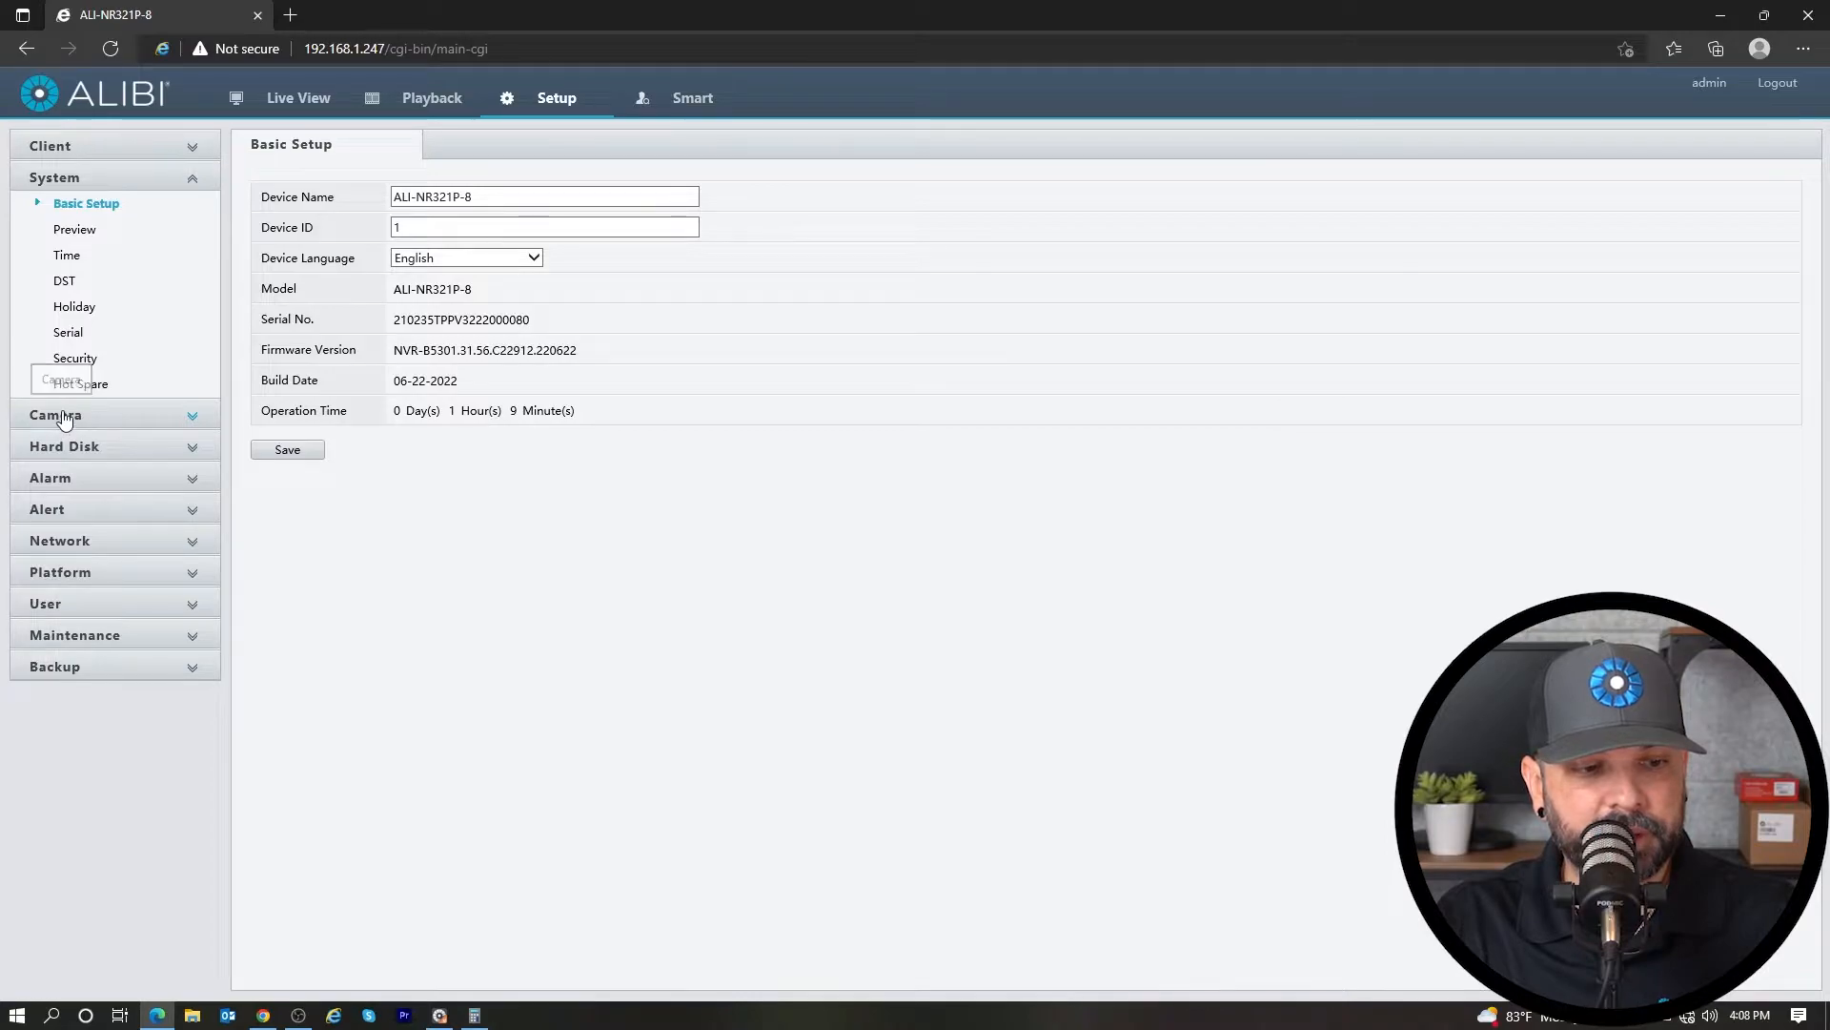
pyautogui.click(55, 415)
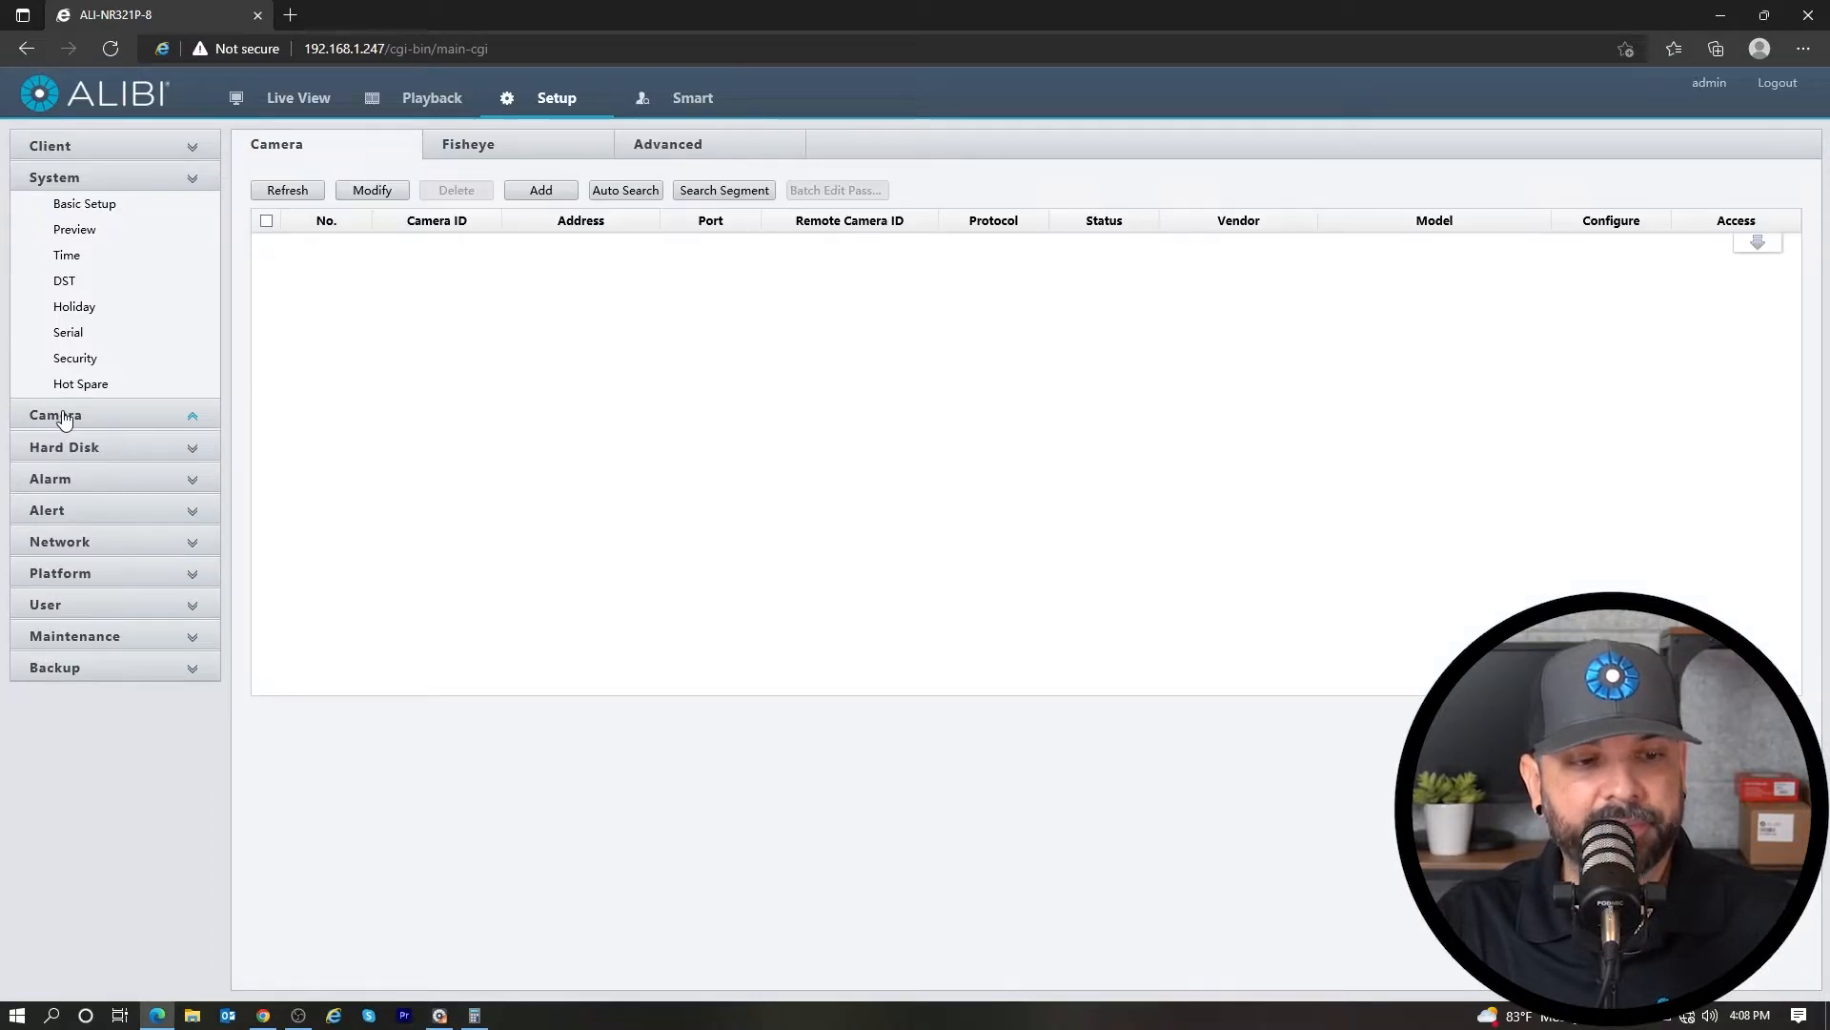
pyautogui.click(55, 415)
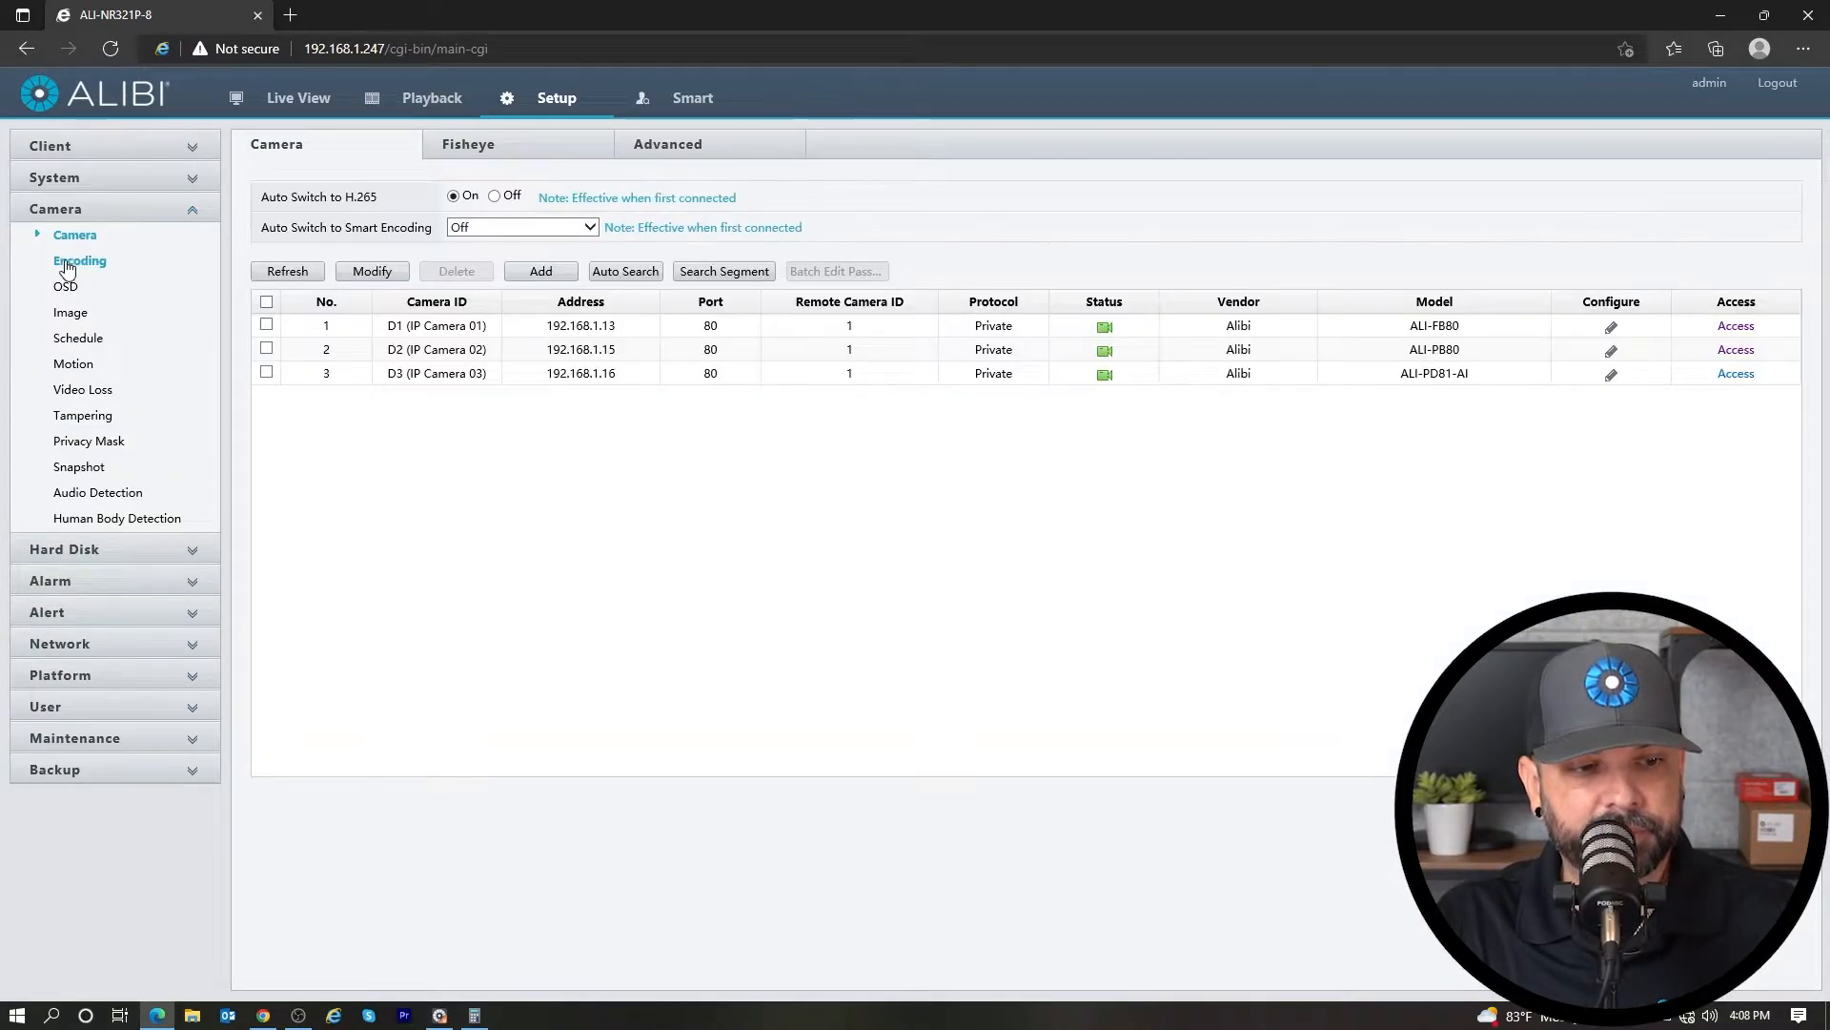
pyautogui.click(79, 260)
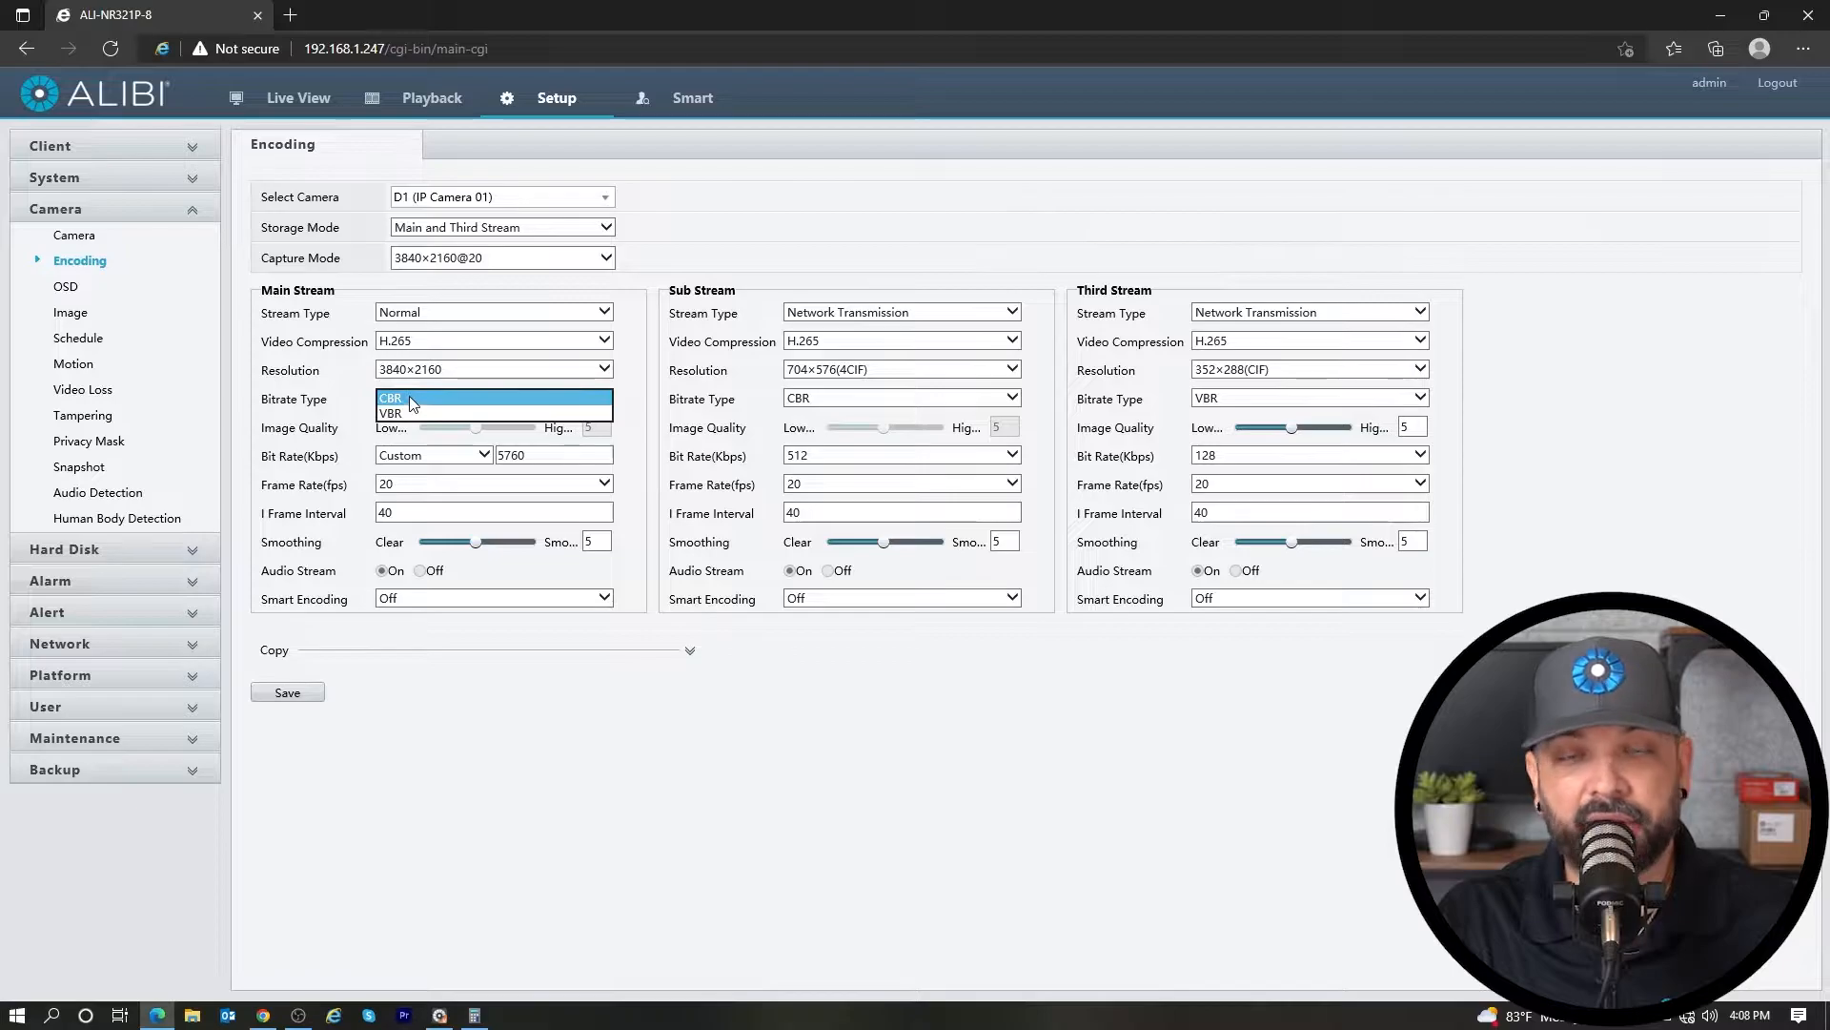
# Change the main-stream Bitrate Type to VBR and select the custom Bit Rate field
pyautogui.click(390, 396)
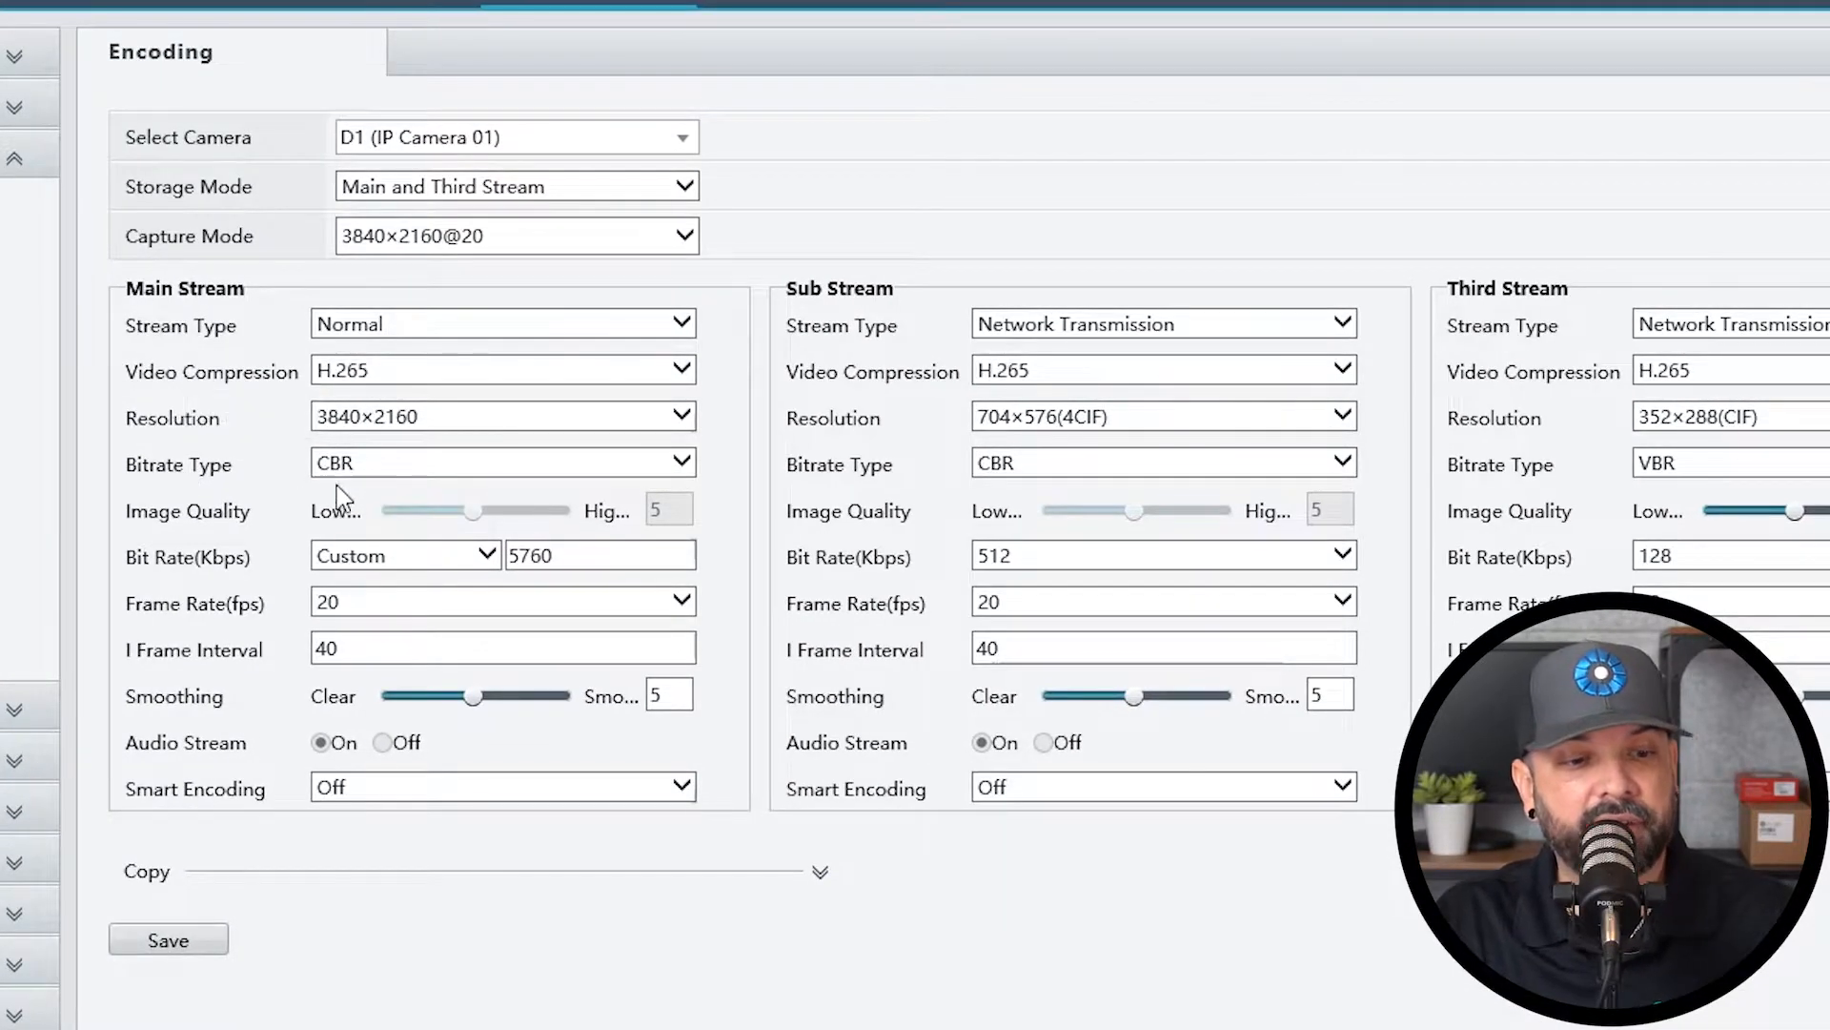
pyautogui.click(503, 463)
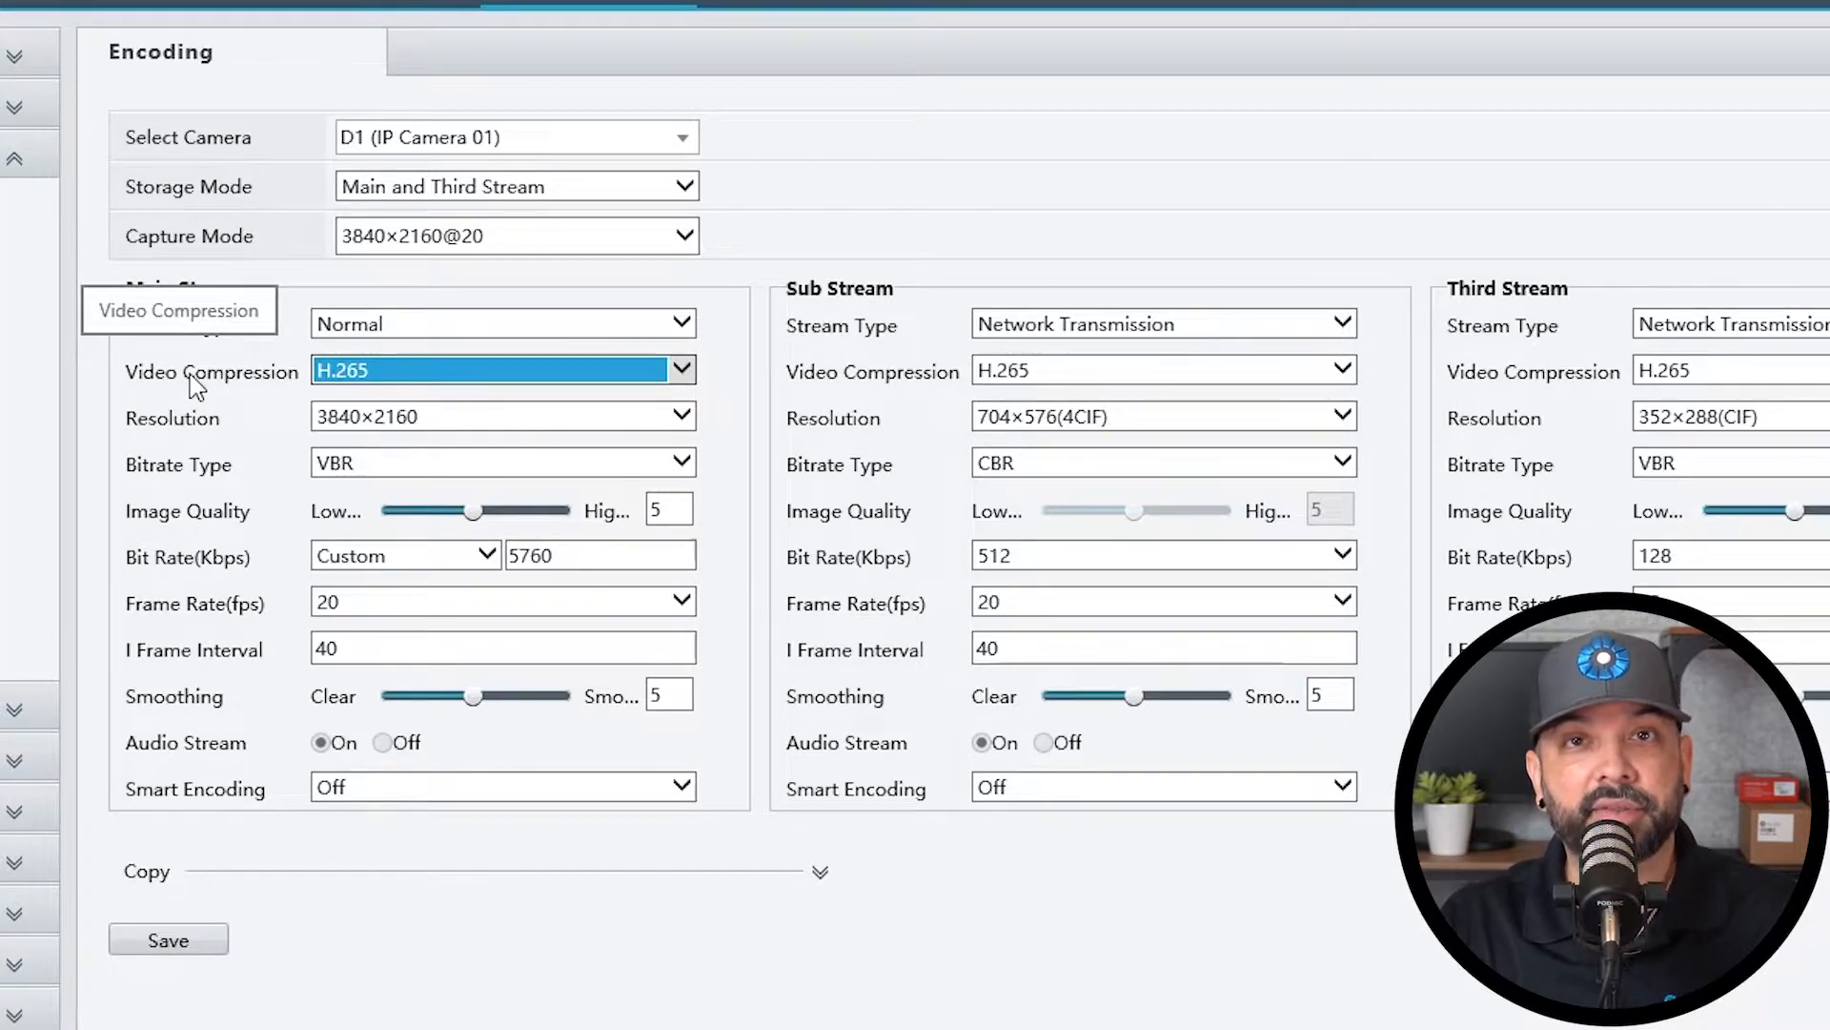
pyautogui.moveTo(316, 446)
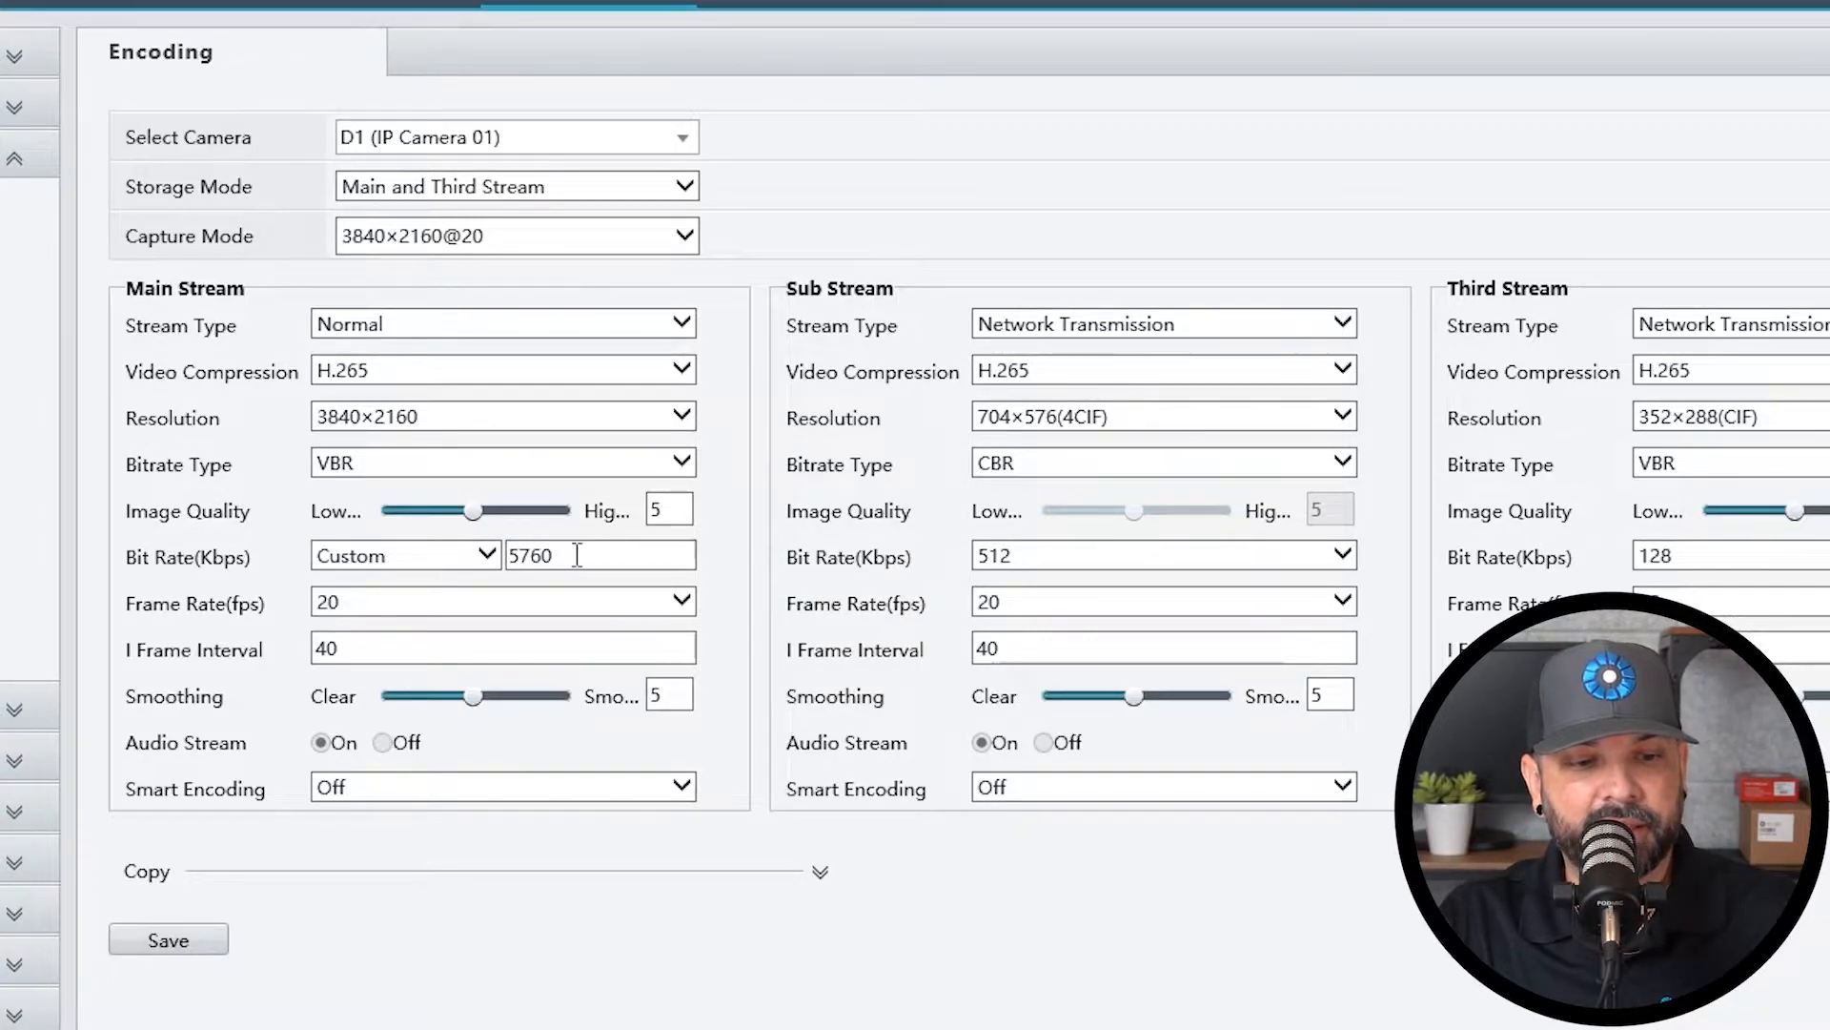
pyautogui.click(599, 555)
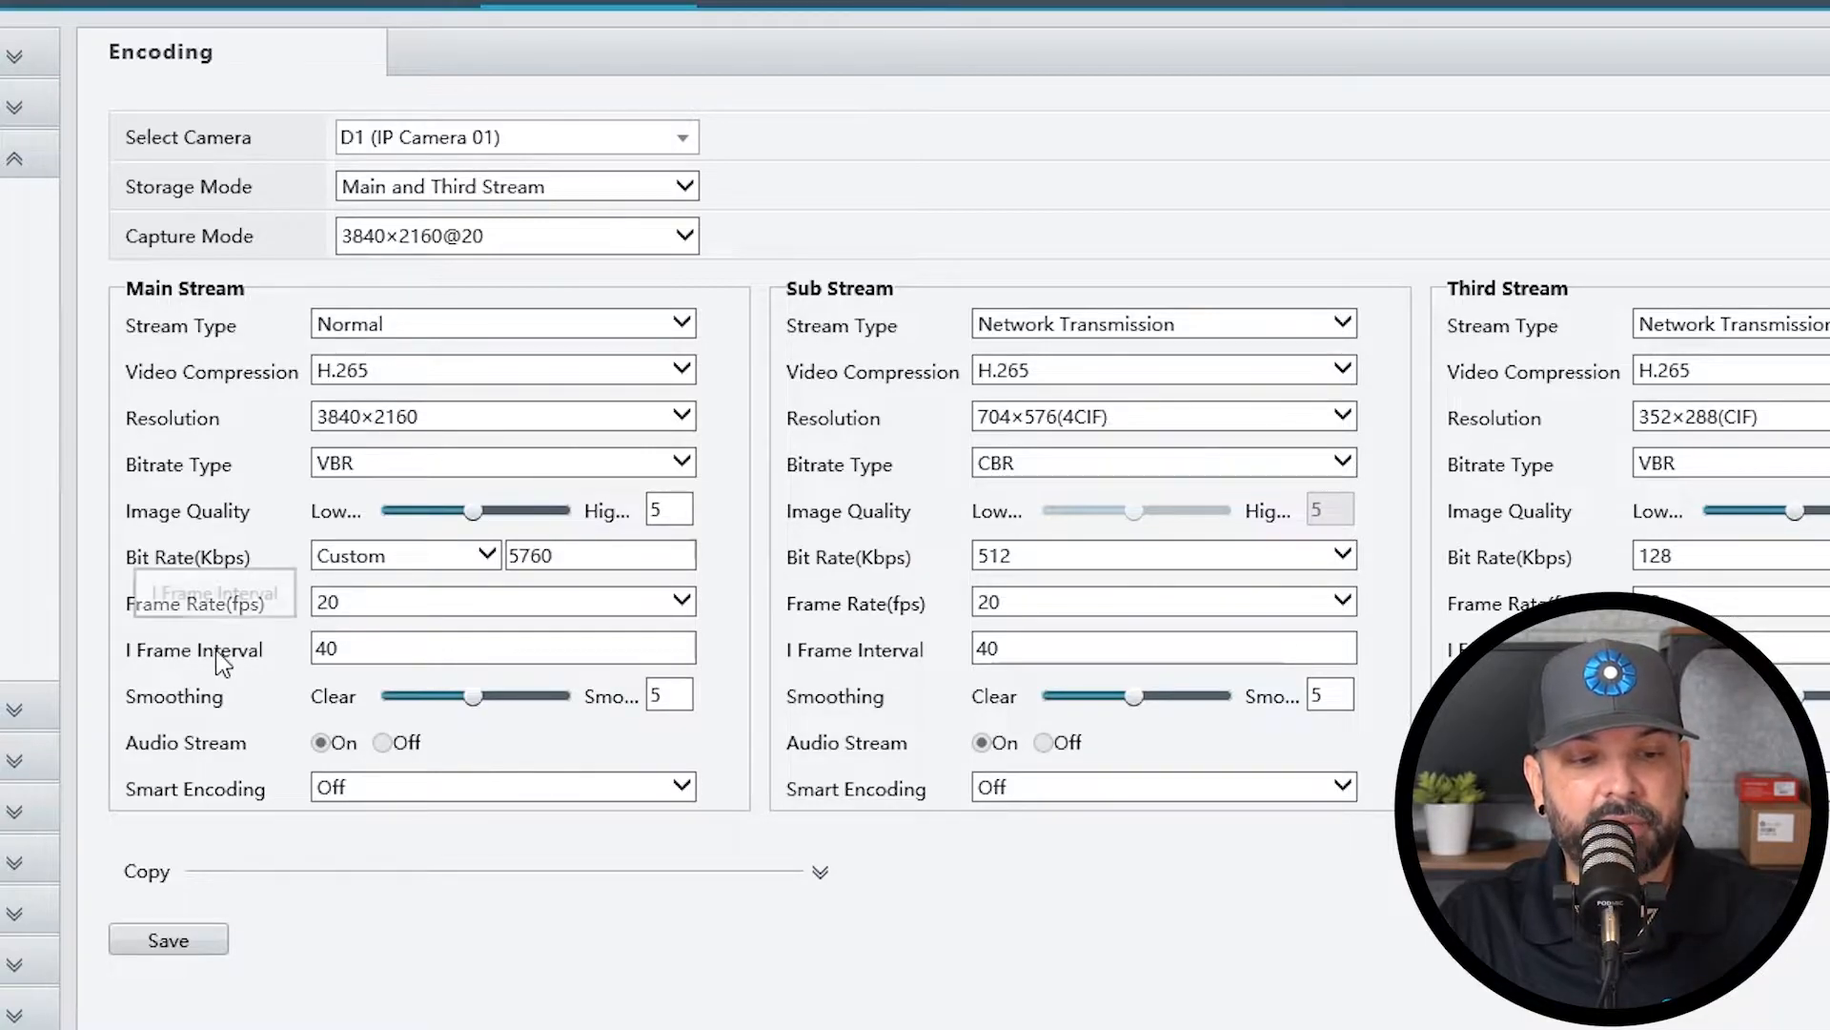
pyautogui.moveTo(502, 717)
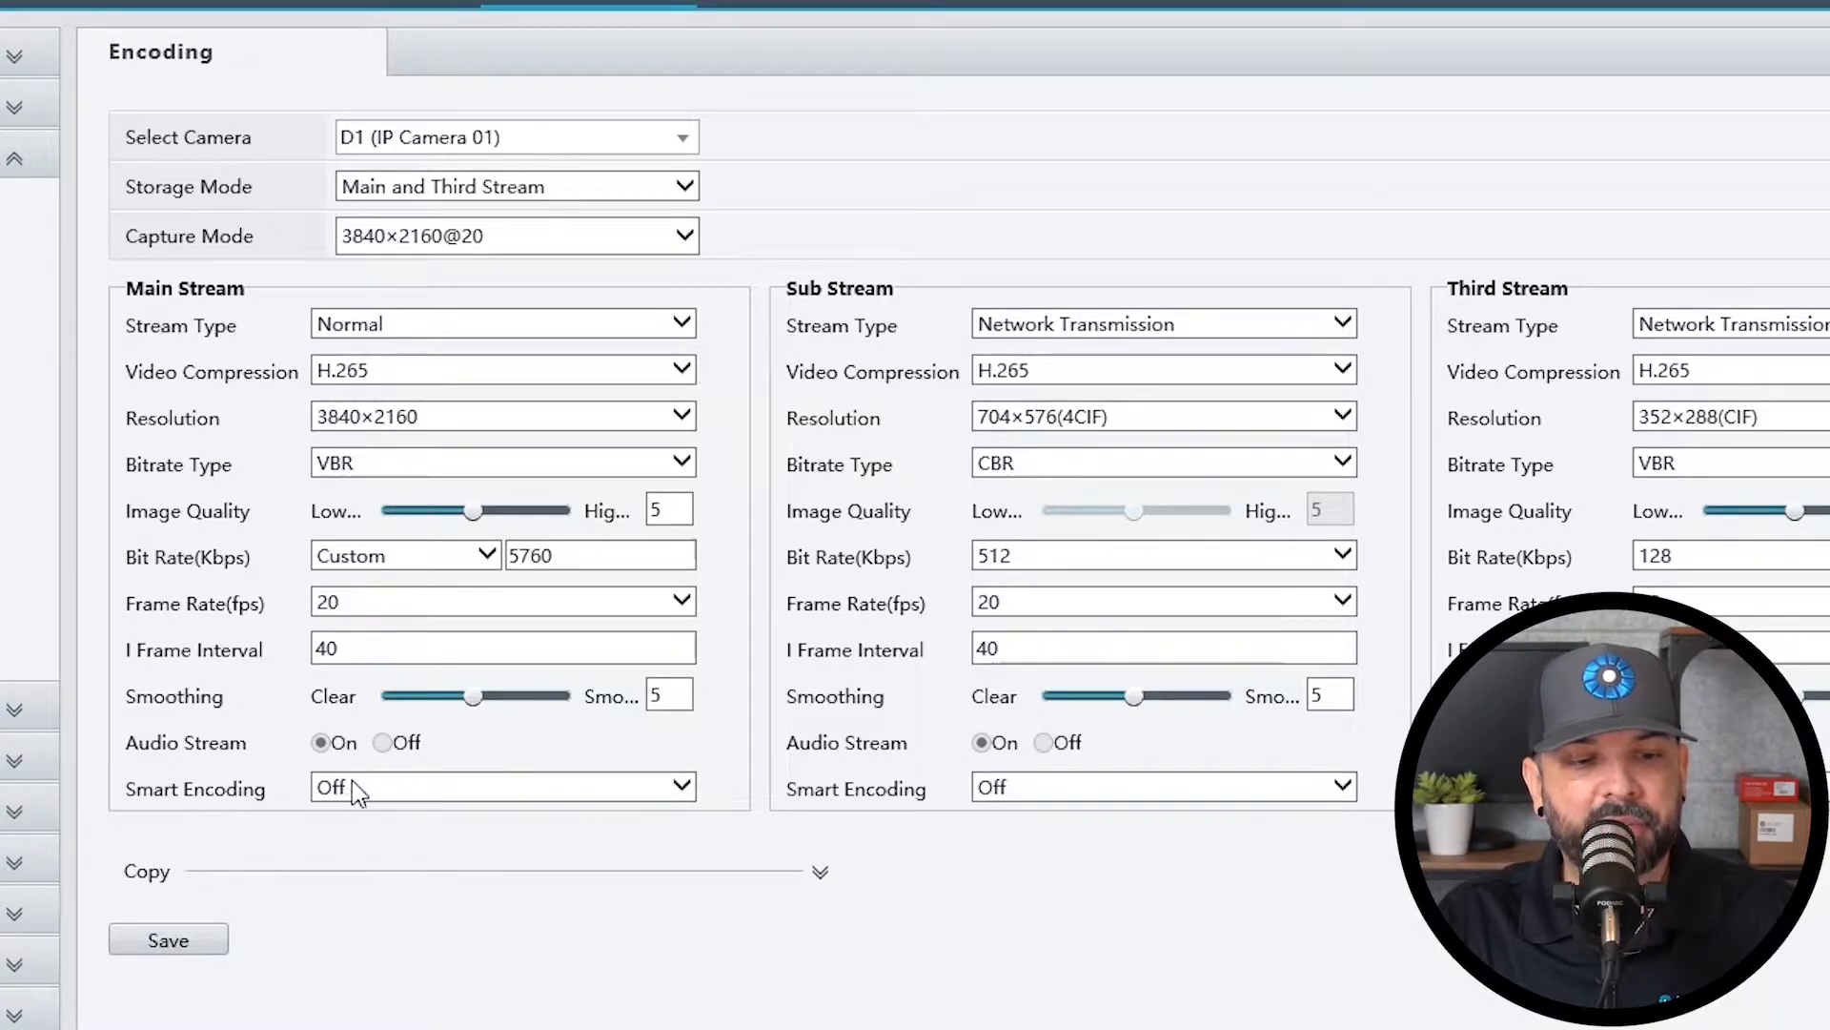
pyautogui.click(503, 786)
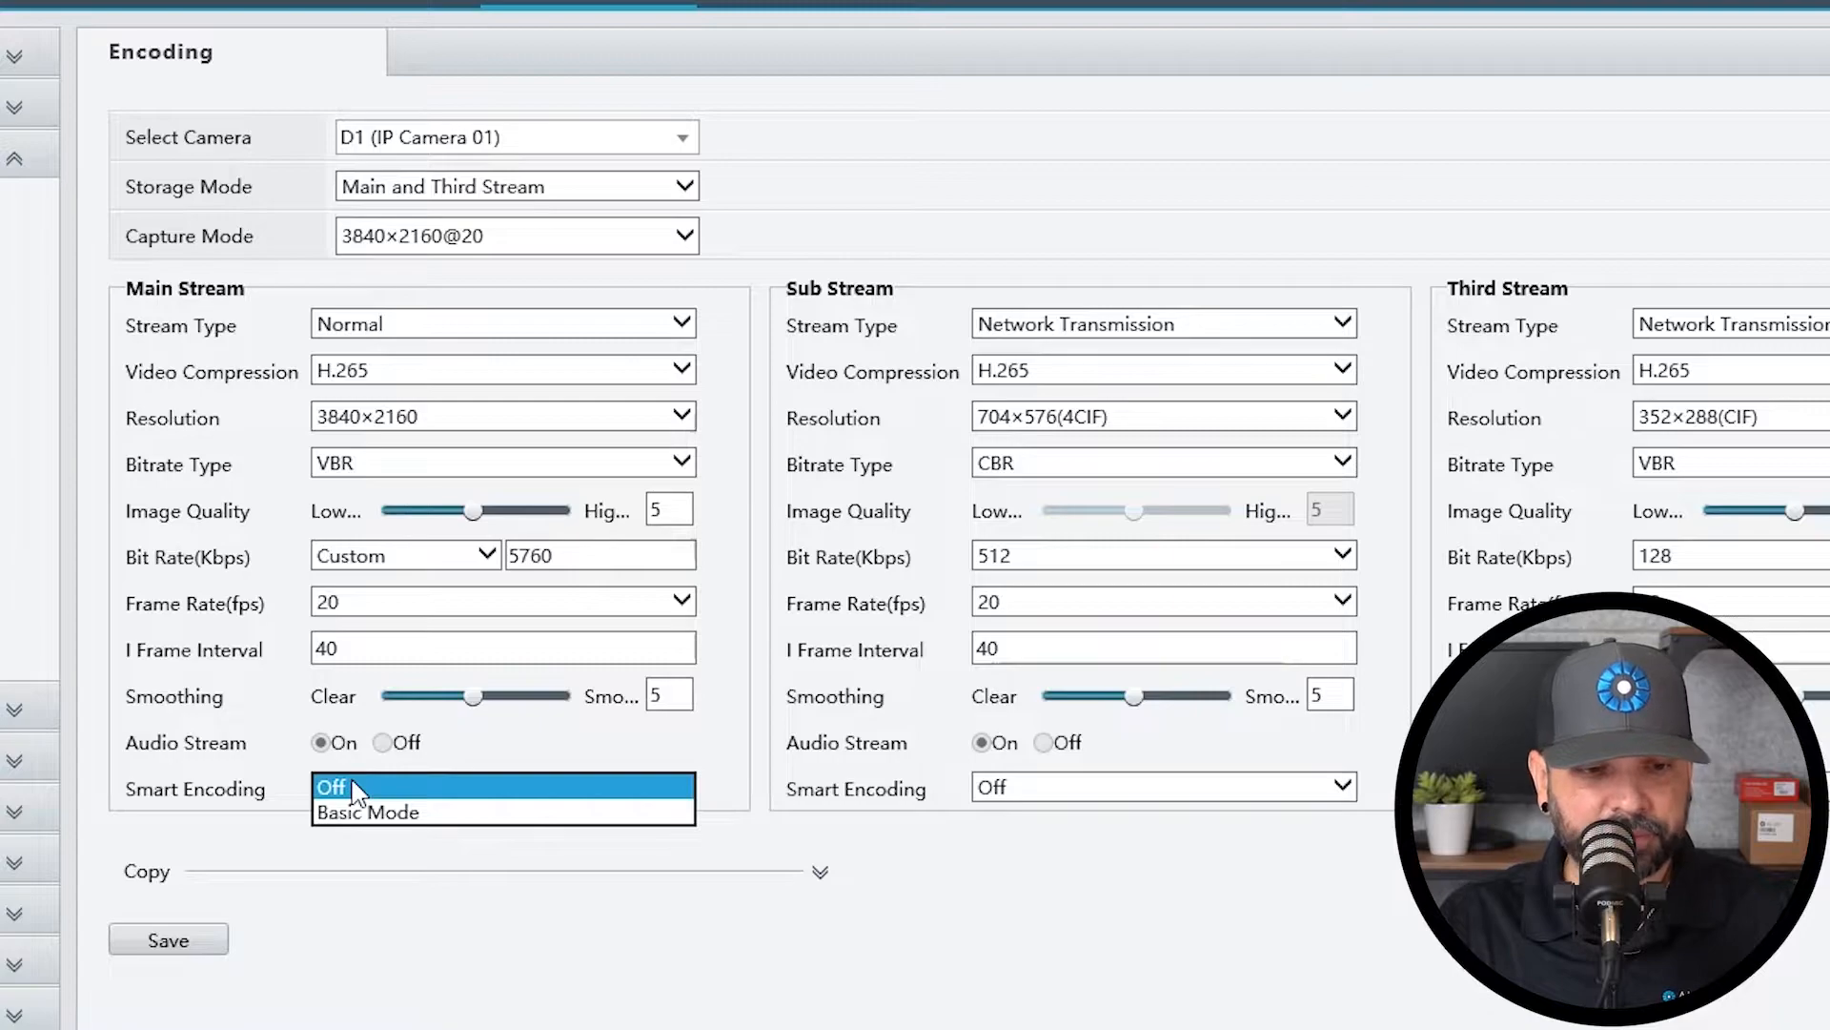
pyautogui.moveTo(369, 821)
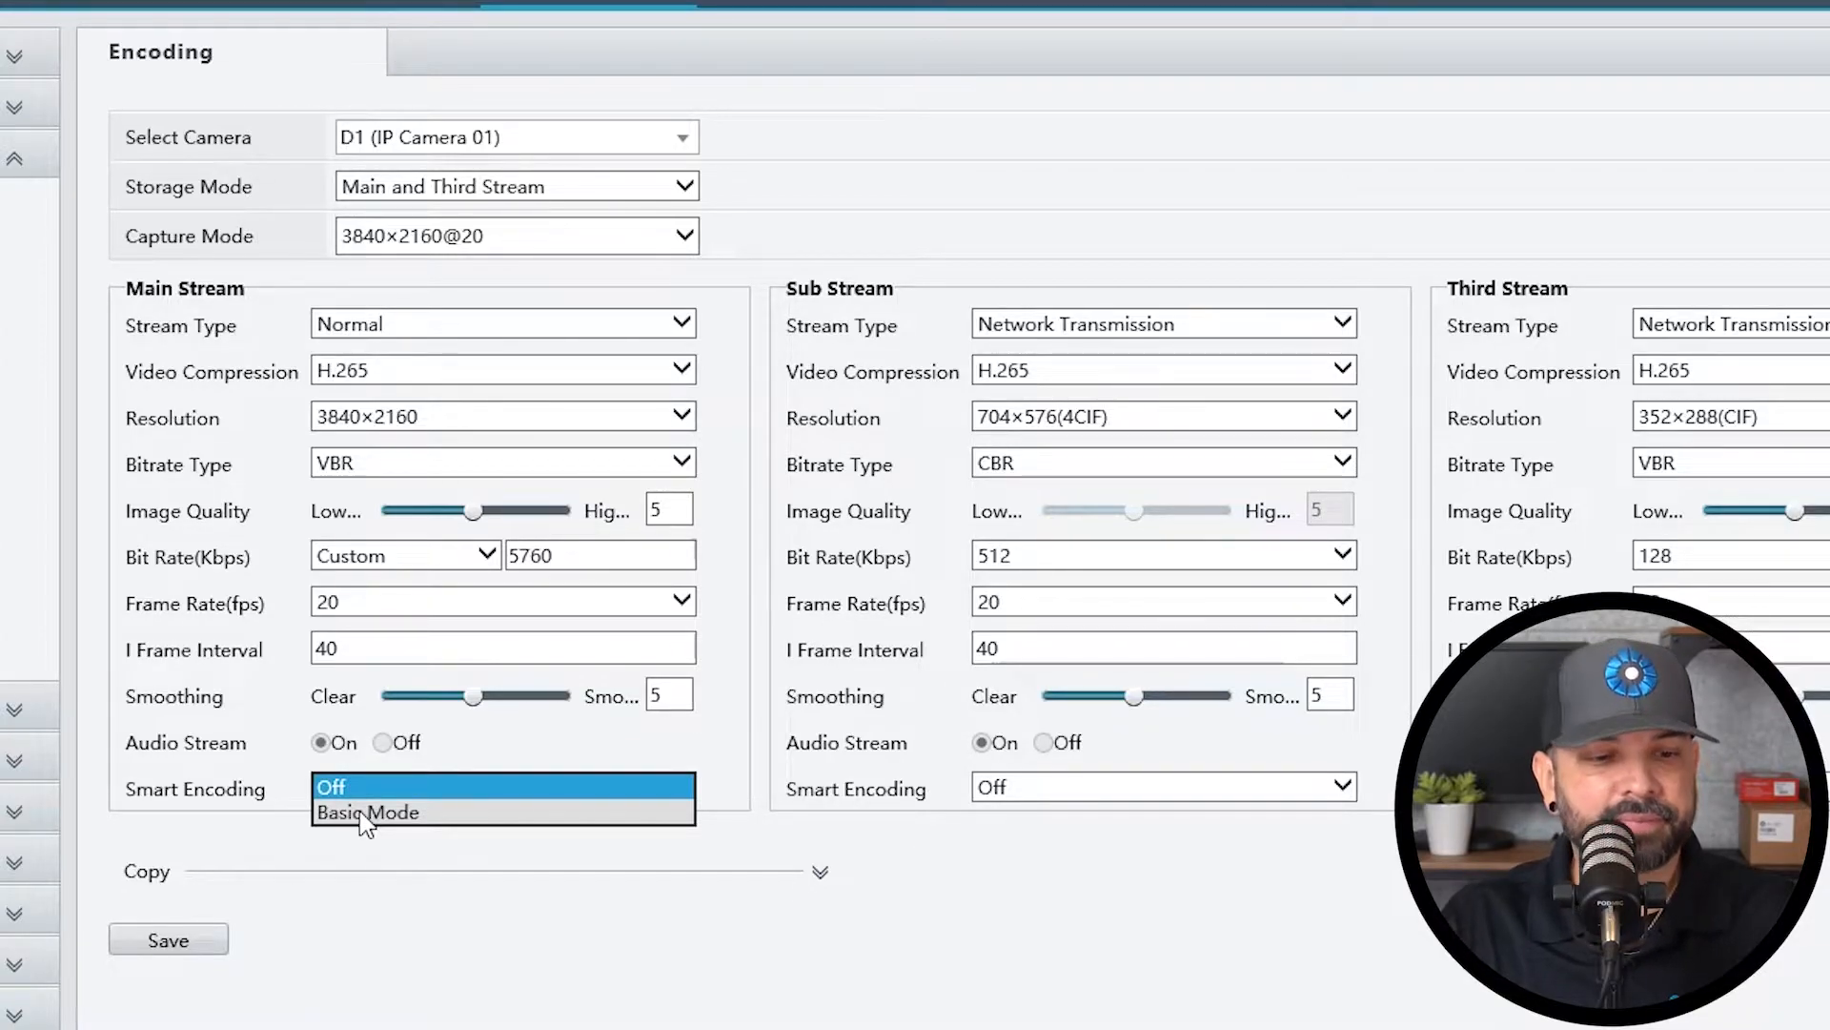
pyautogui.click(333, 785)
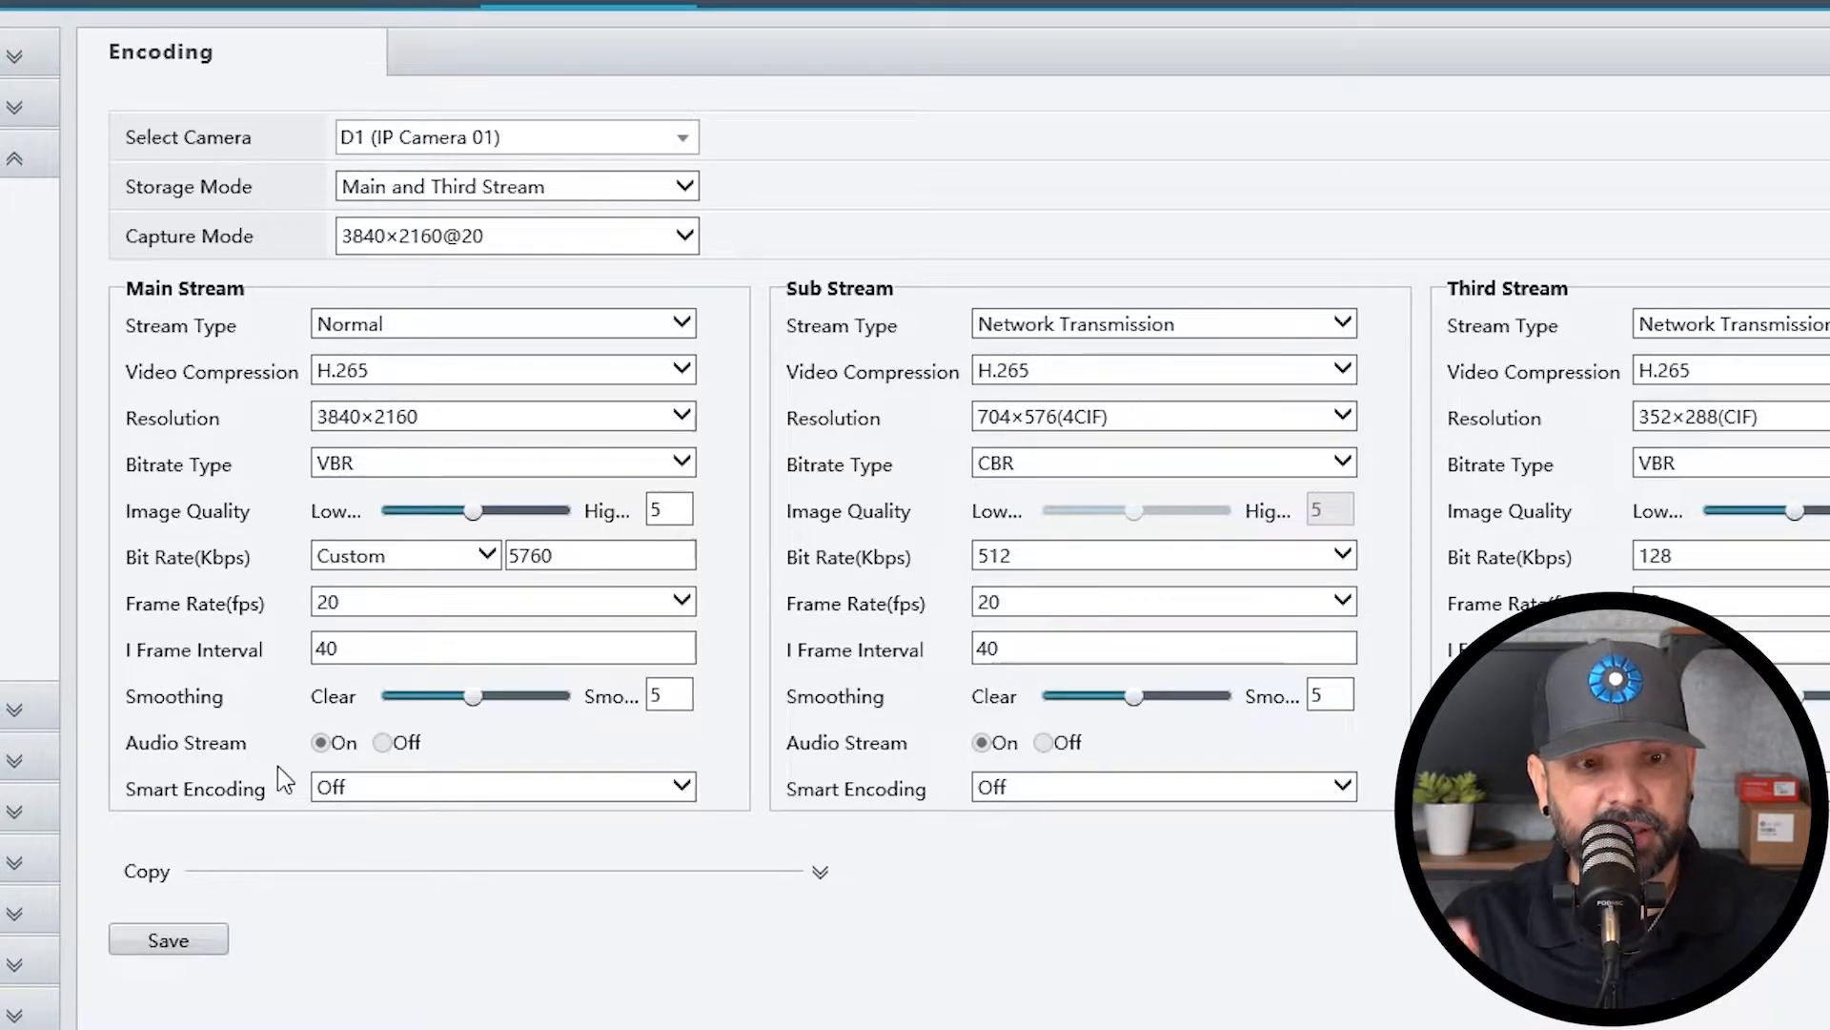
pyautogui.moveTo(290, 748)
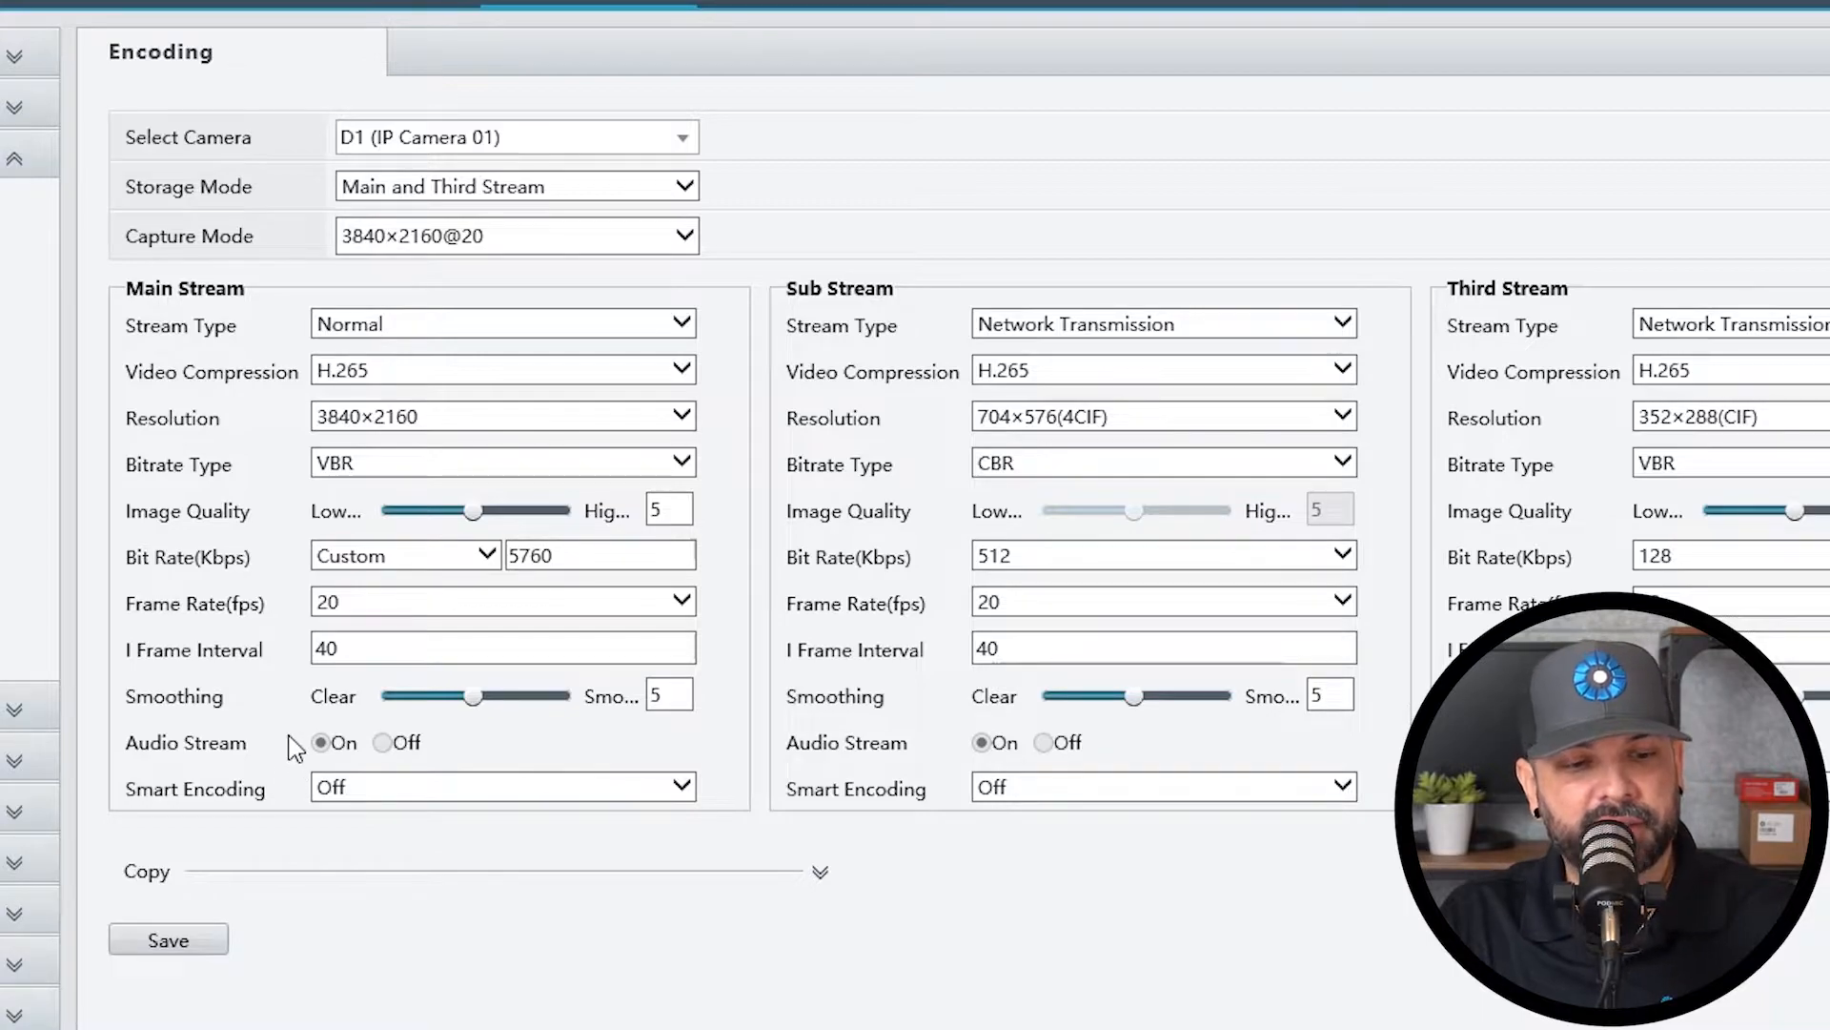
pyautogui.click(502, 785)
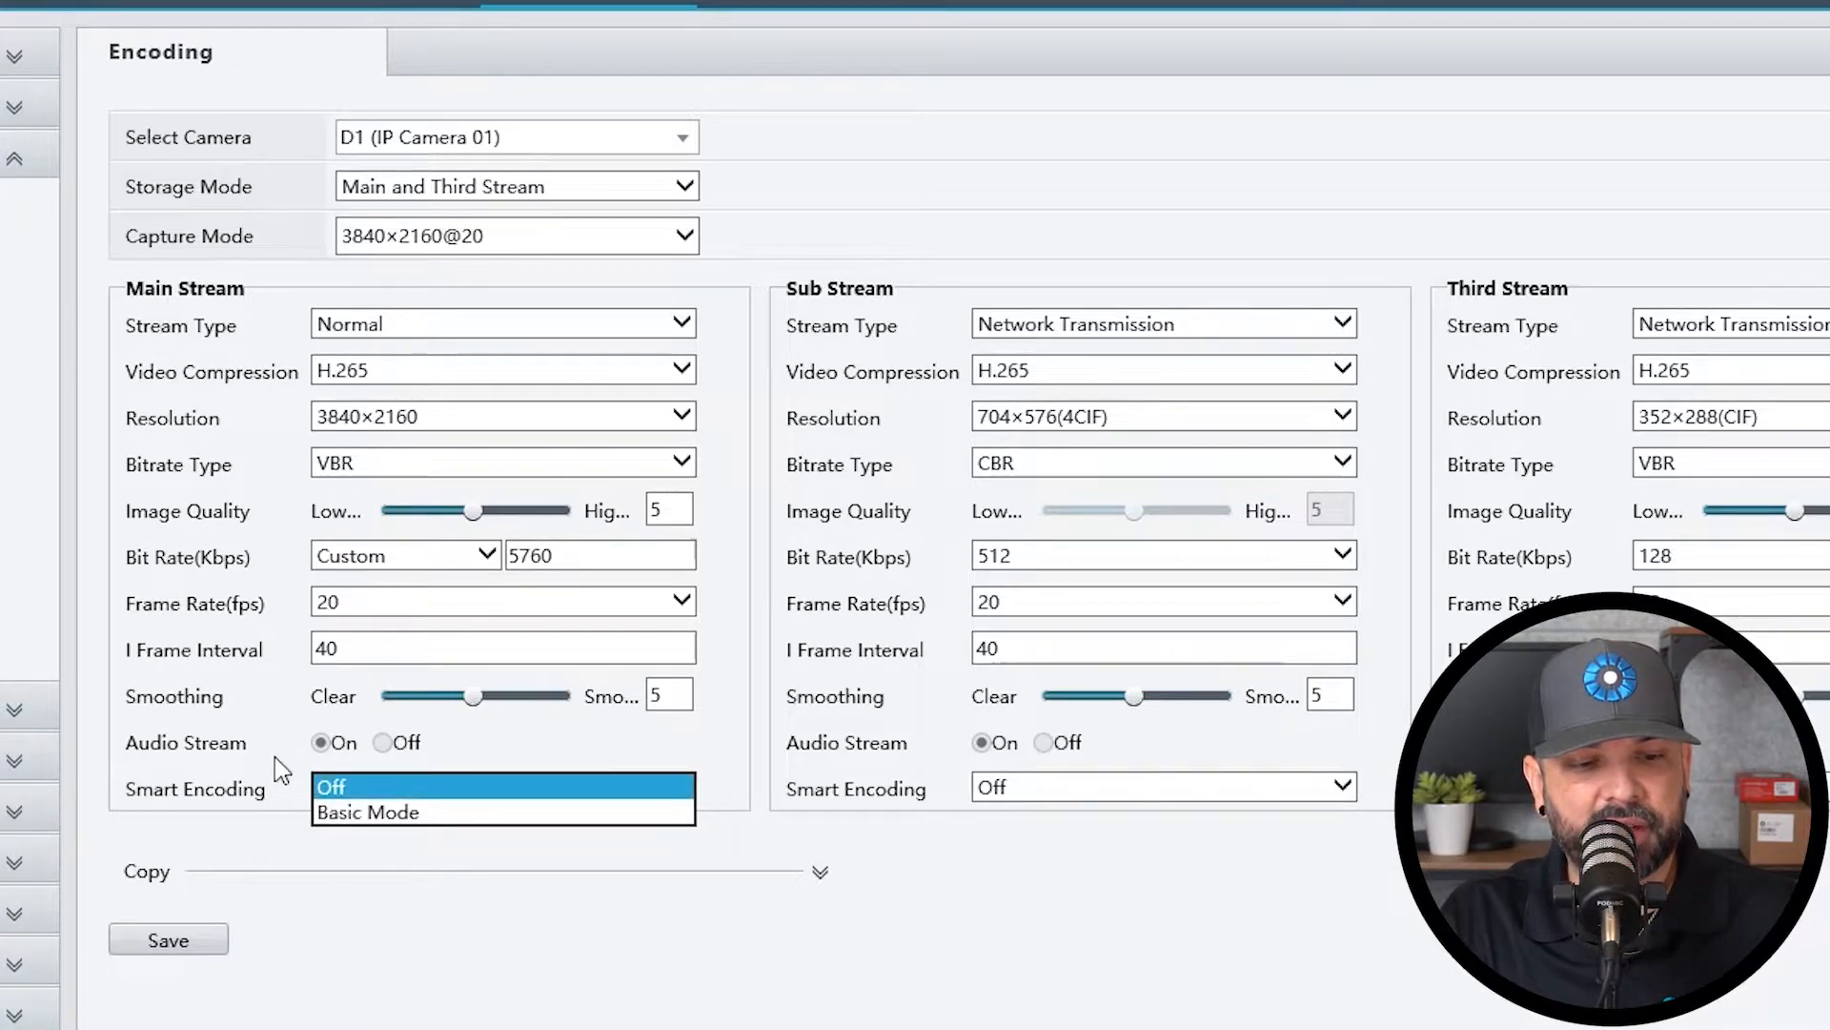
pyautogui.click(331, 786)
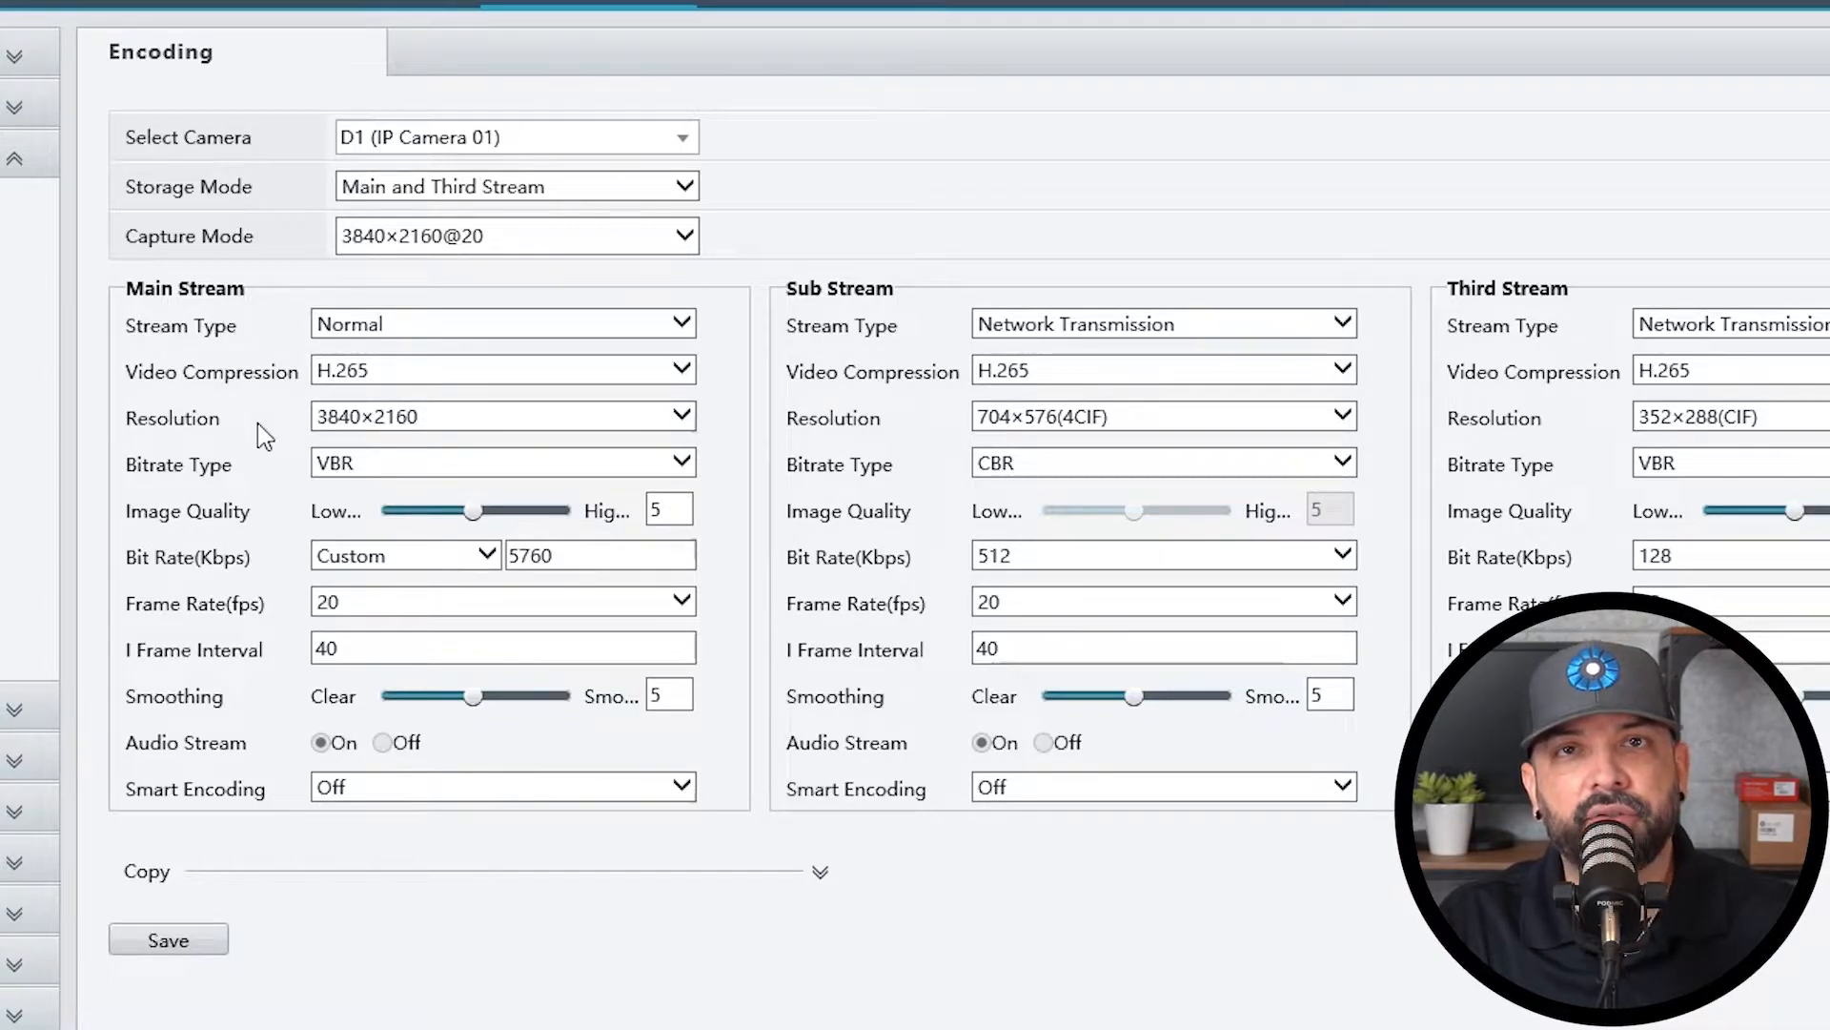
pyautogui.click(502, 786)
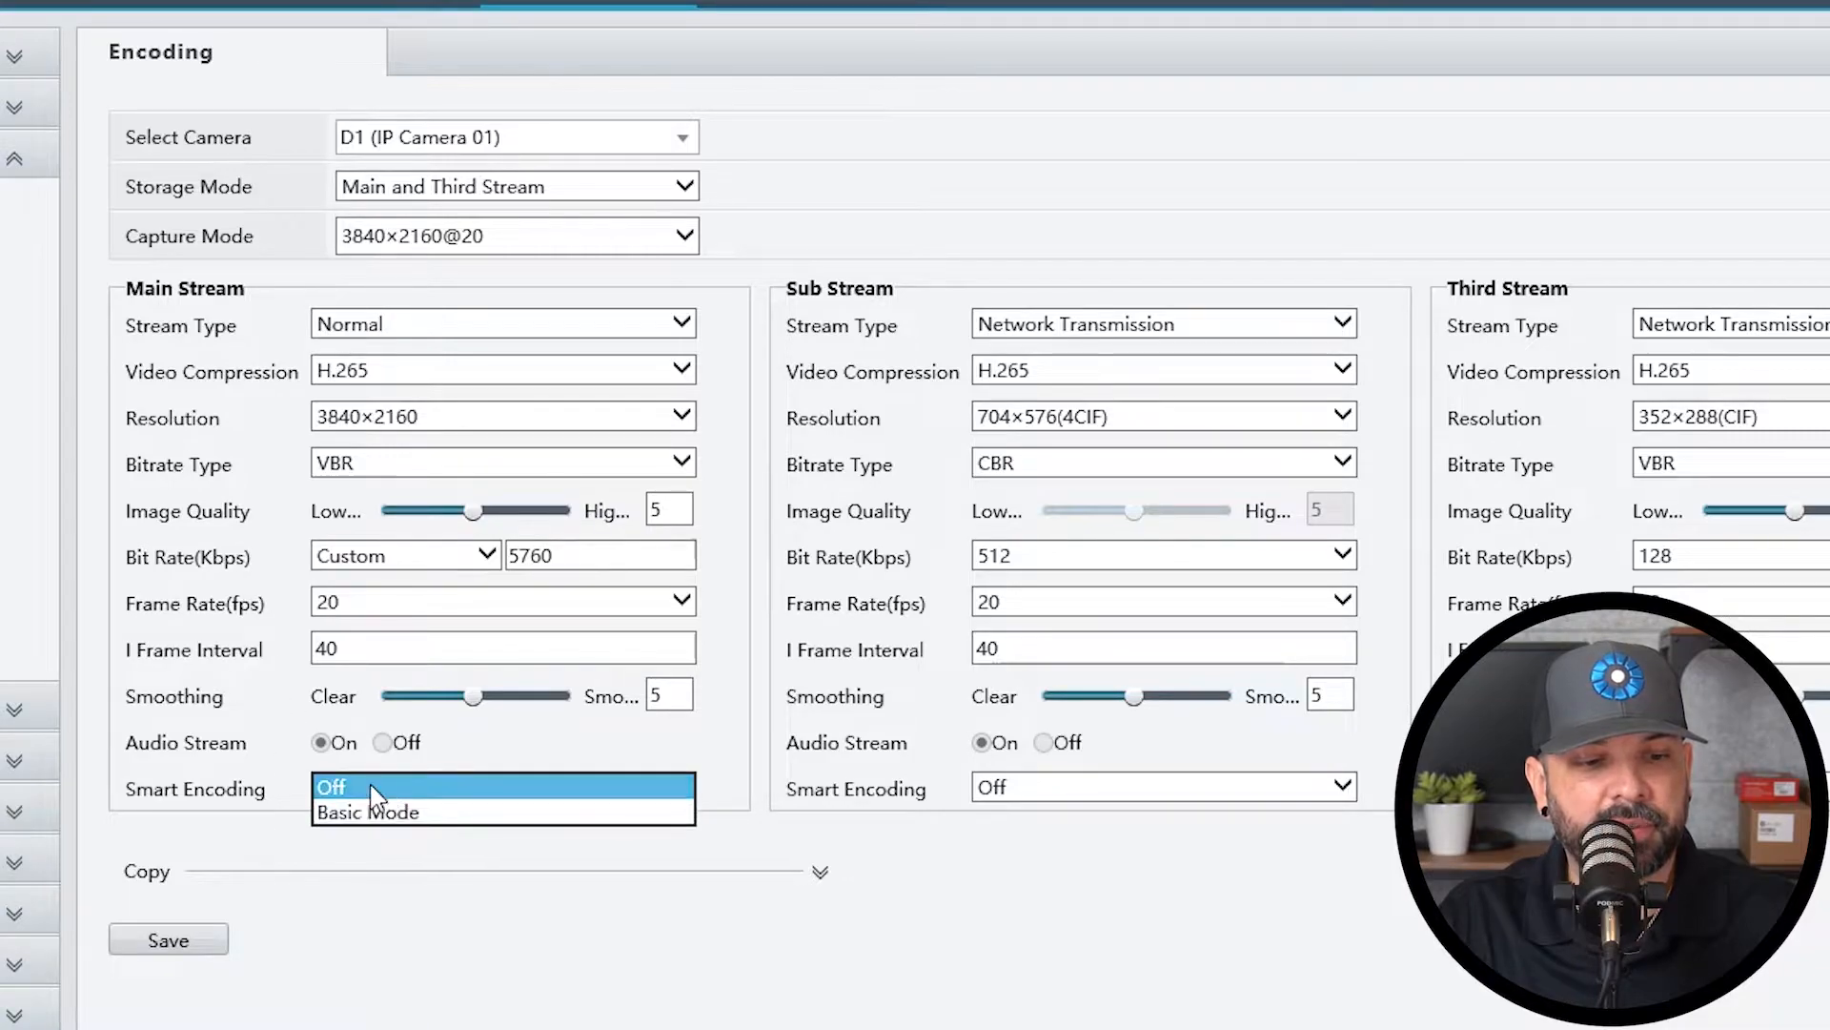
pyautogui.click(332, 785)
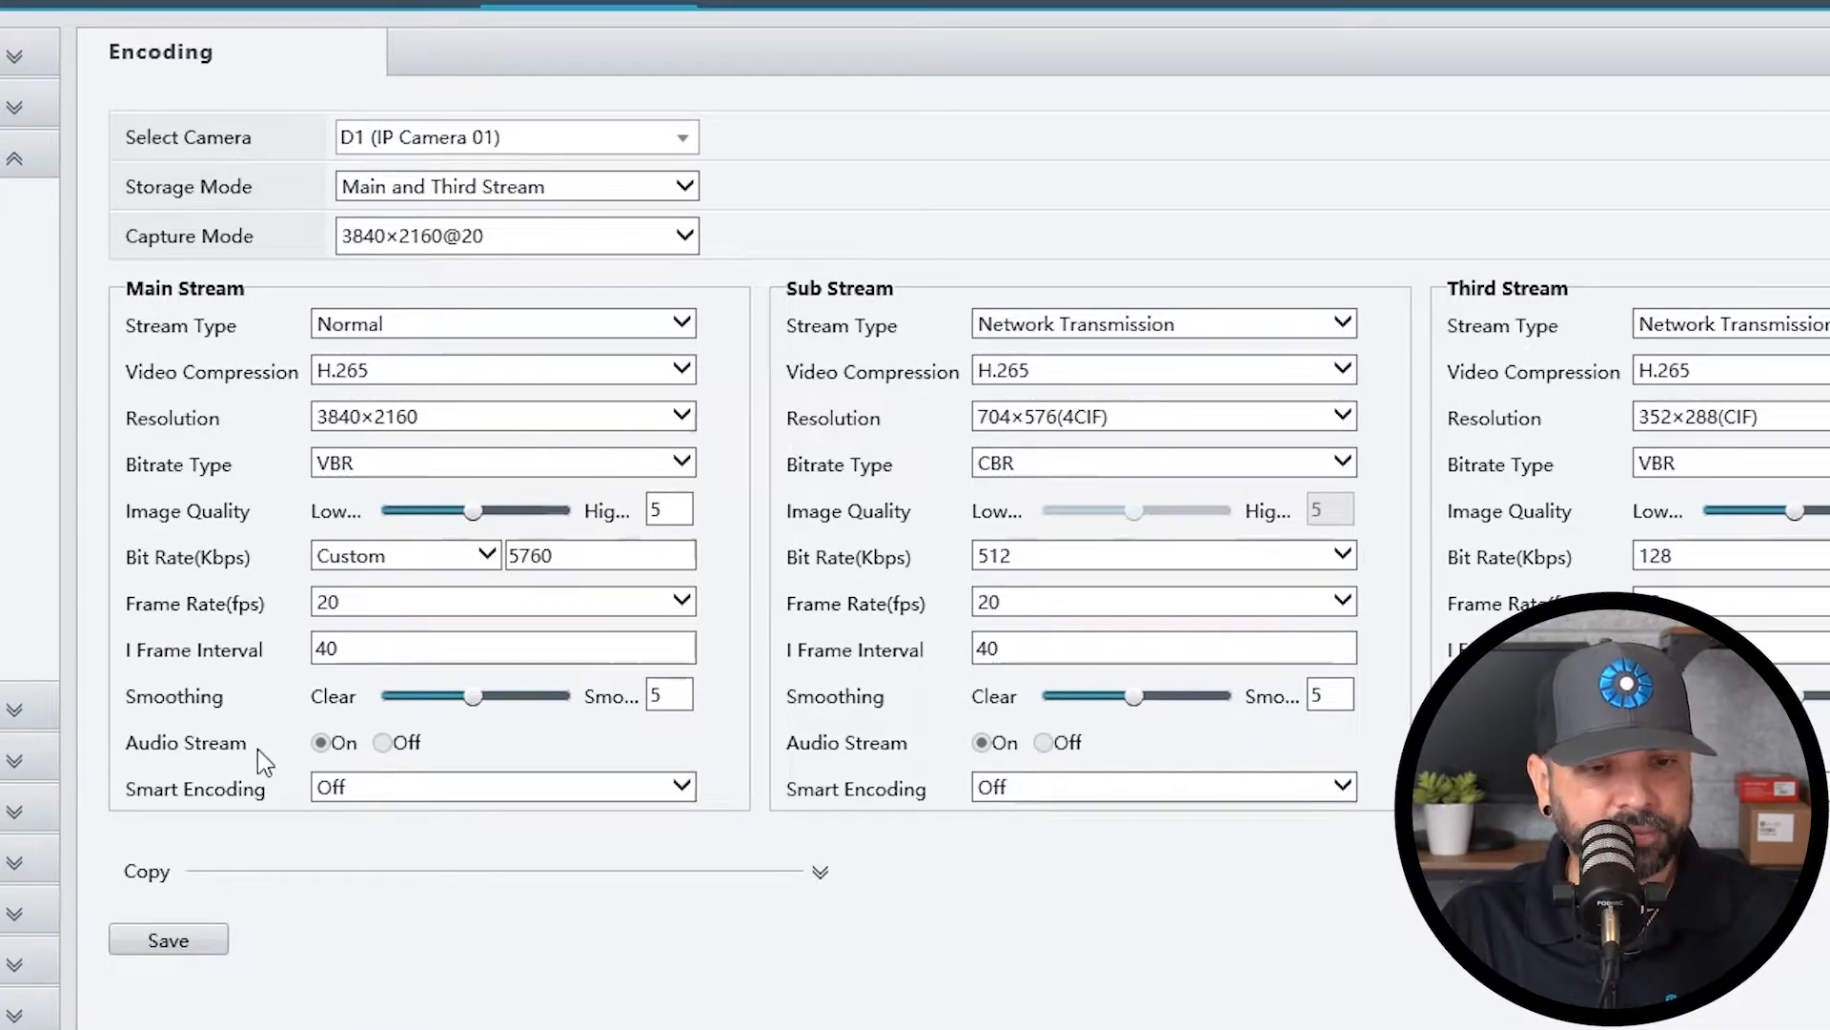
pyautogui.moveTo(743, 582)
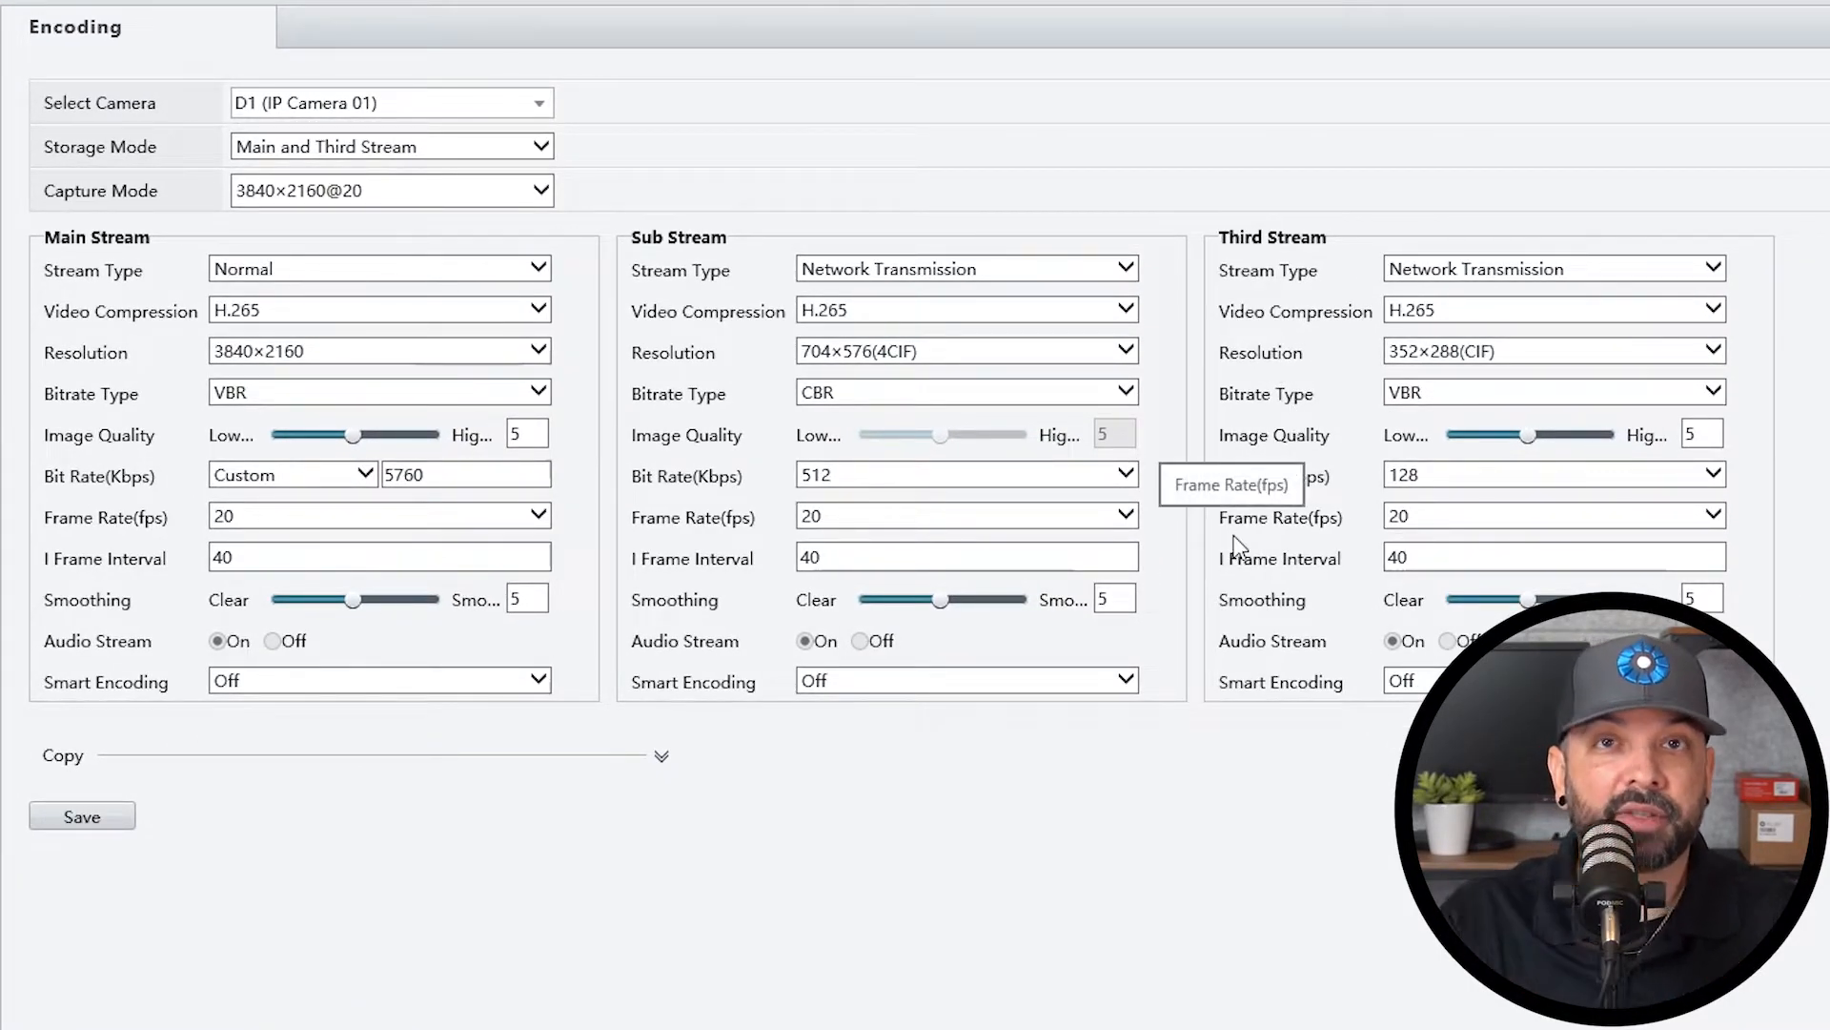
pyautogui.moveTo(598, 833)
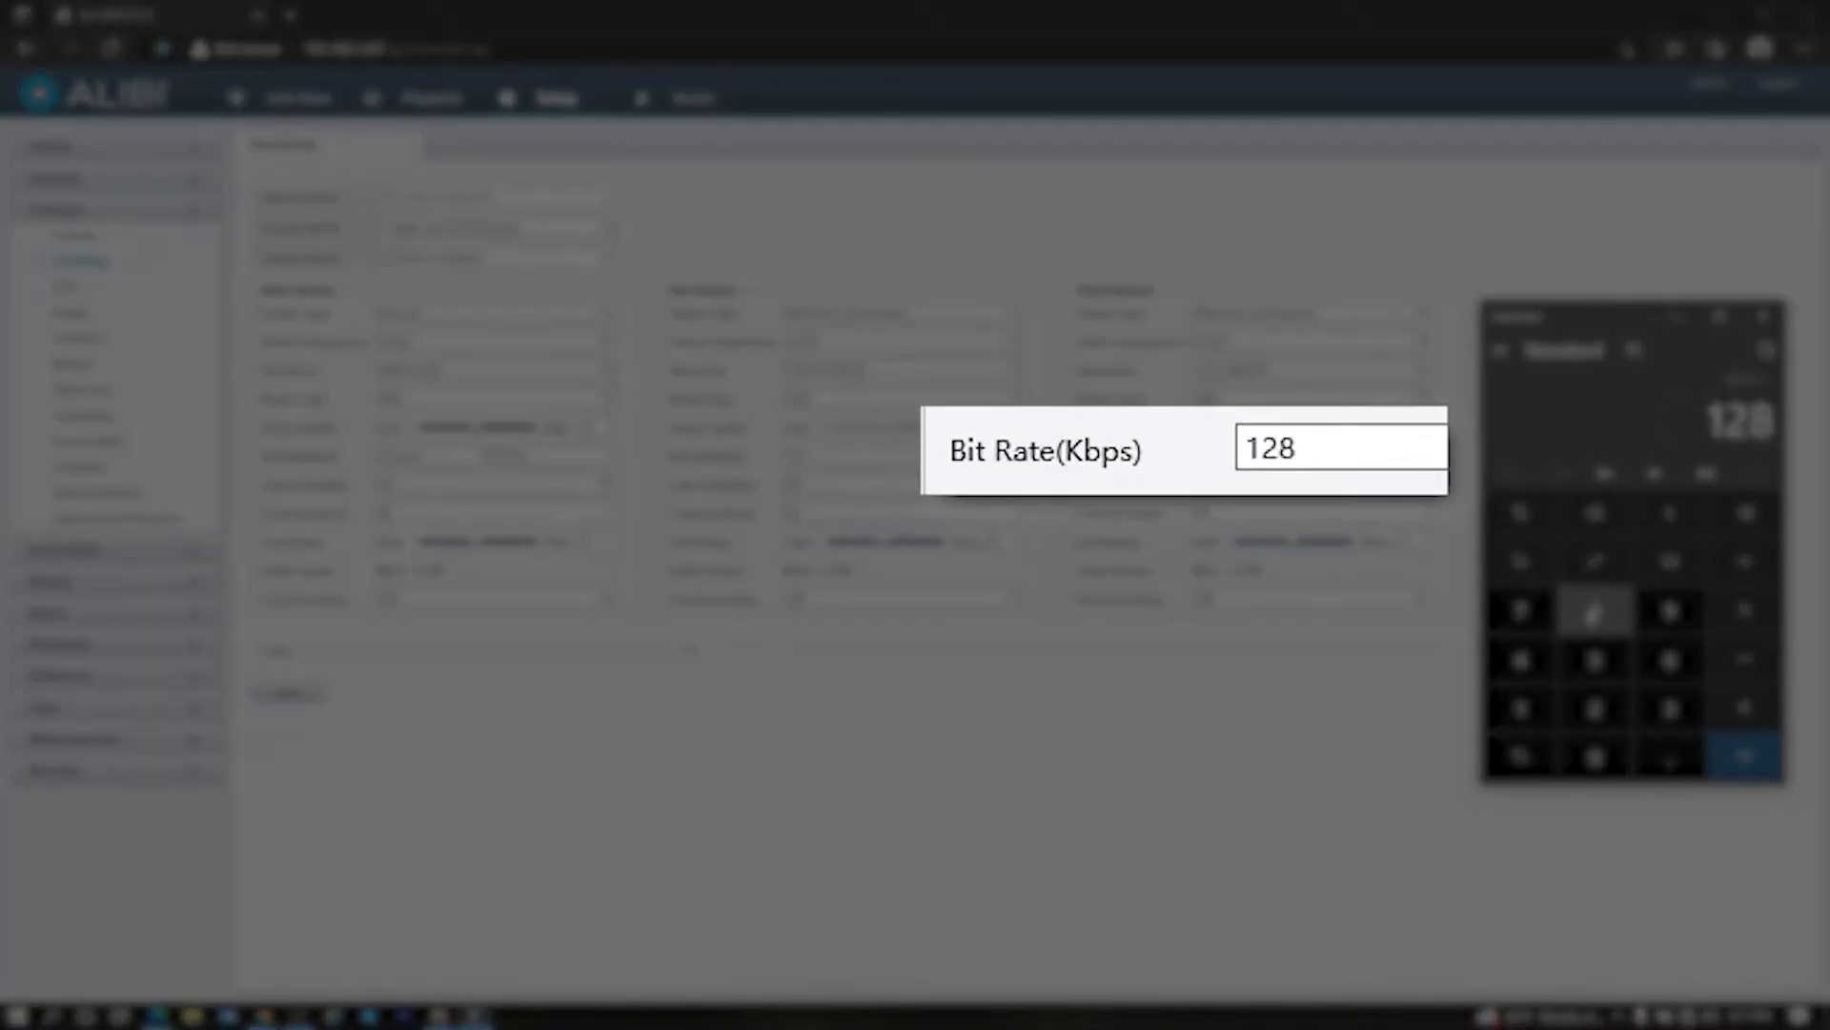
# Continue the Calculator bitrate calculation from the third stream's 128 Kbps figure
pyautogui.click(1743, 756)
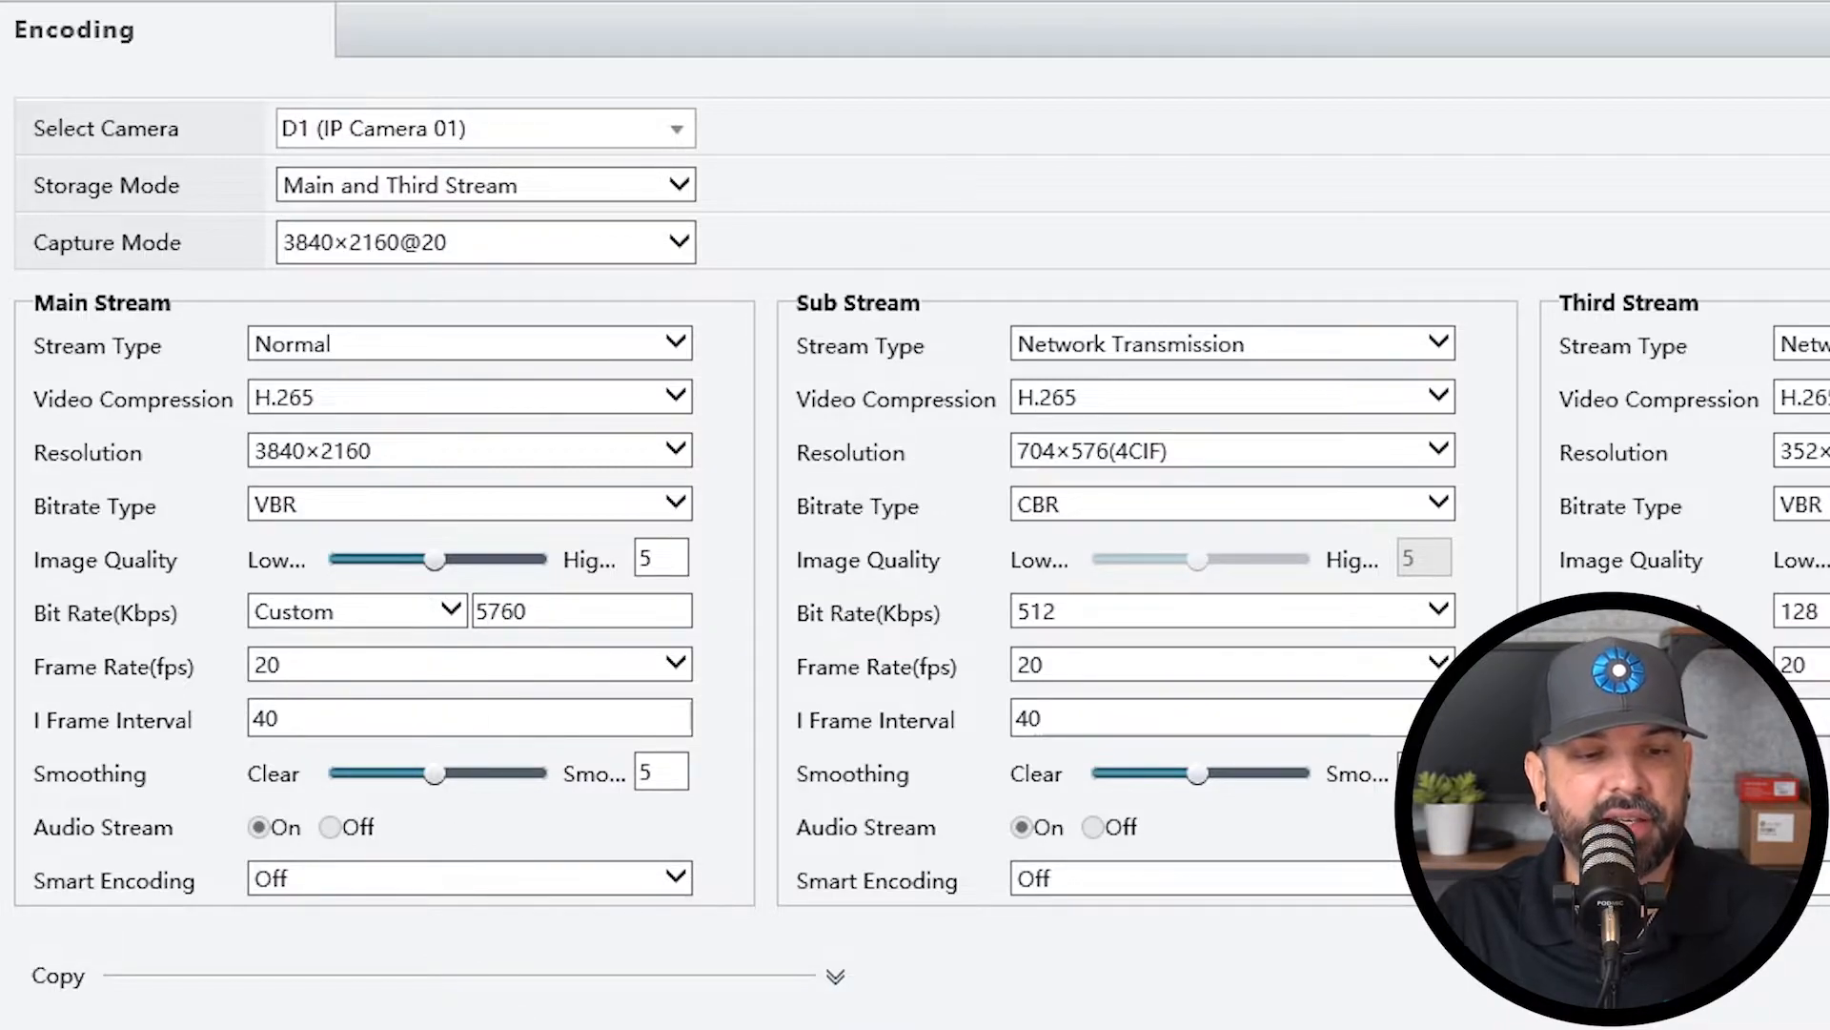
pyautogui.moveTo(315, 683)
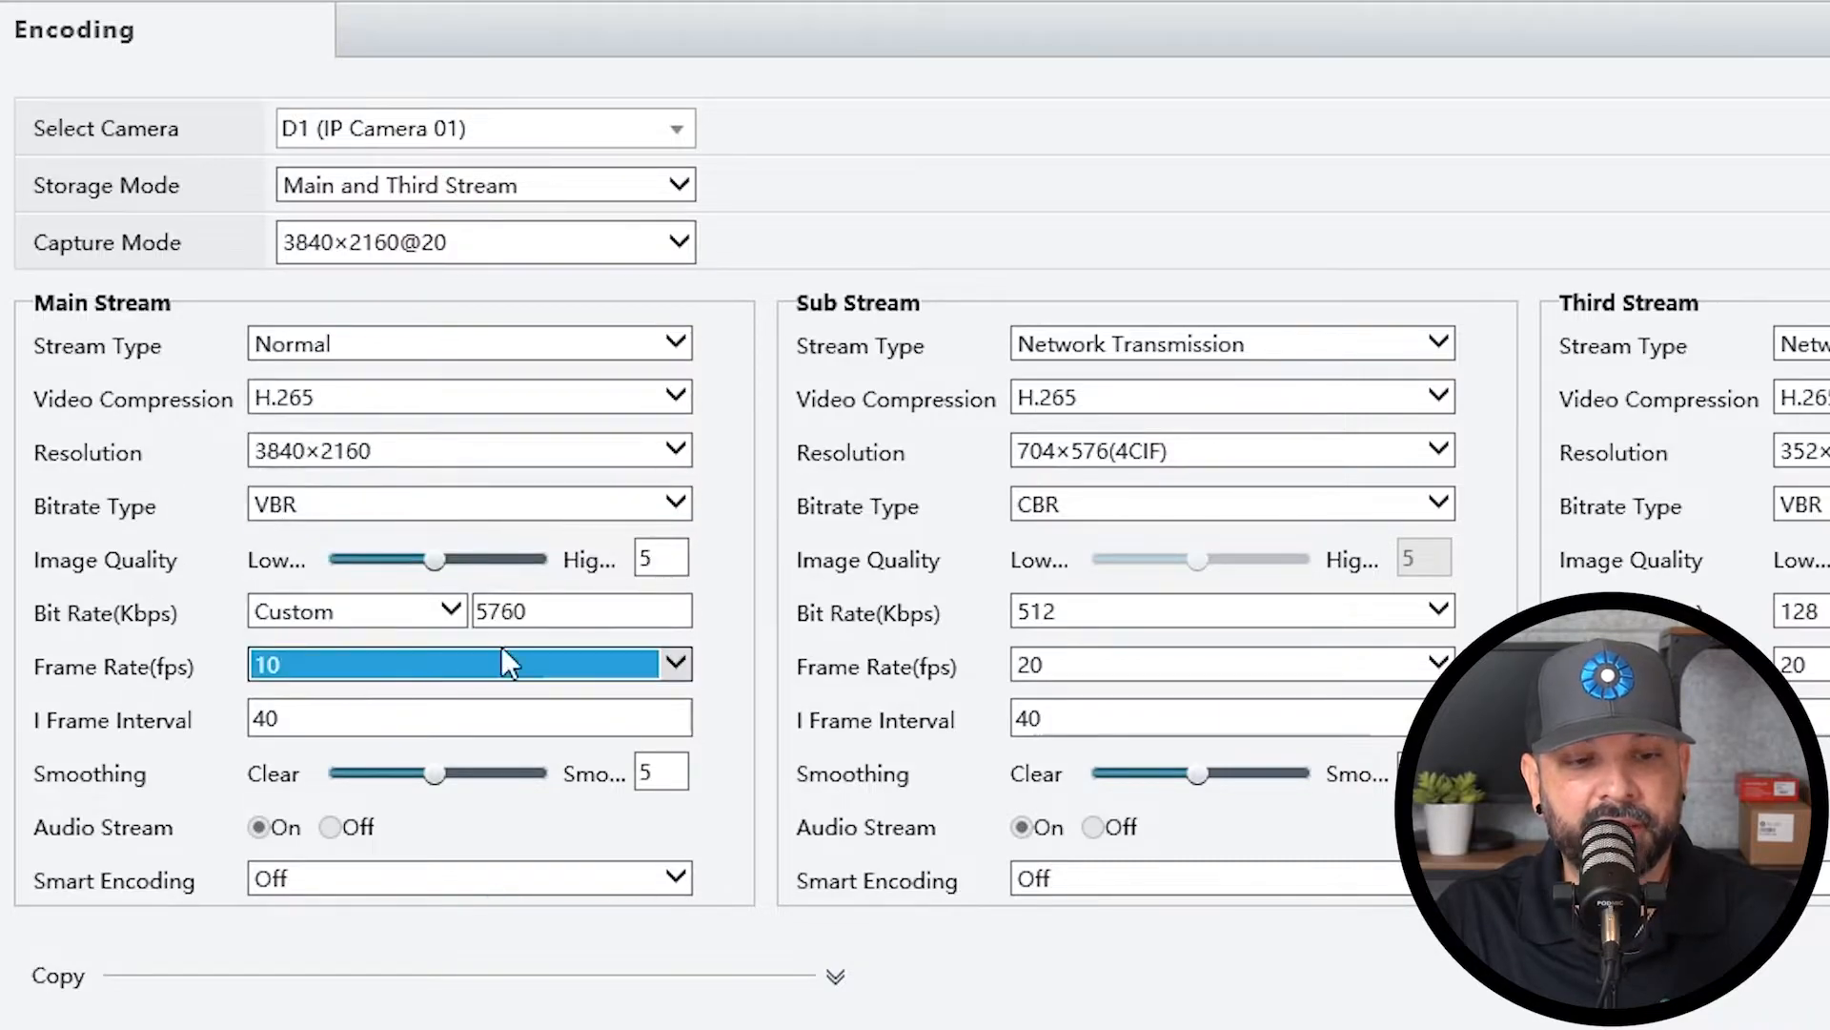
pyautogui.moveTo(555, 643)
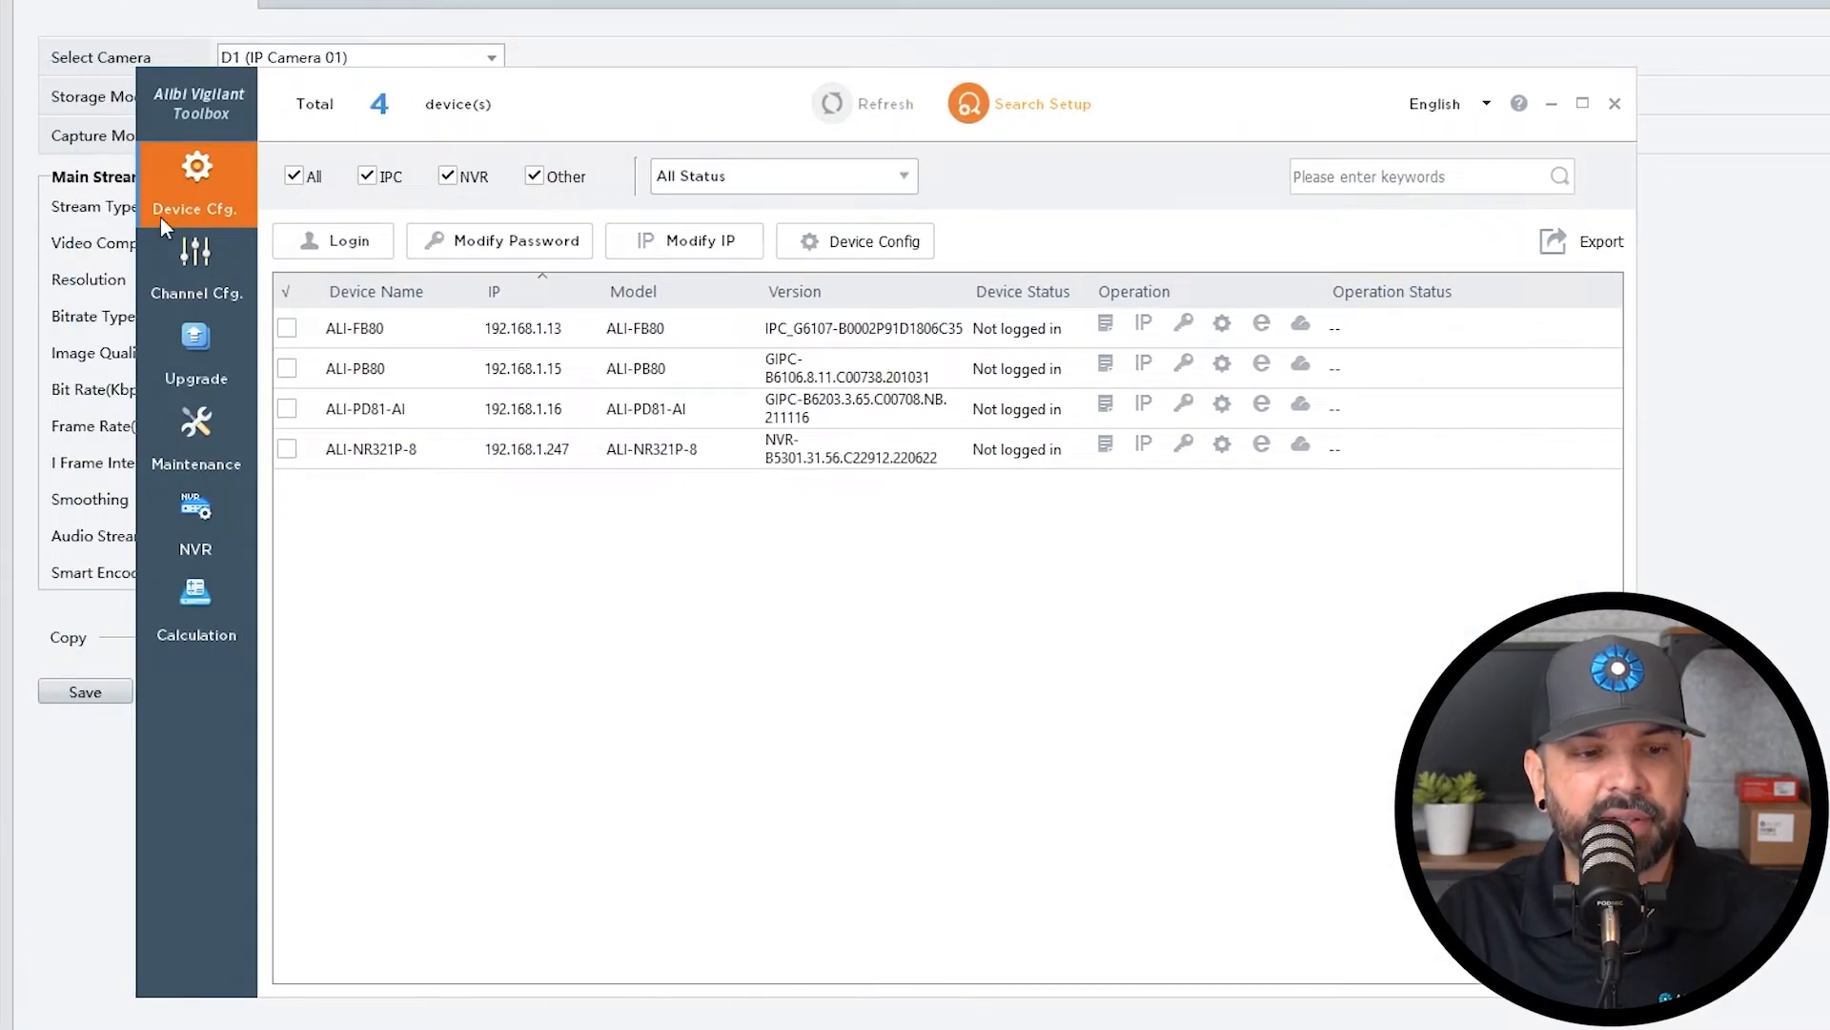
pyautogui.moveTo(196, 350)
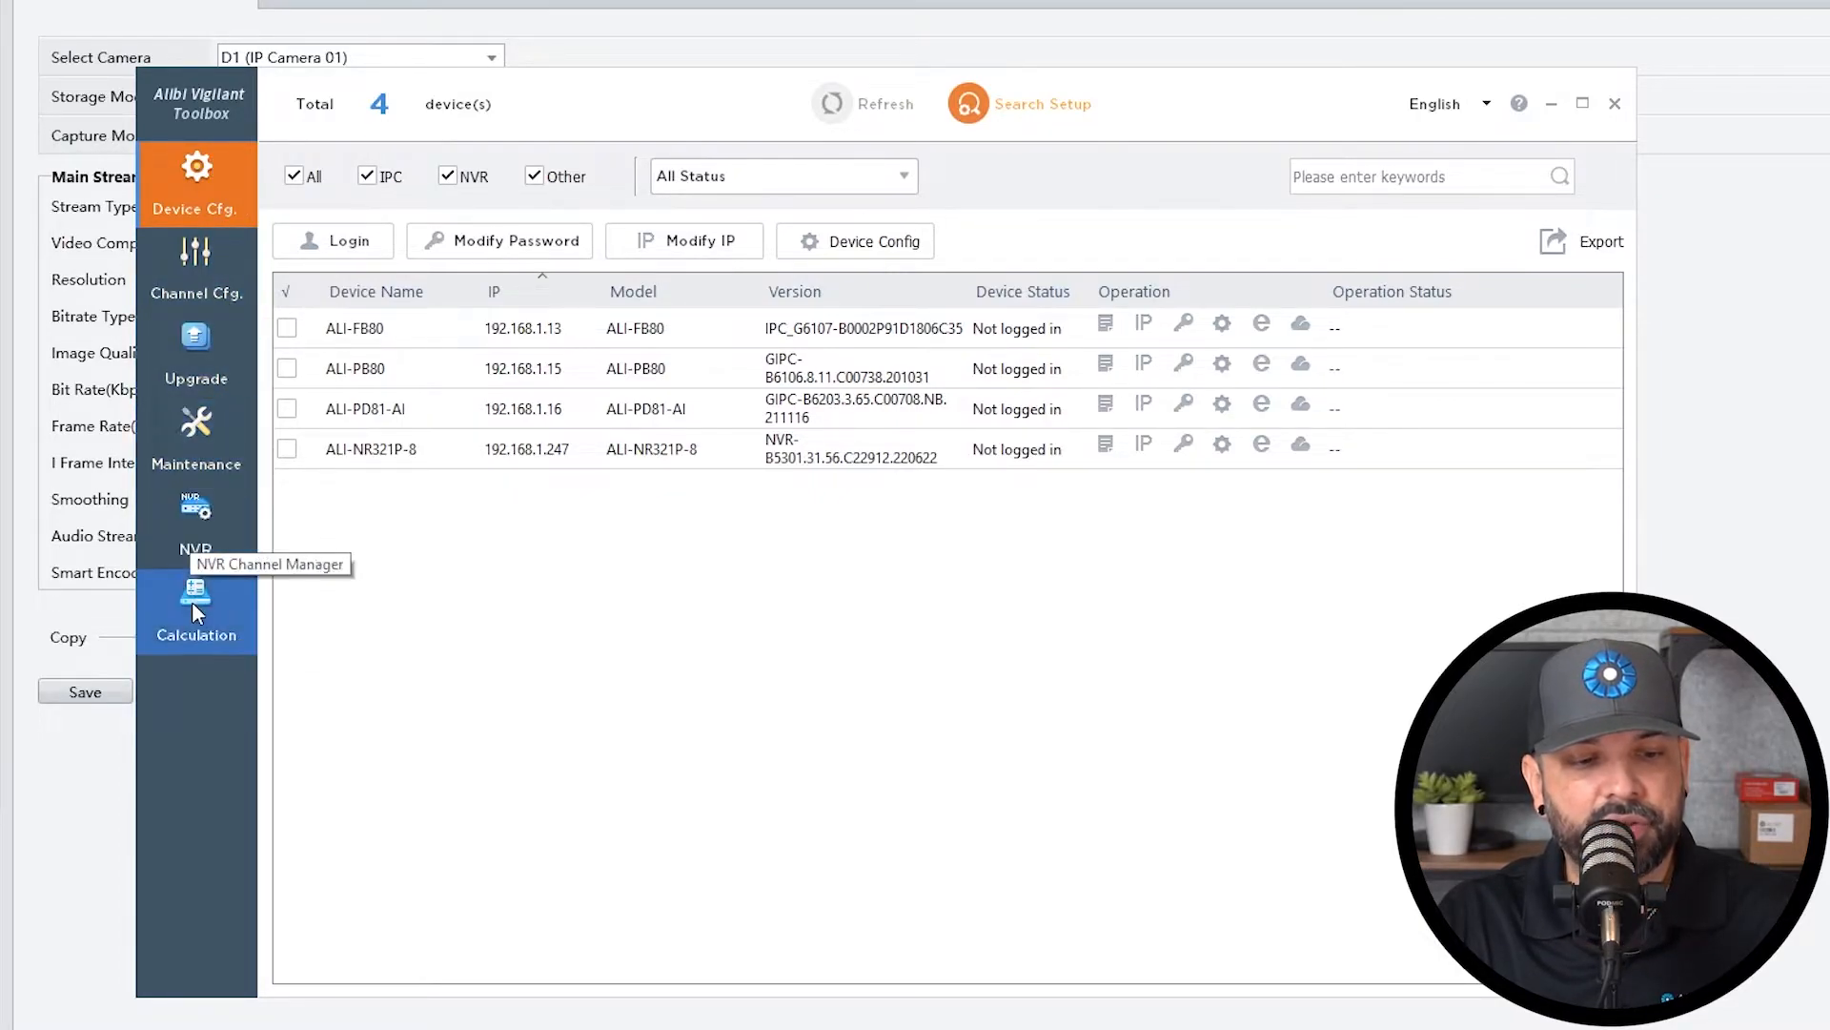
# Open the Calculation tool from the Toolbox's left sidebar
pyautogui.click(196, 601)
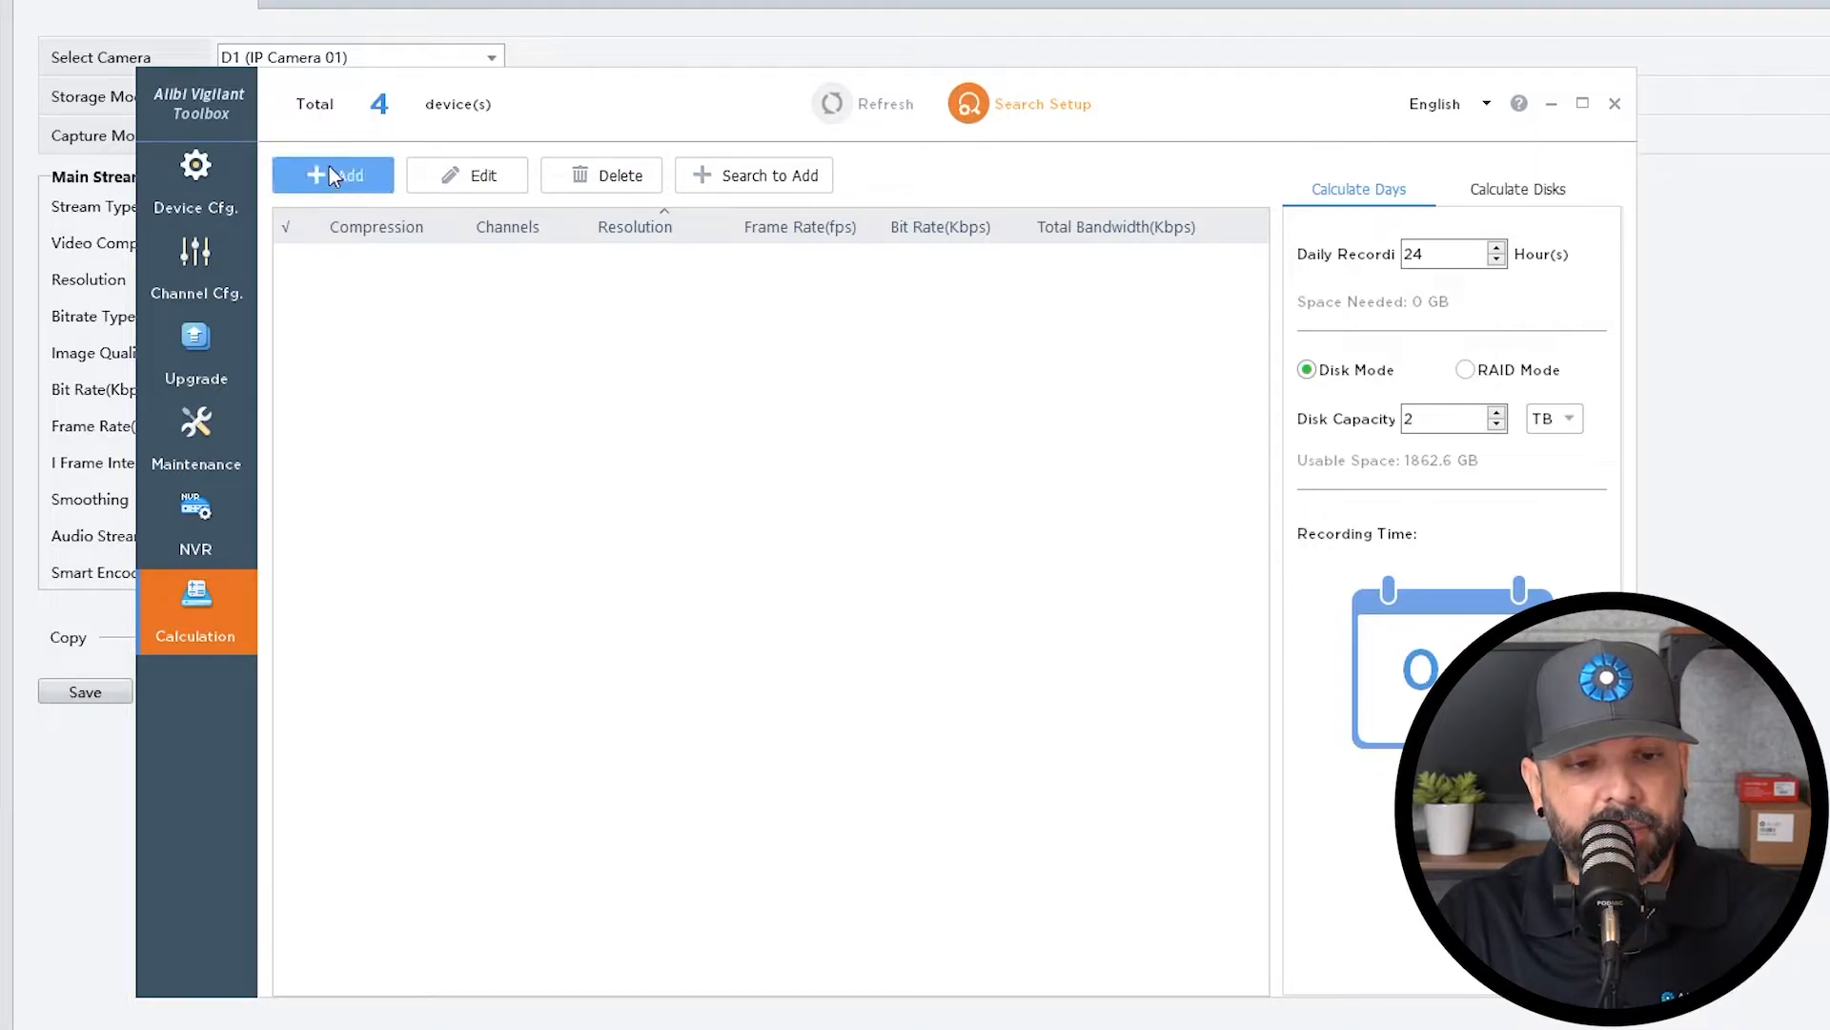
# Add a channel with H.265, 3840×2160 and 10 fps, giving a 2048 Kbps bit rate
pyautogui.click(333, 175)
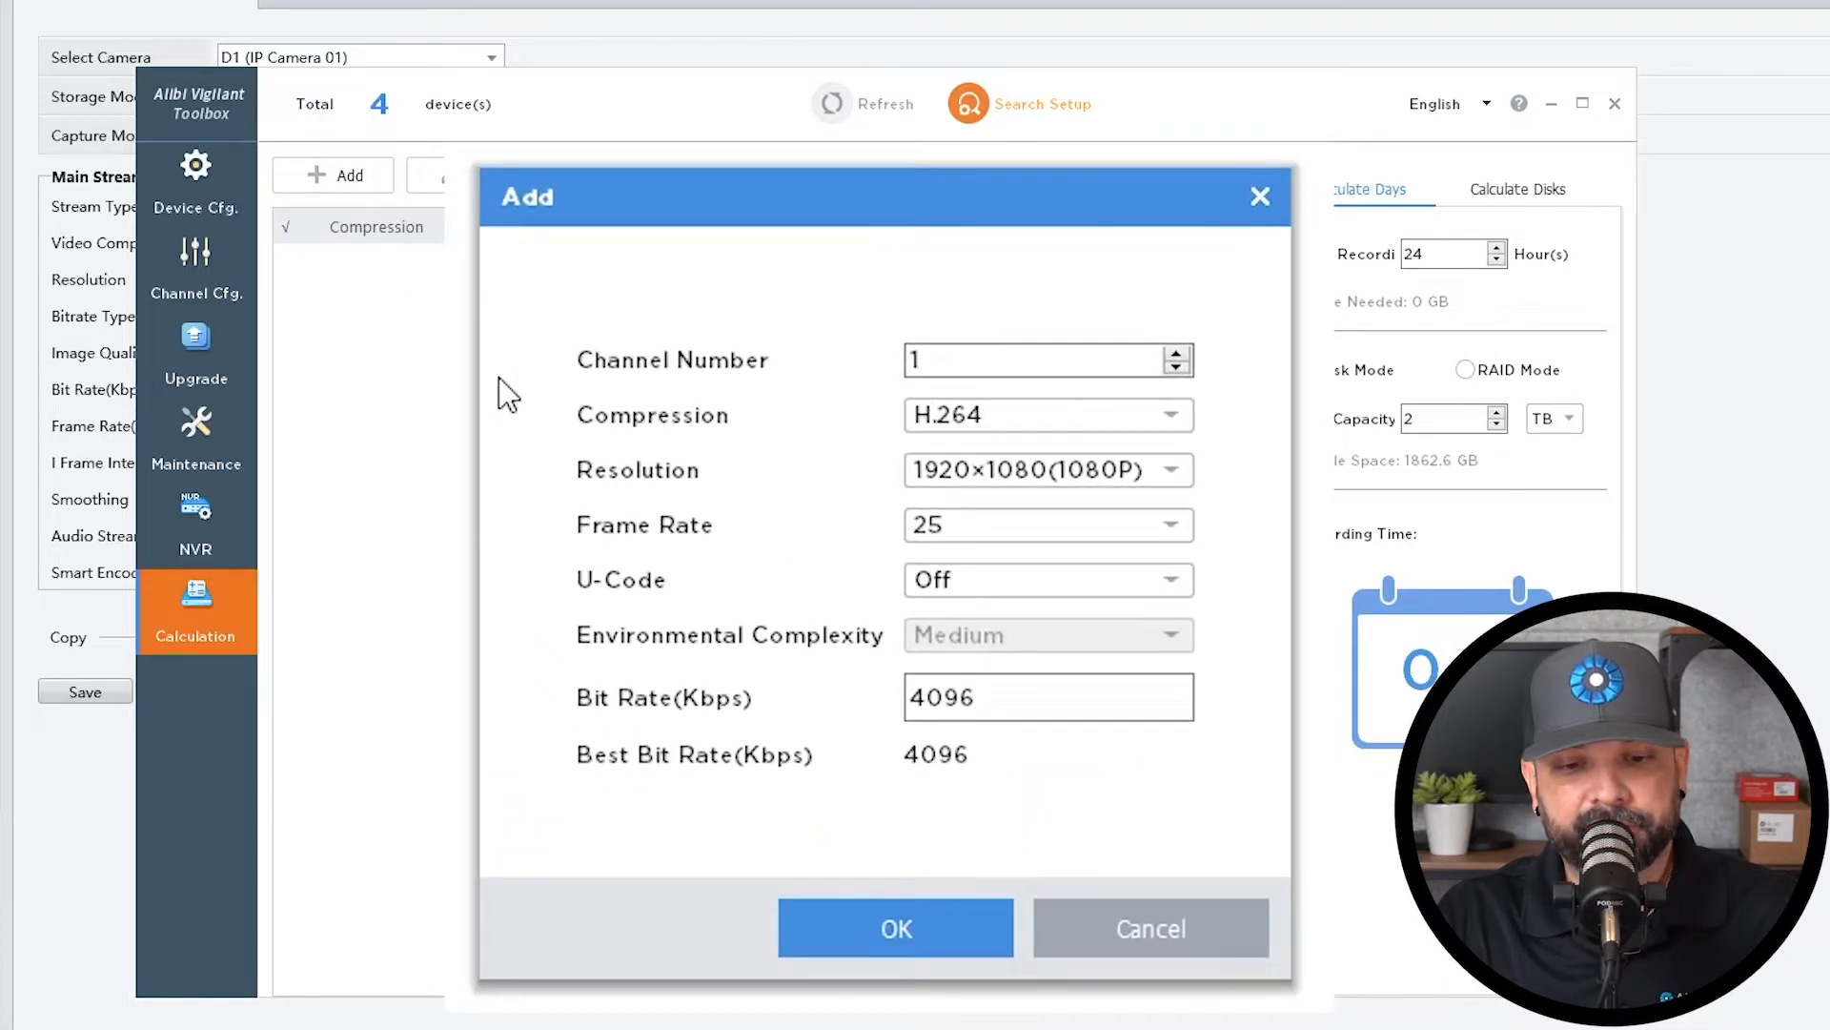
pyautogui.moveTo(659, 391)
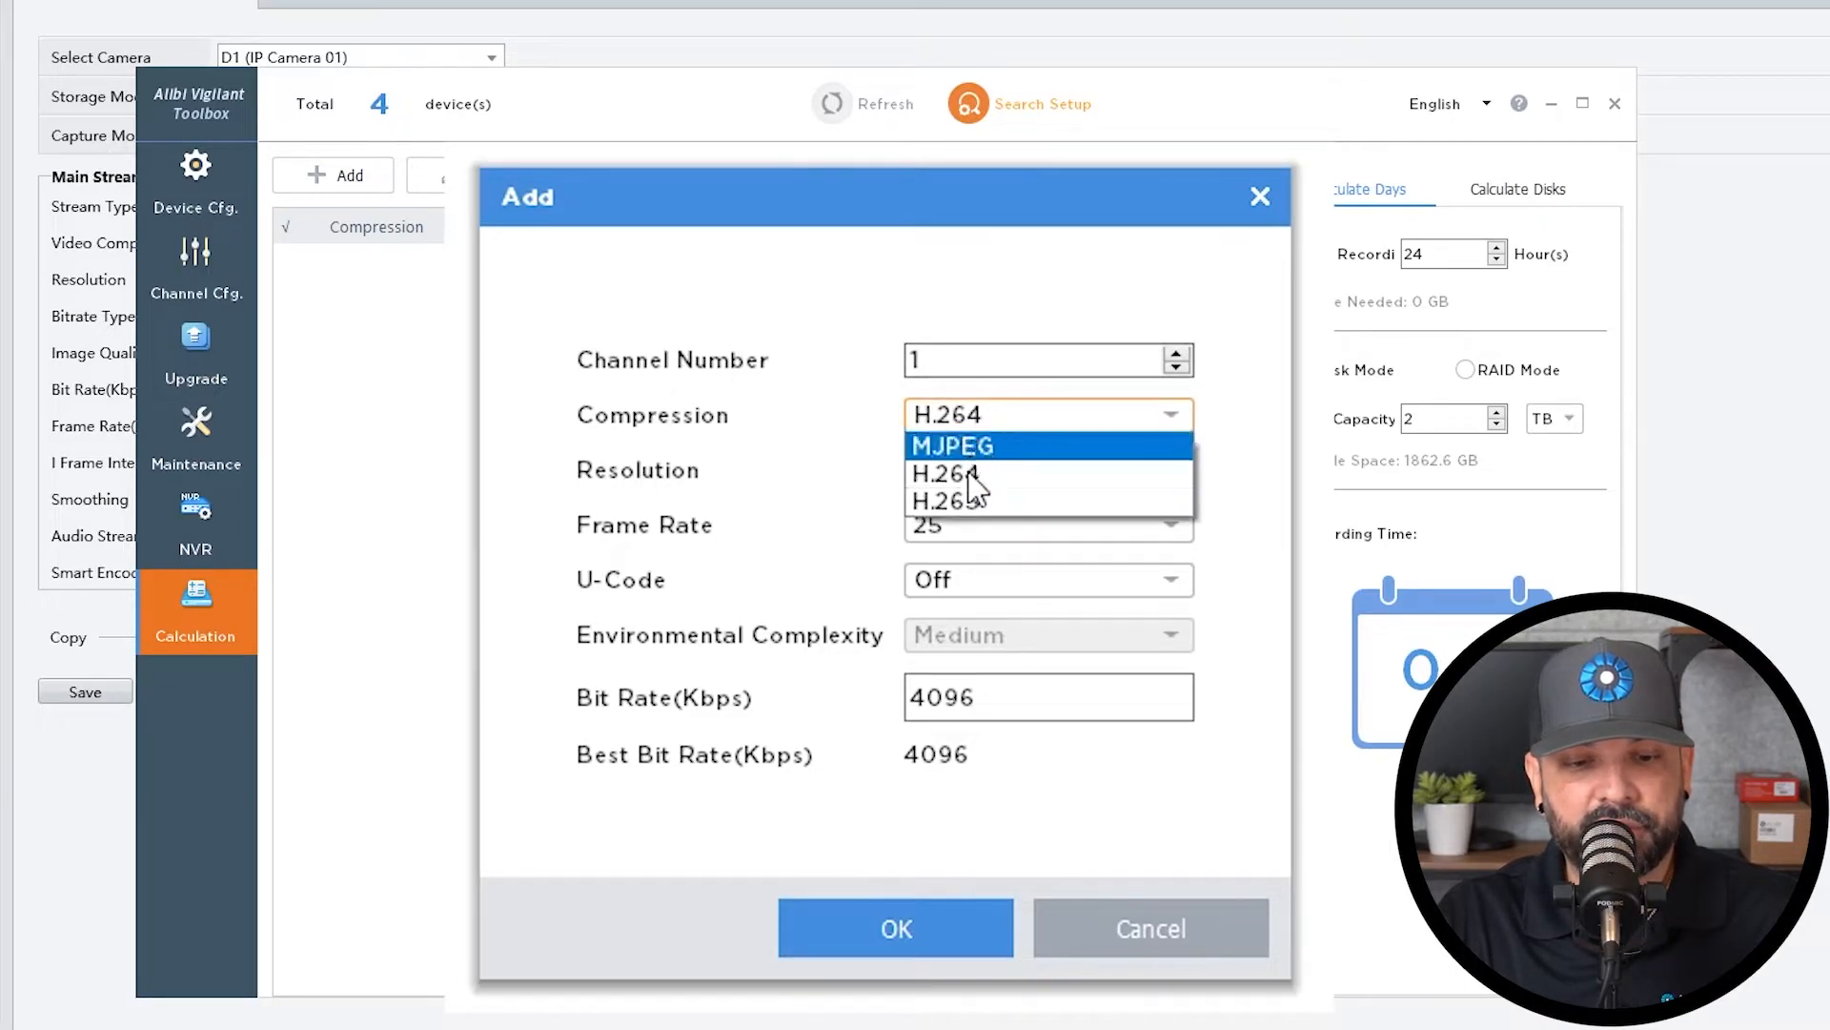
pyautogui.click(1045, 469)
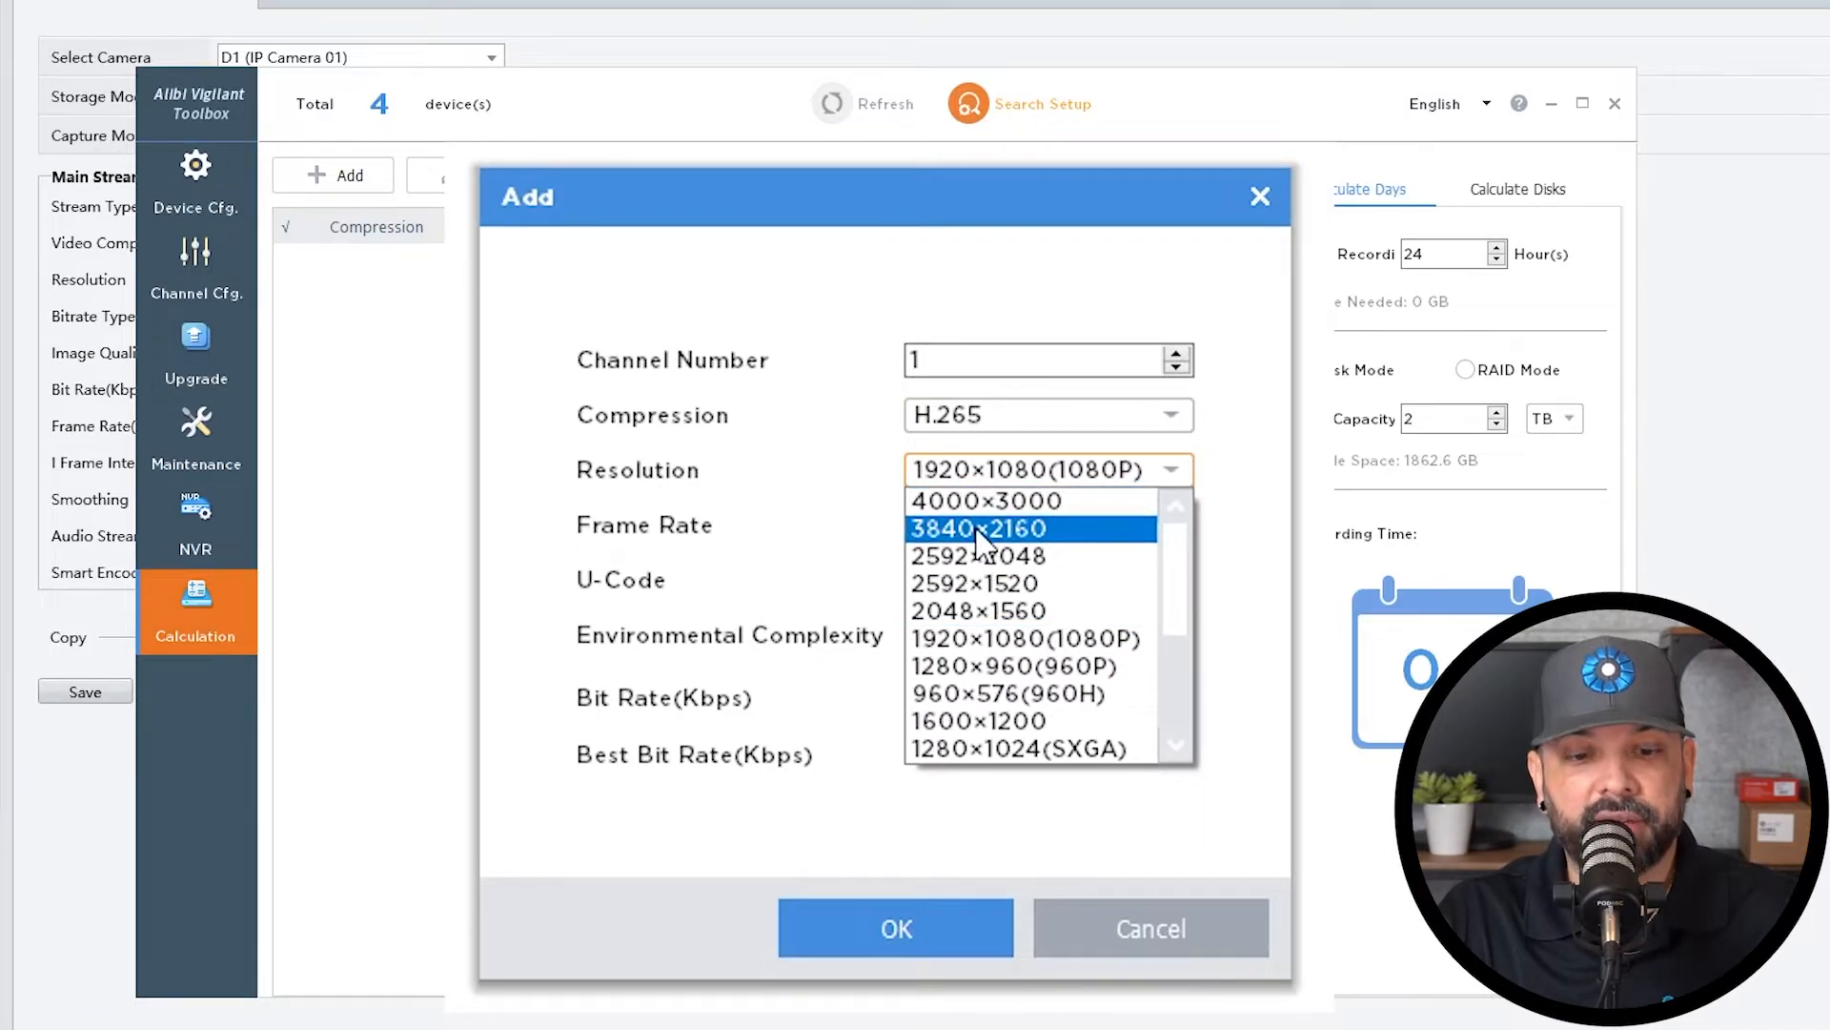
pyautogui.click(984, 527)
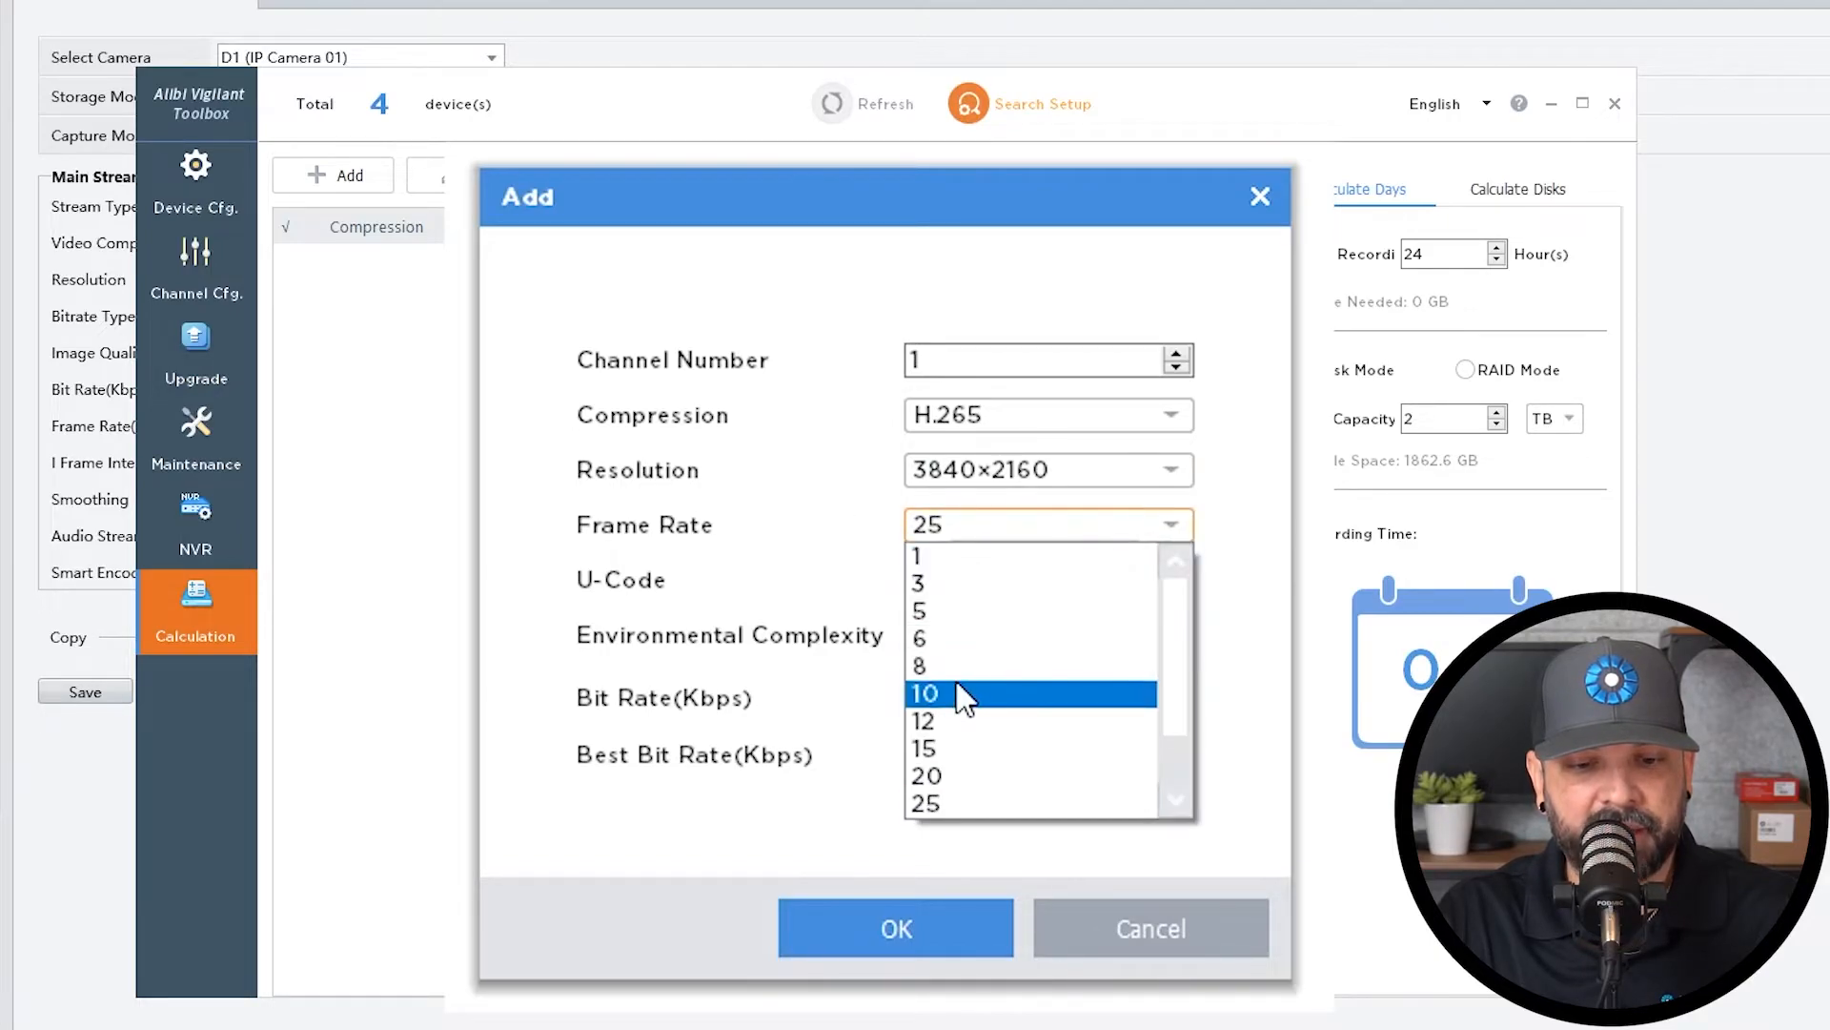
pyautogui.click(925, 693)
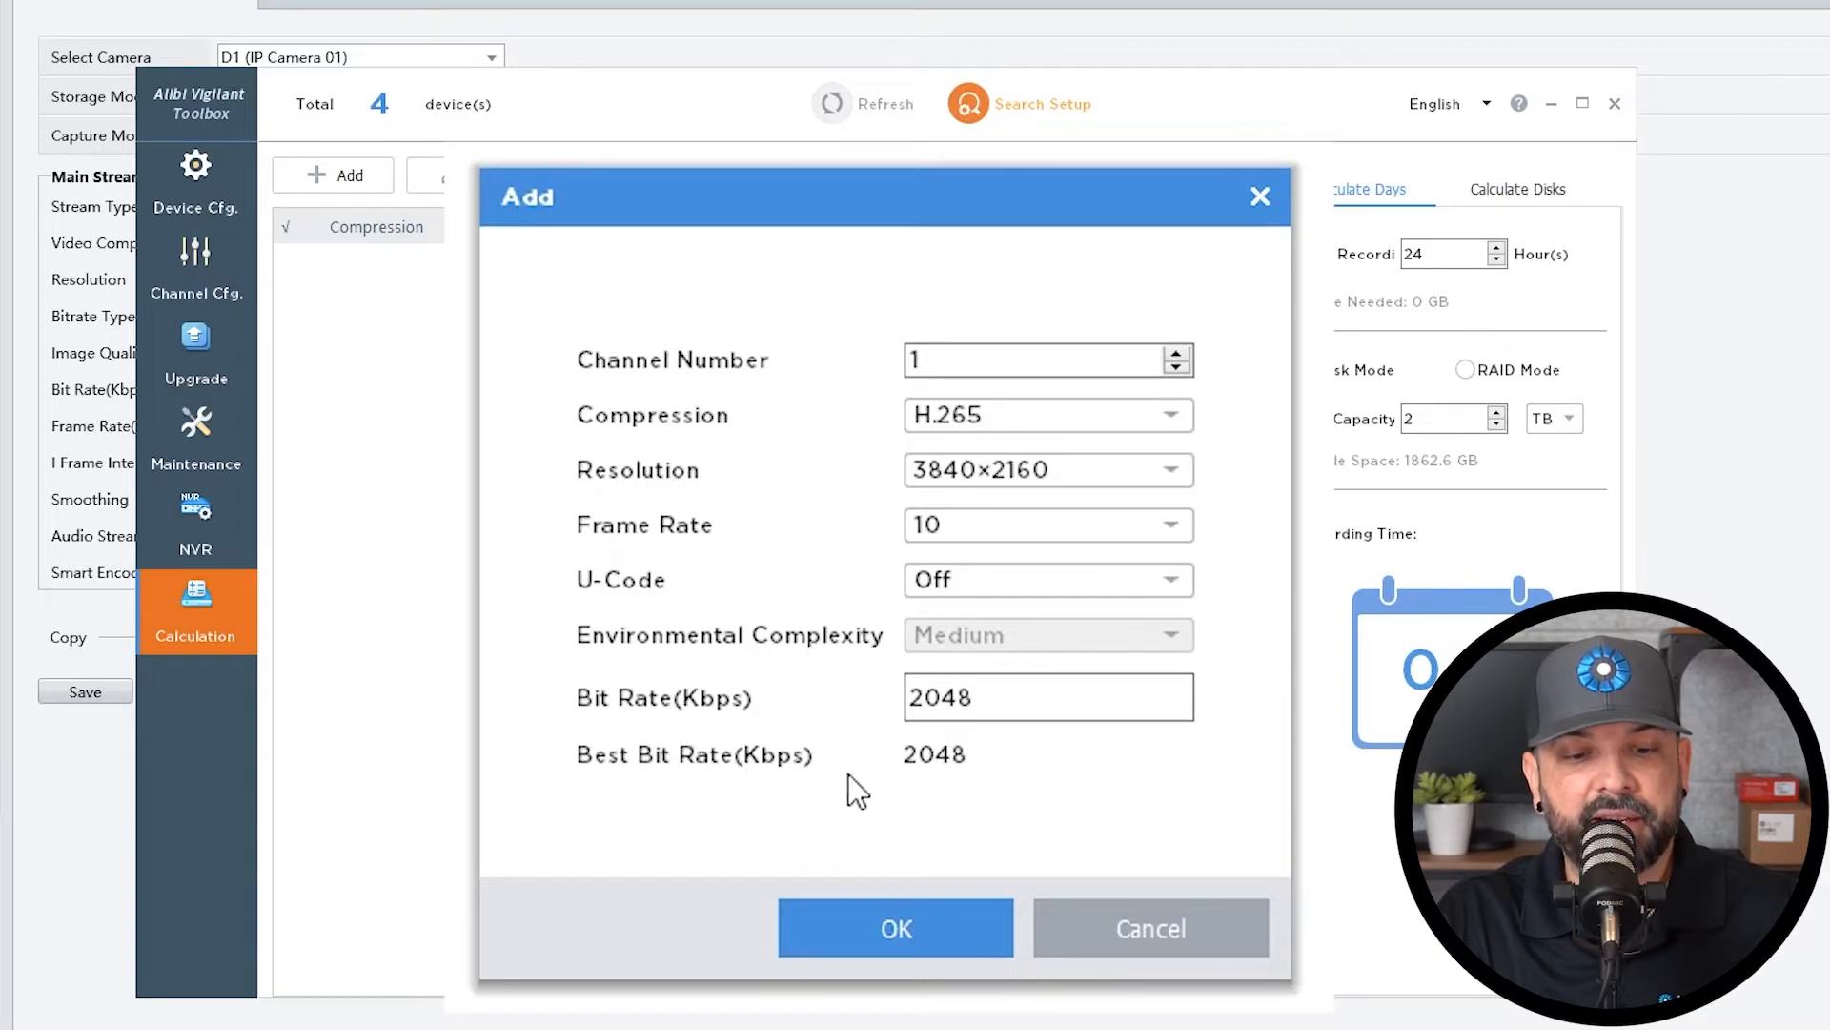
pyautogui.moveTo(811, 776)
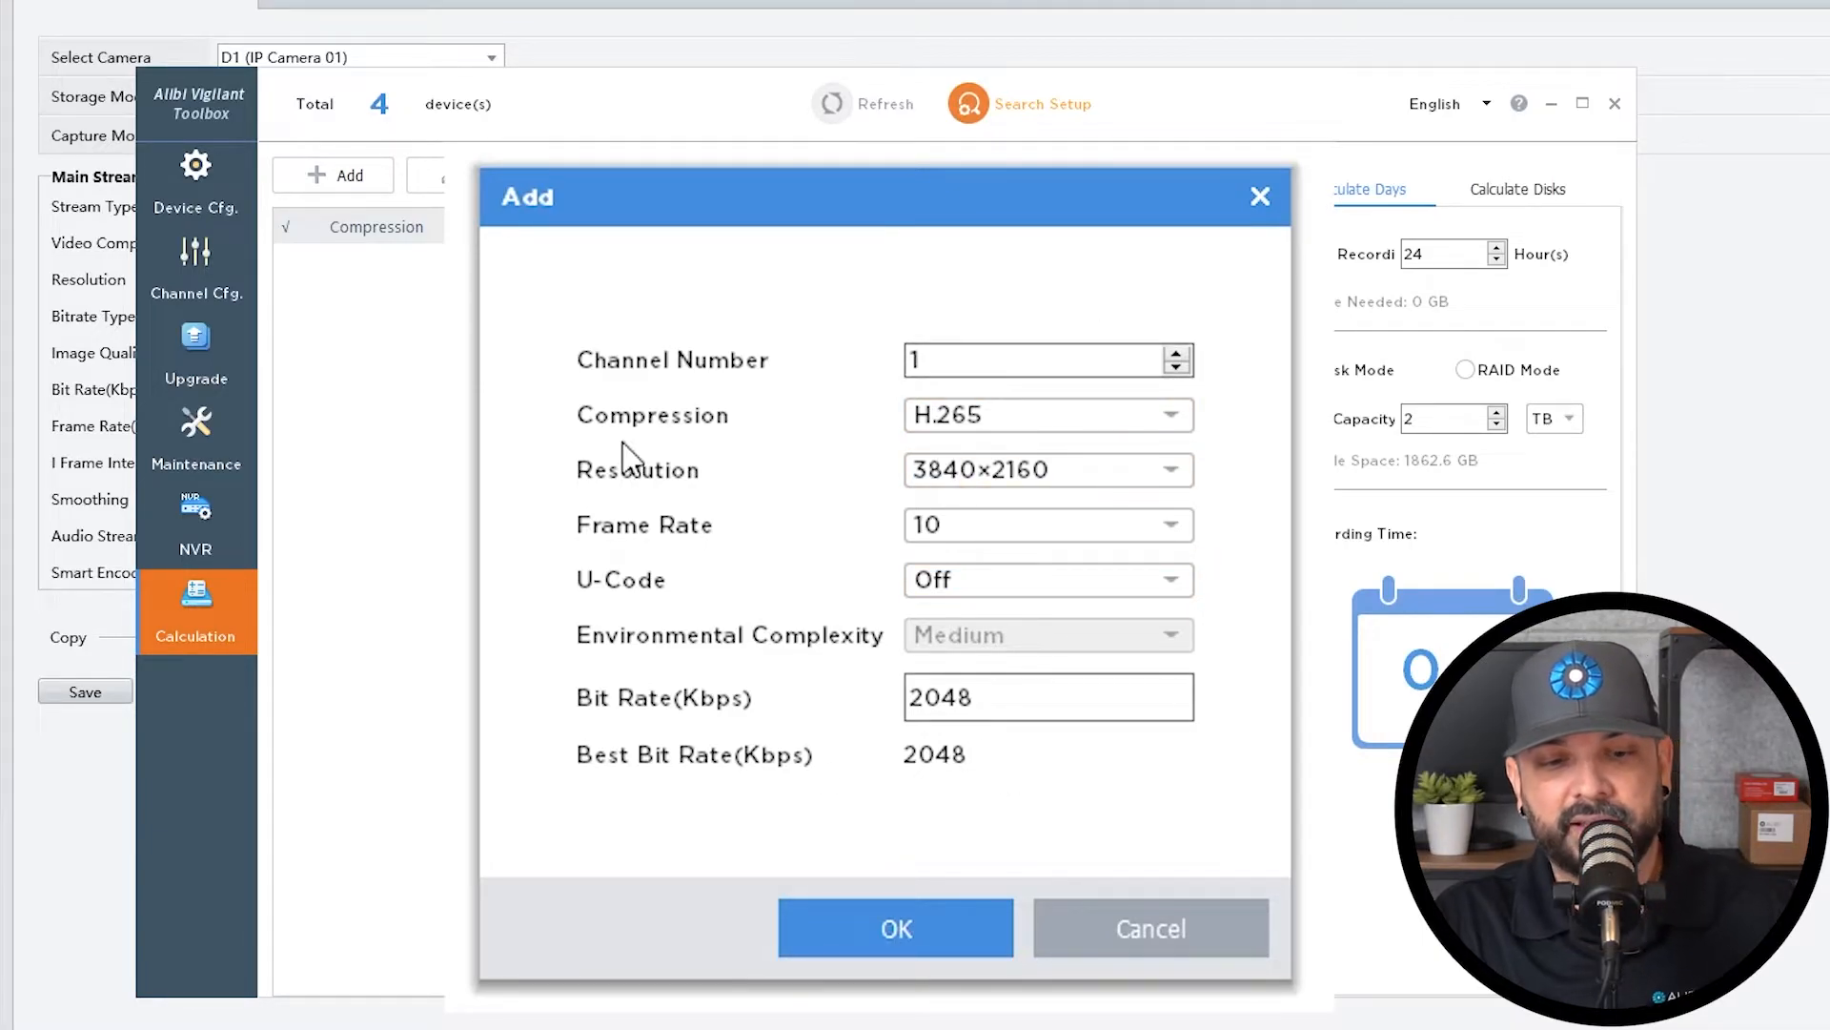
pyautogui.moveTo(1189, 905)
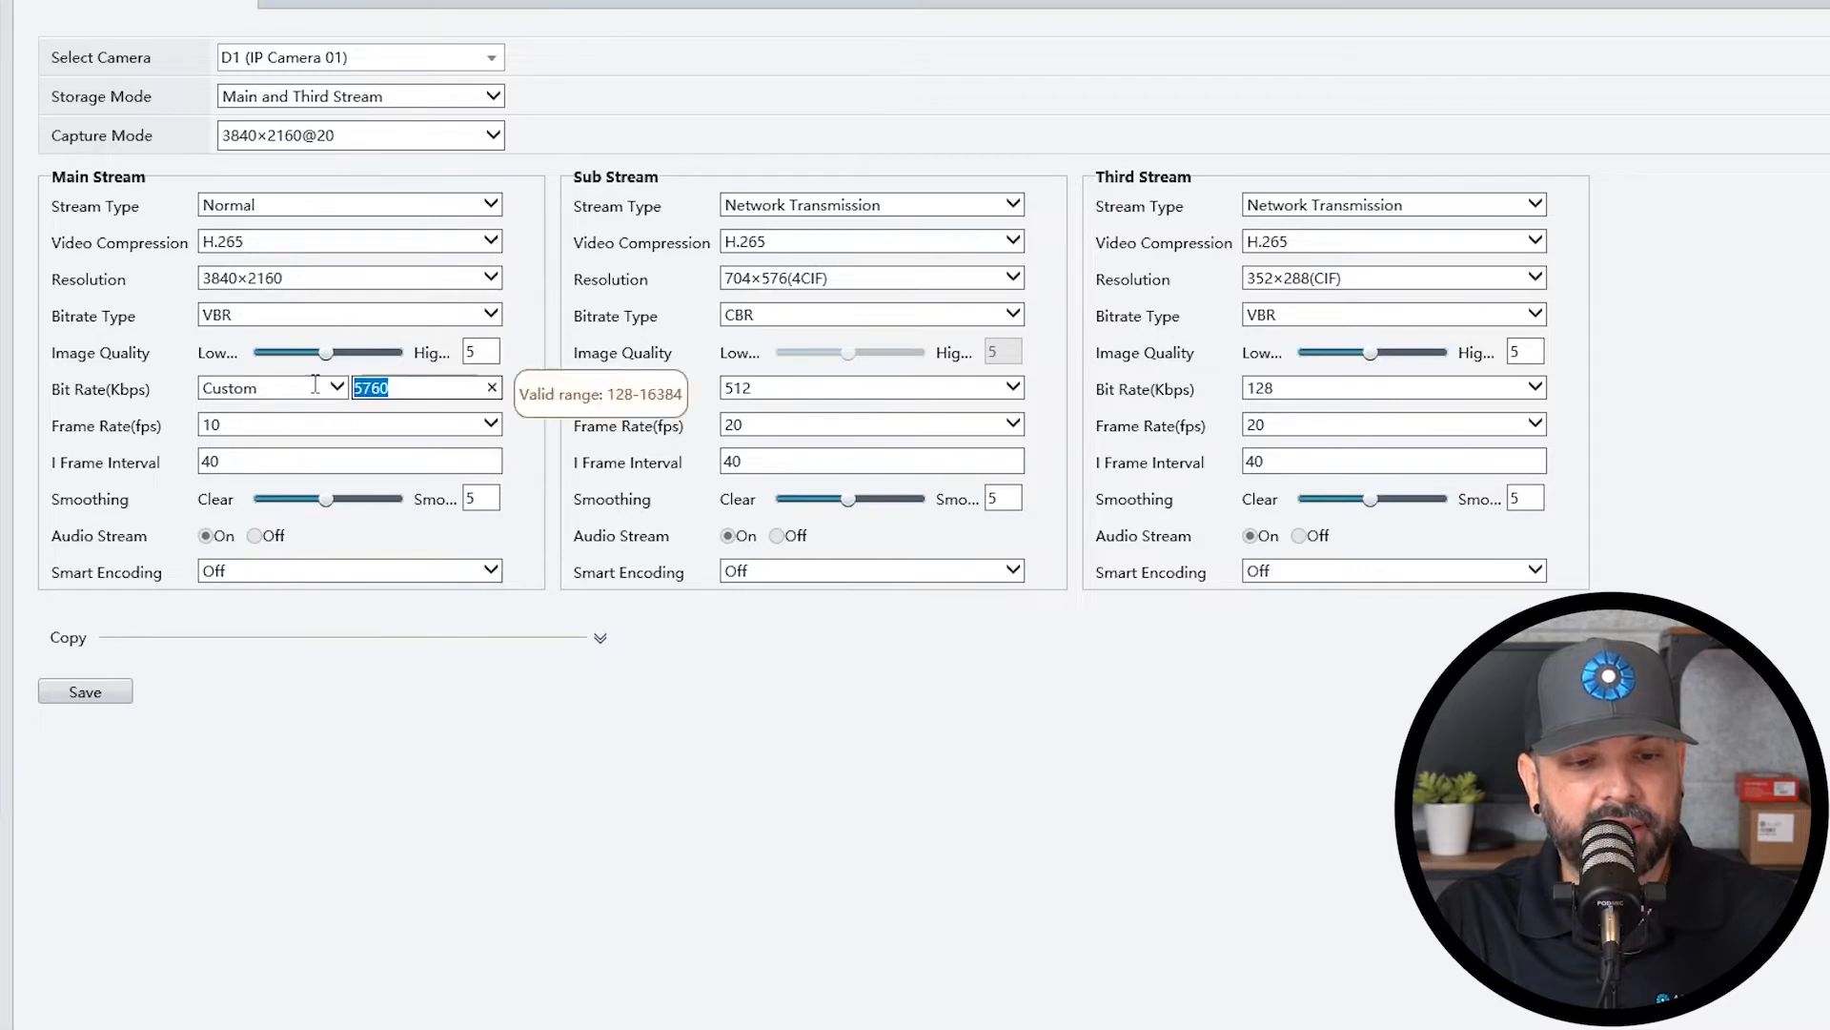
# Enter 2048 Kbps as the main-stream custom bit rate and save the encoding
pyautogui.write('28')
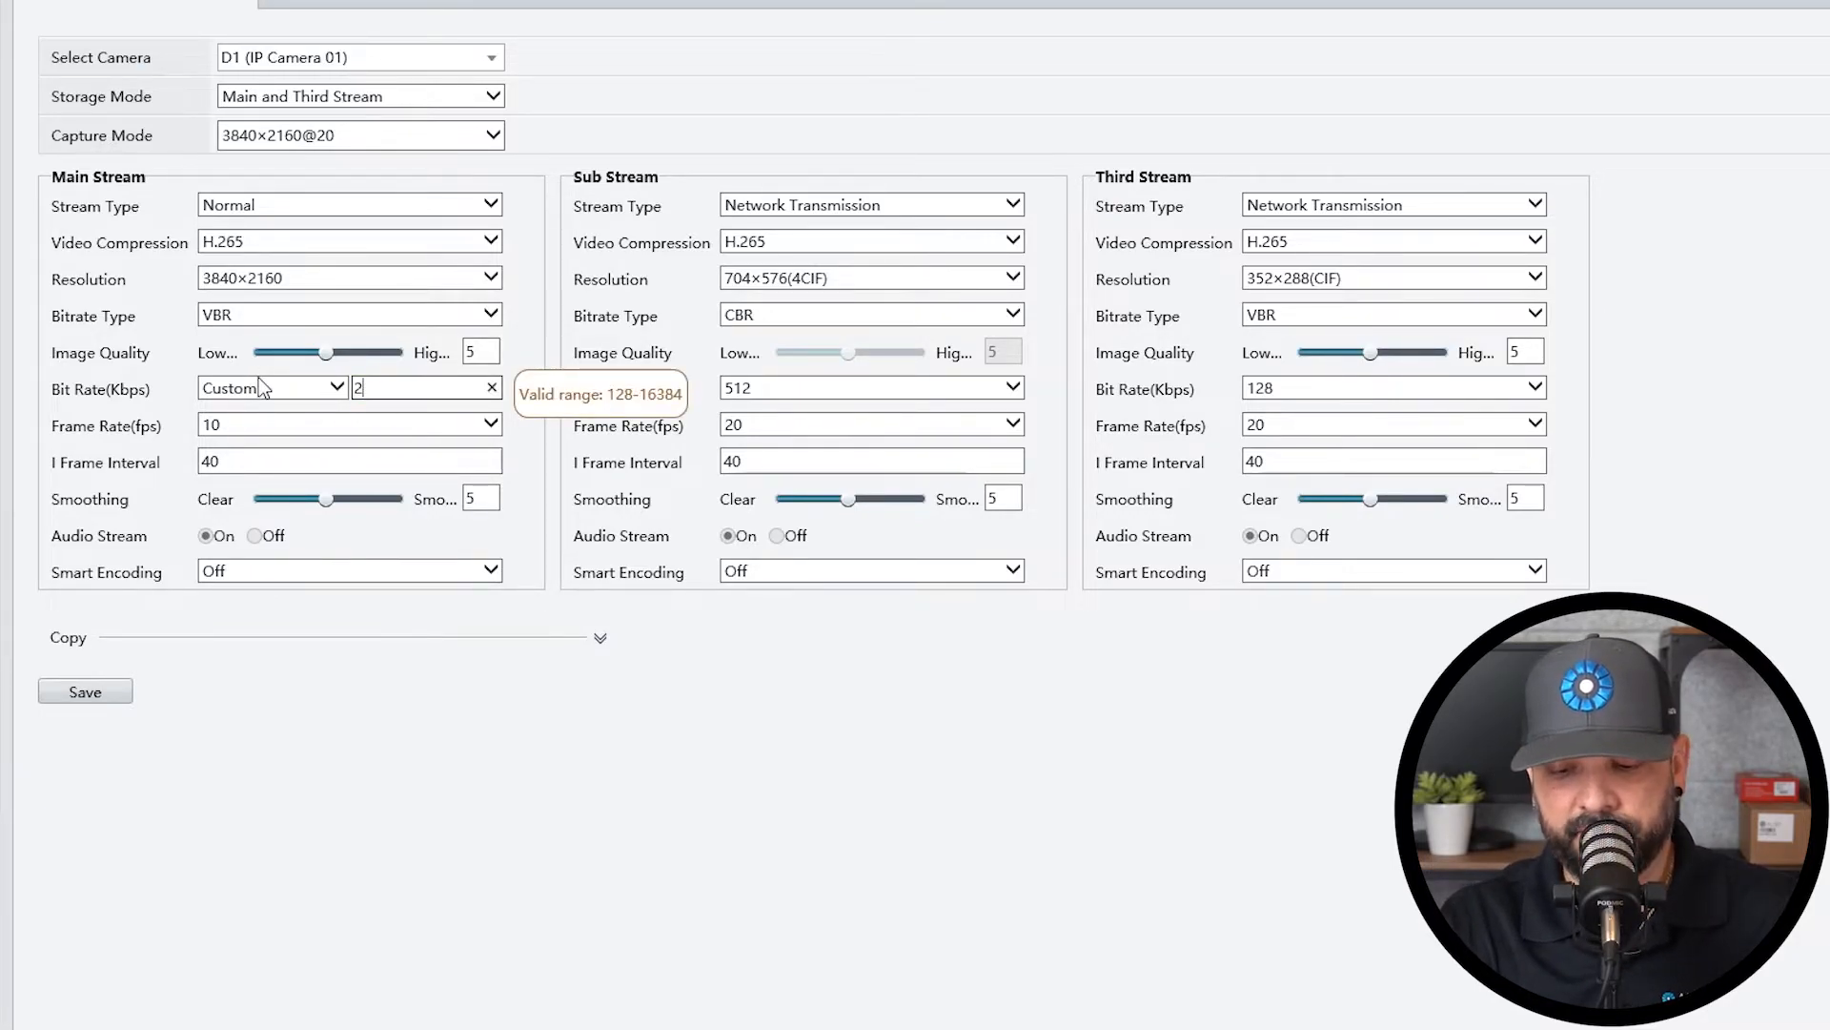
pyautogui.write('048')
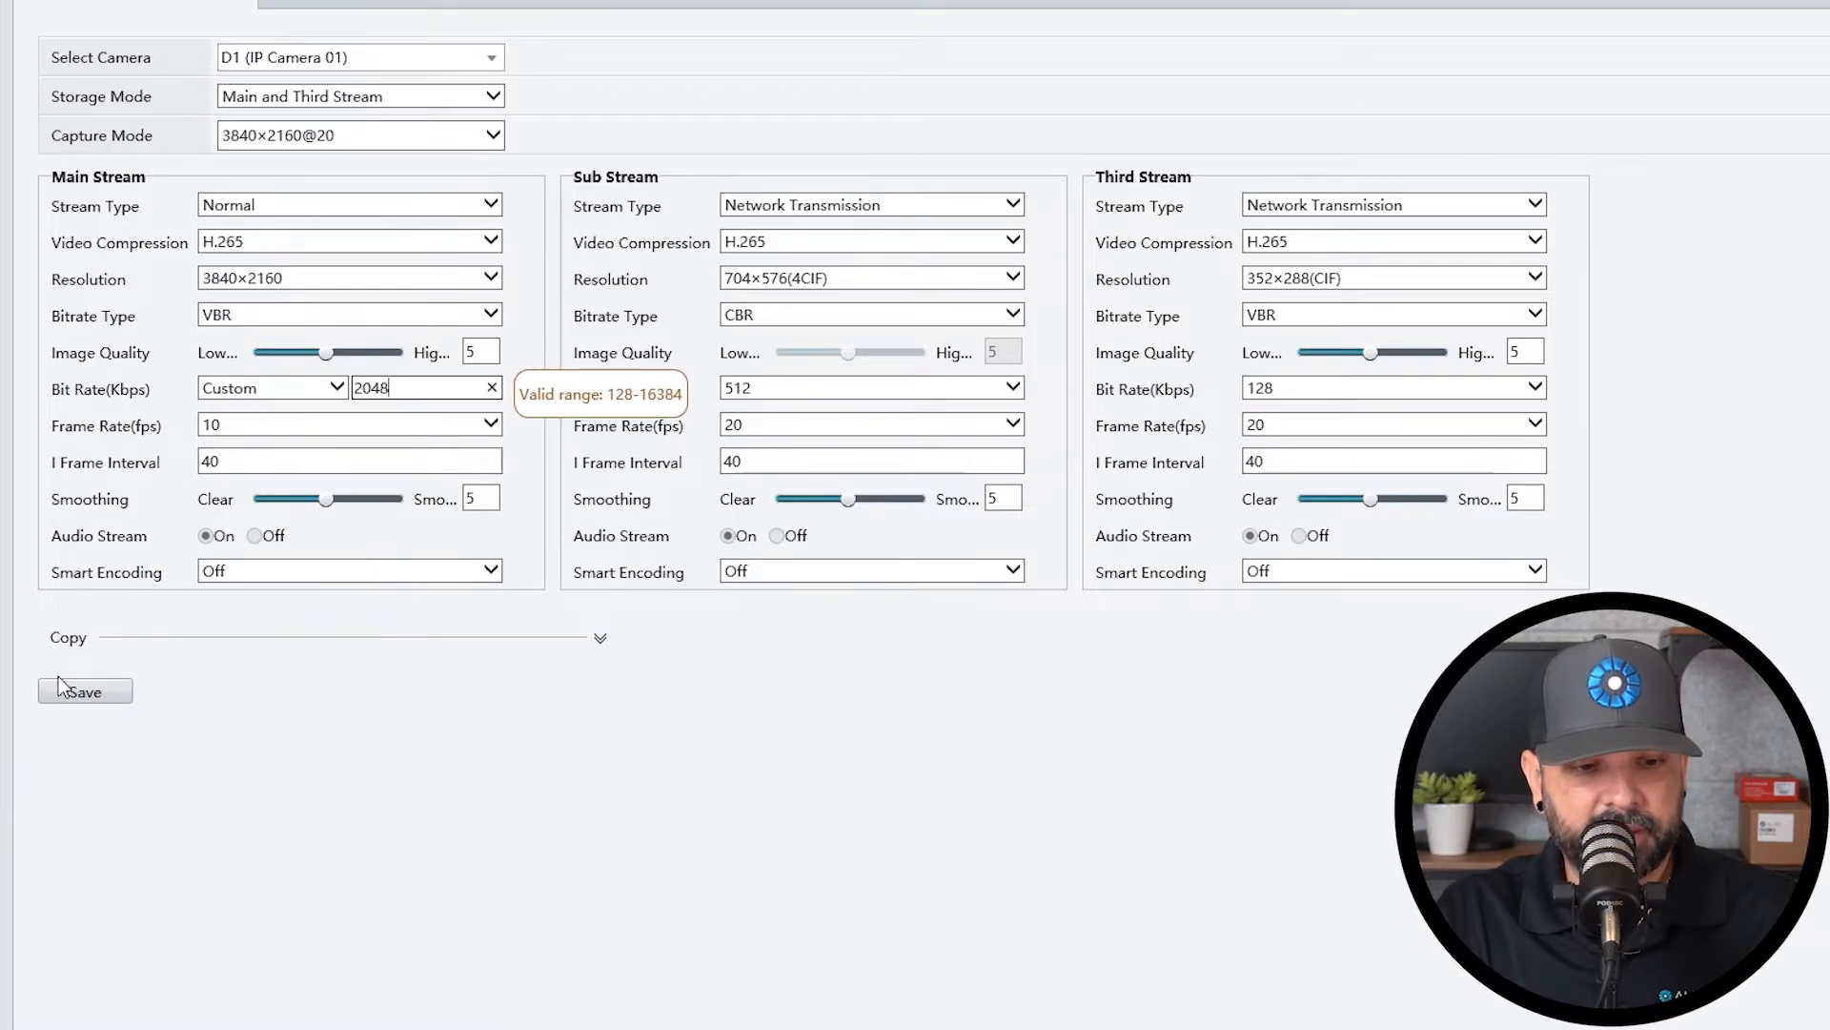
pyautogui.click(84, 691)
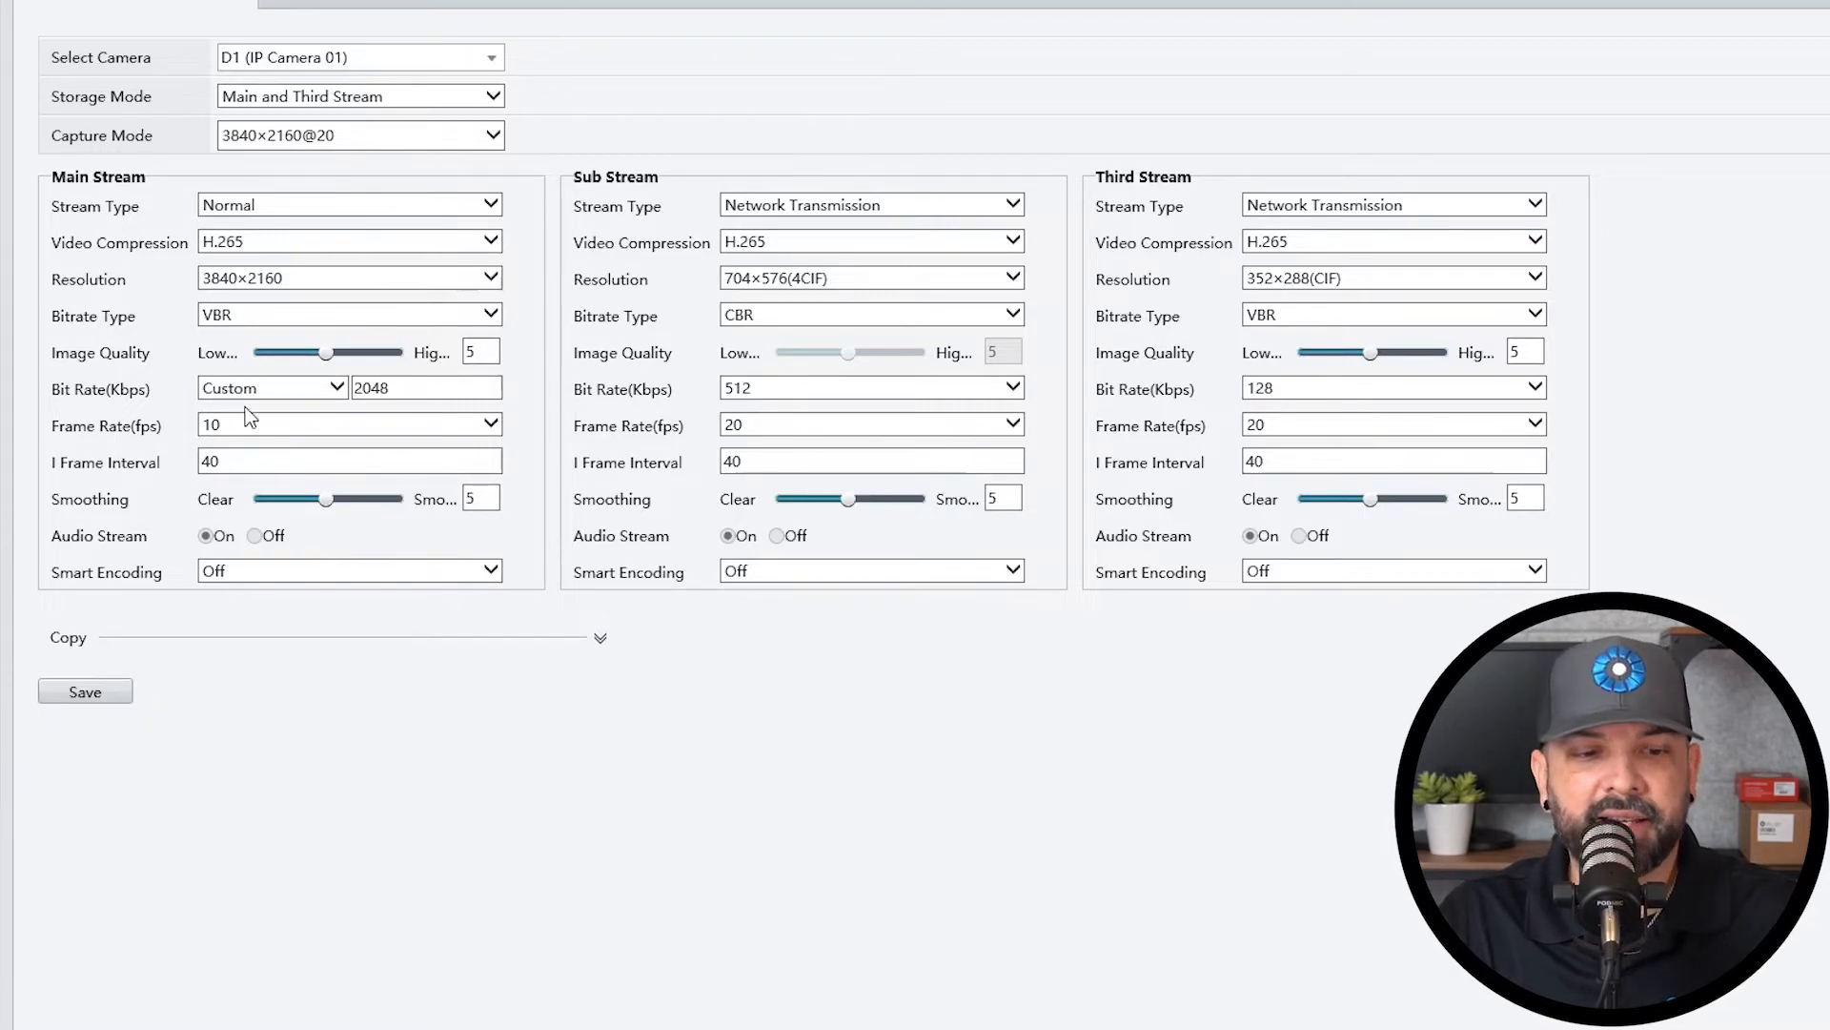
pyautogui.click(426, 386)
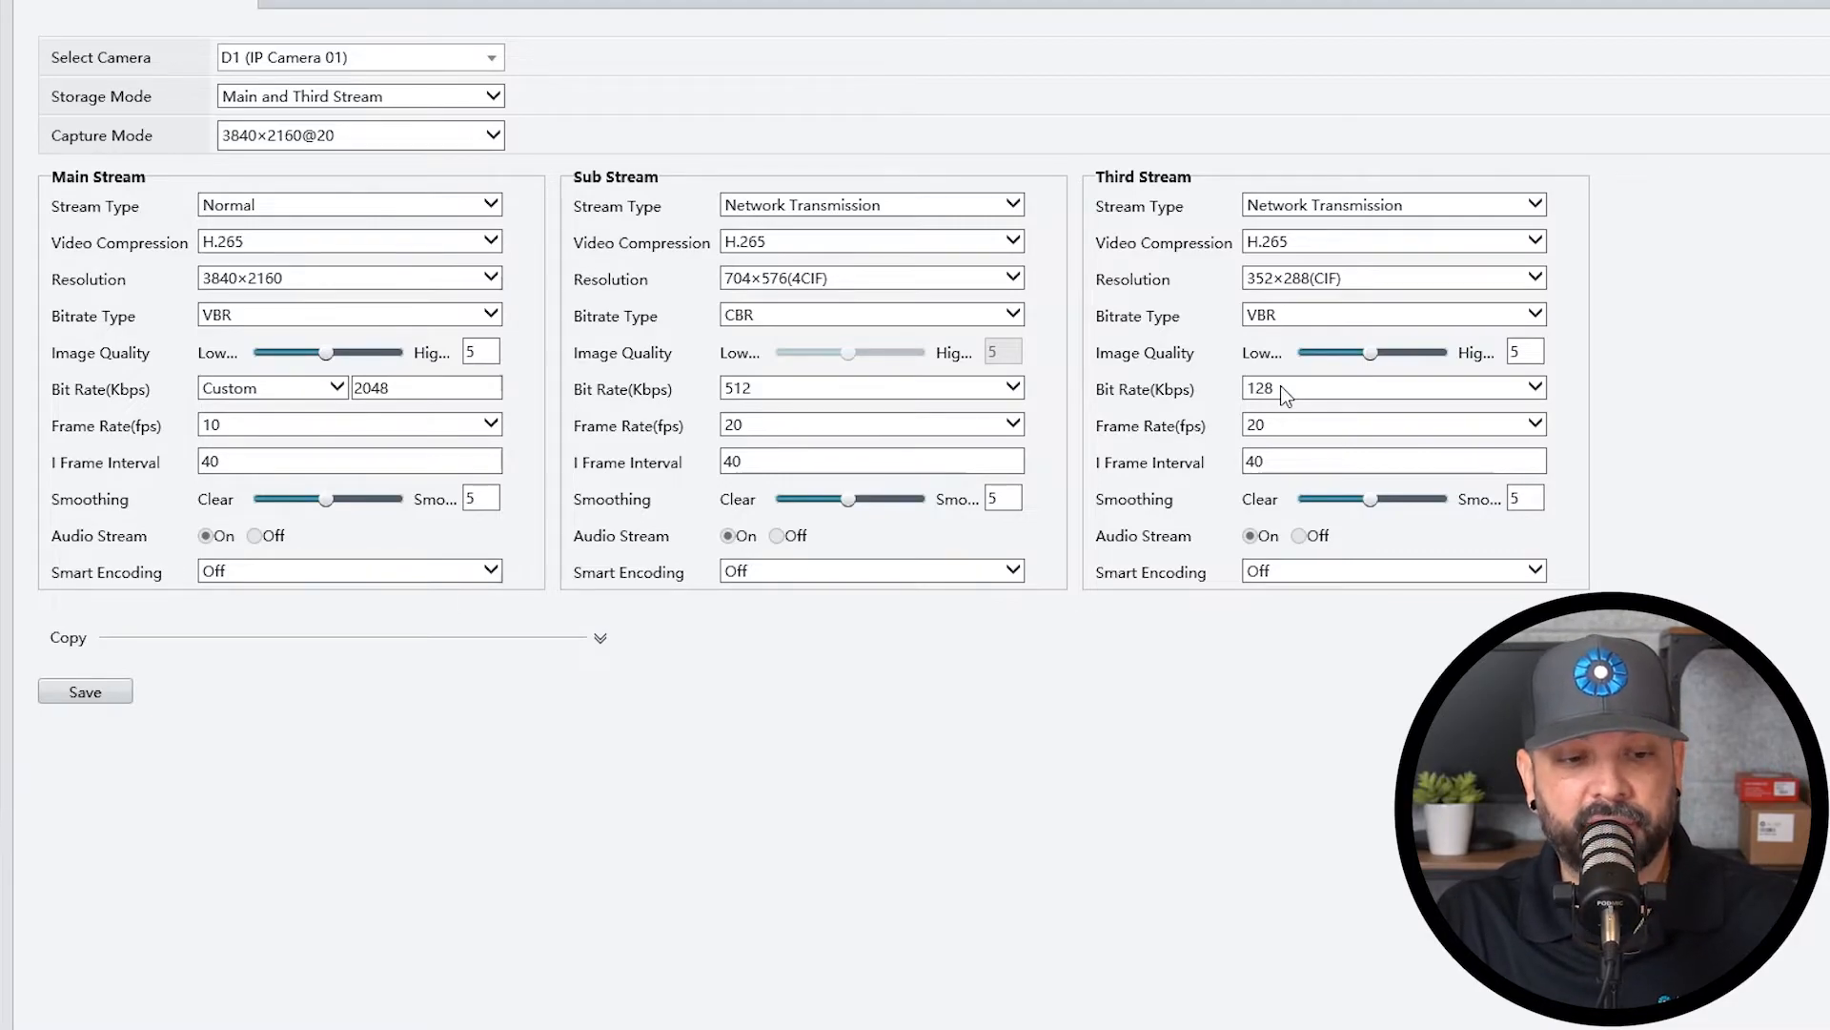
pyautogui.moveTo(549, 648)
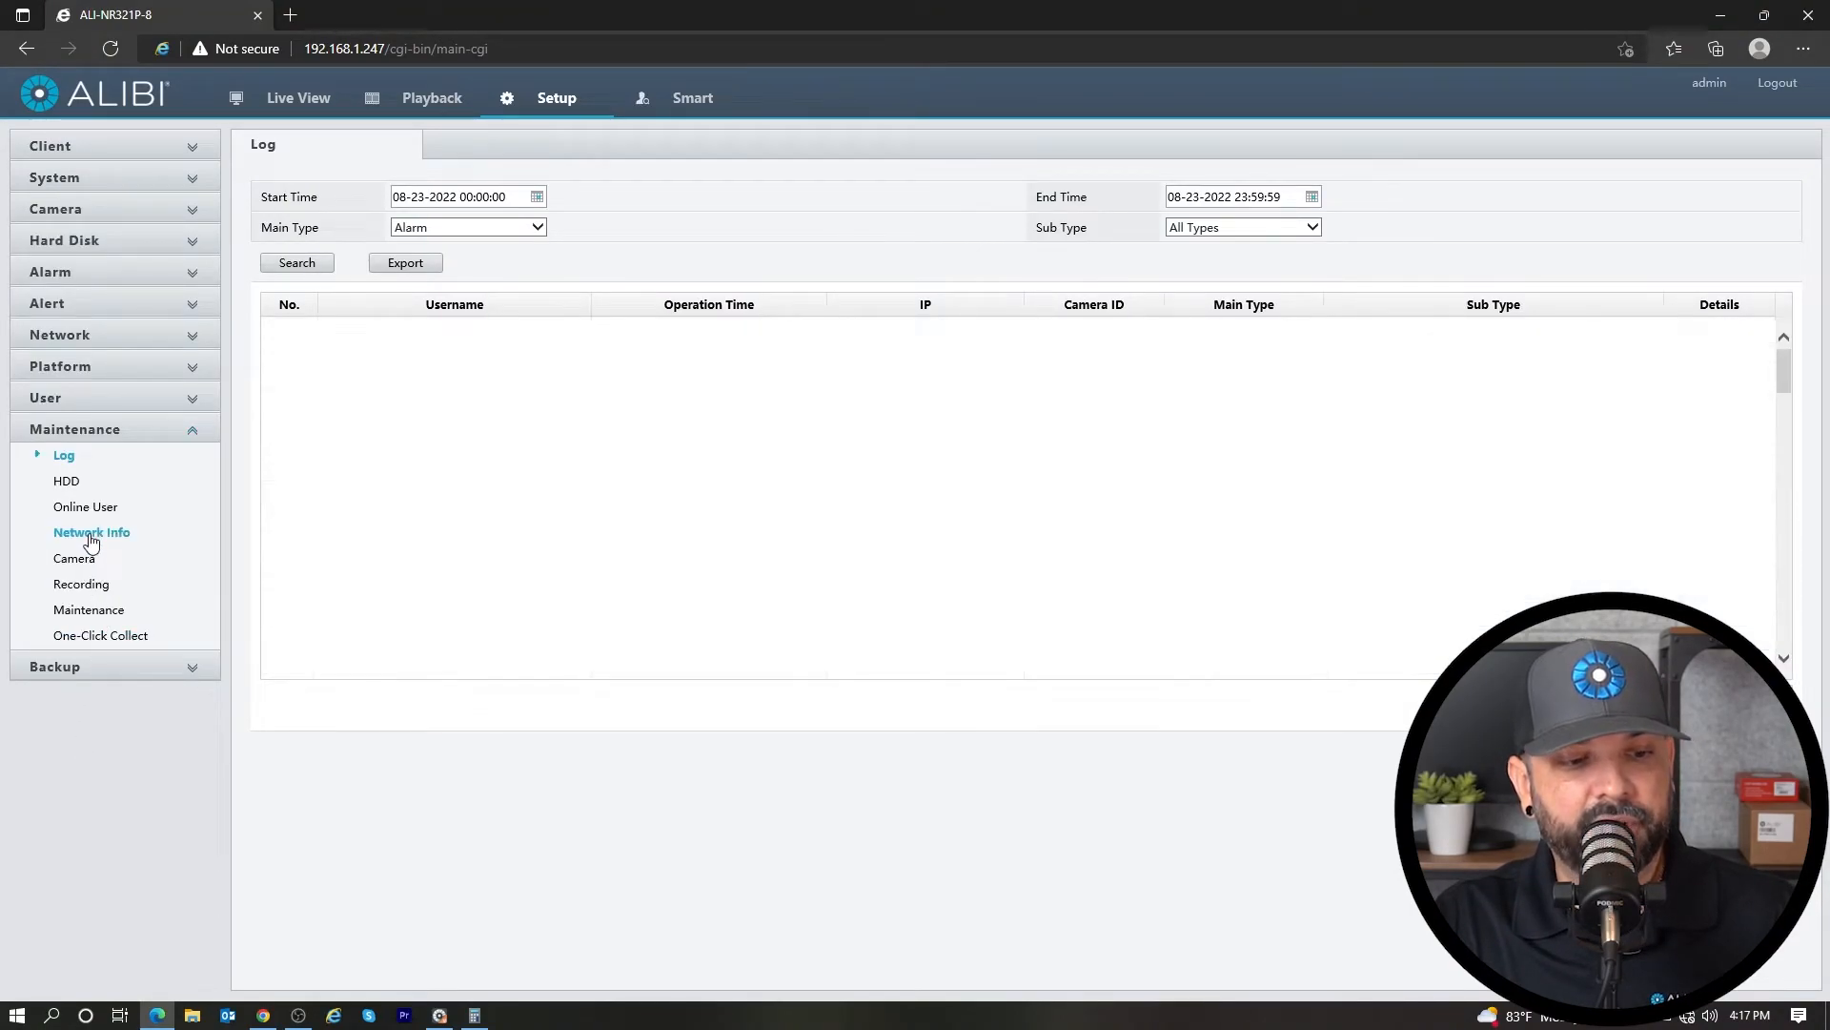
# Open Maintenance > Network Info and switch to the Network Statistics tab
pyautogui.click(92, 532)
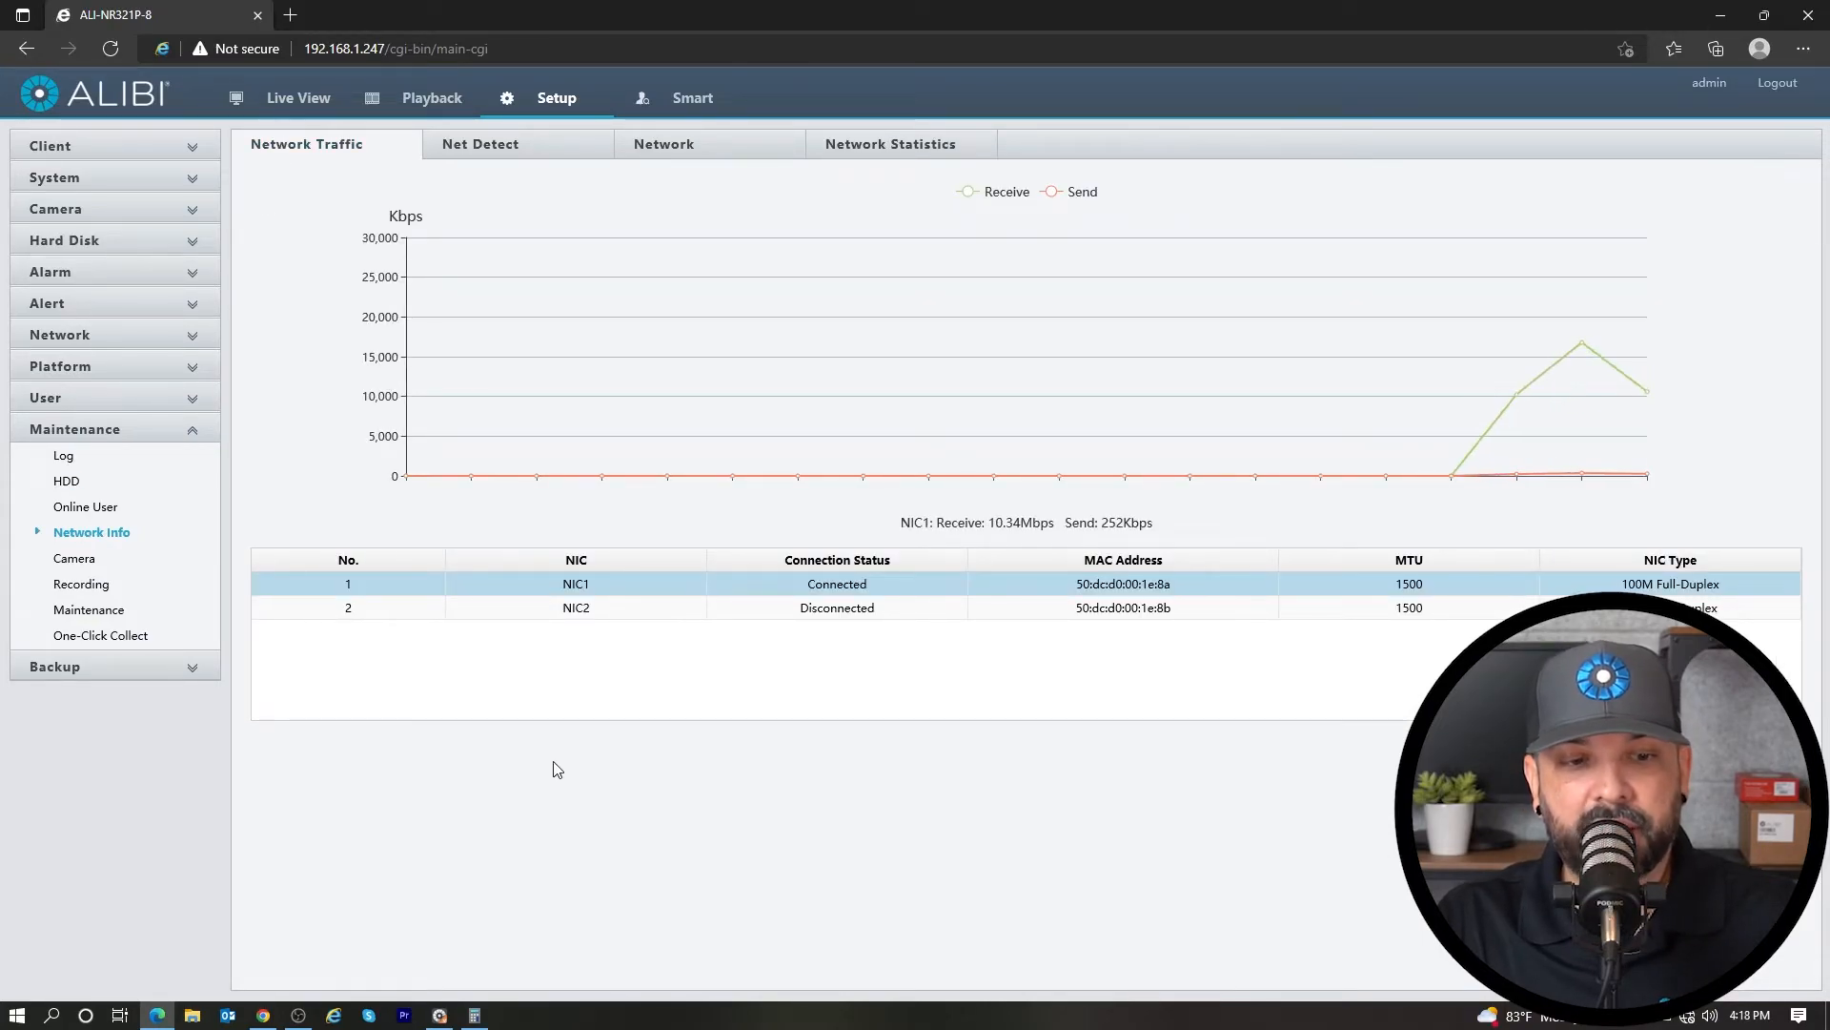
pyautogui.moveTo(891, 167)
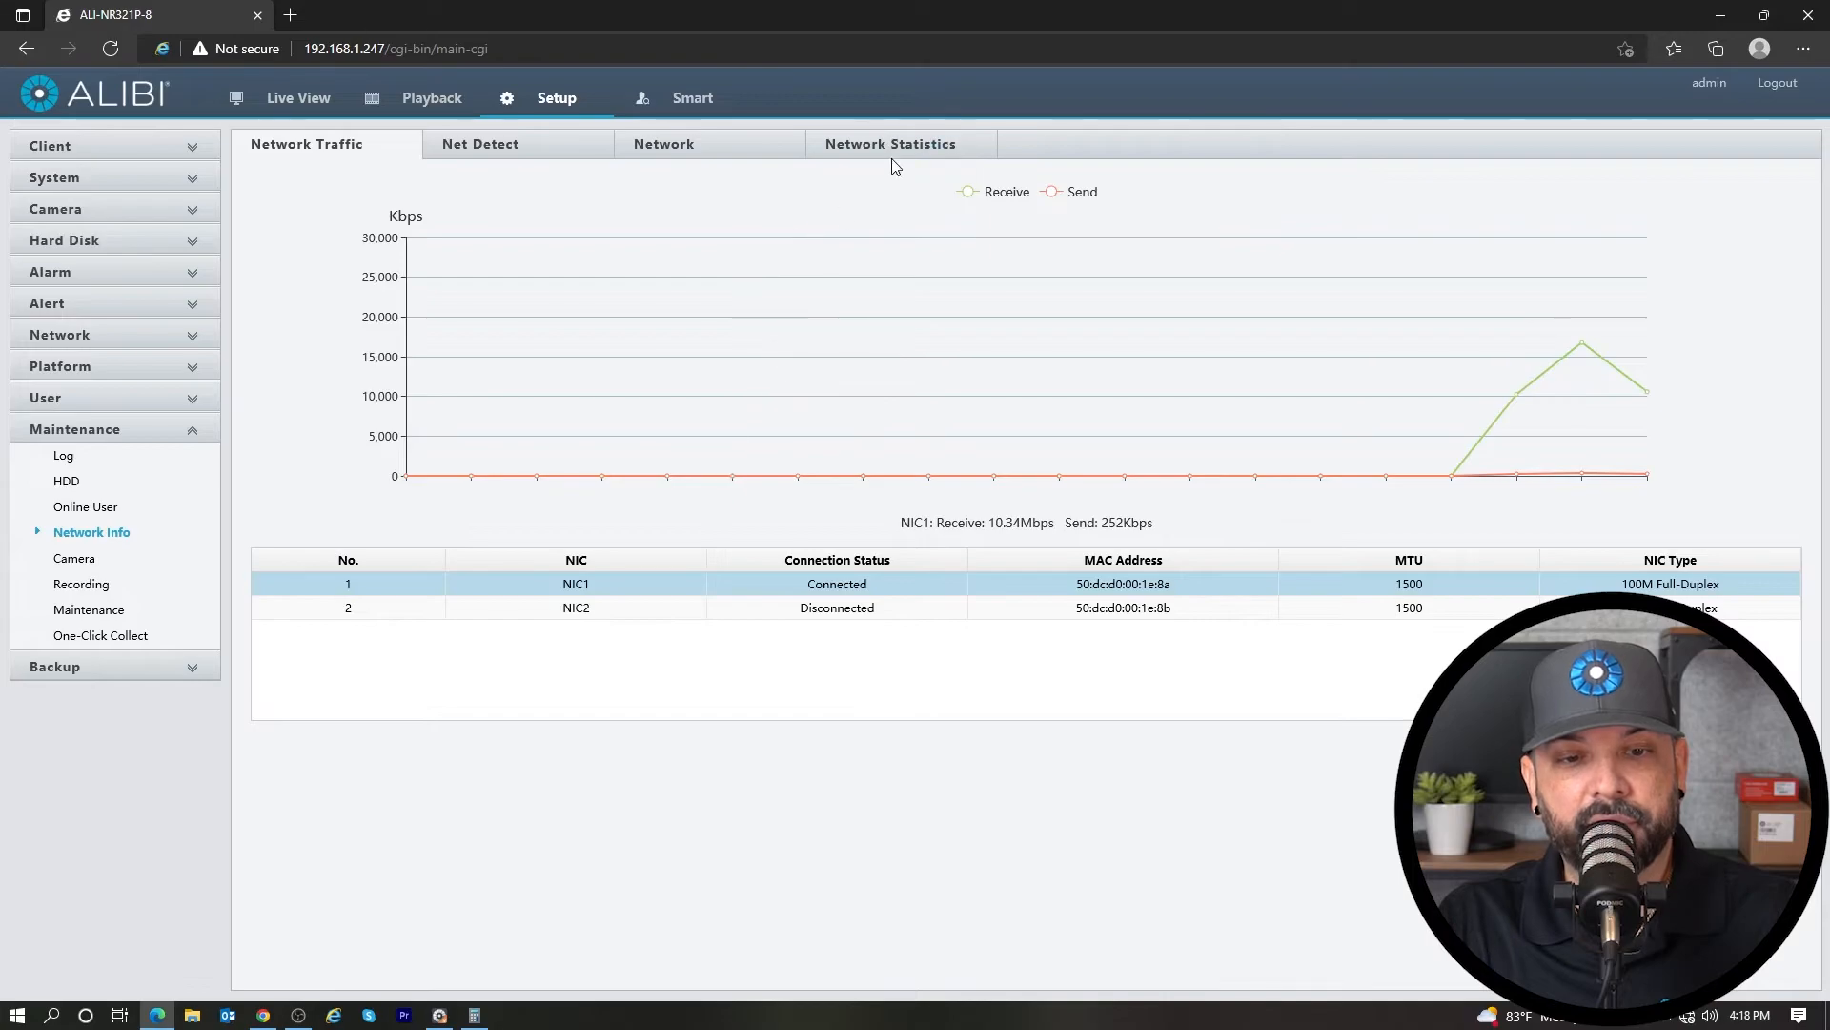
pyautogui.click(889, 144)
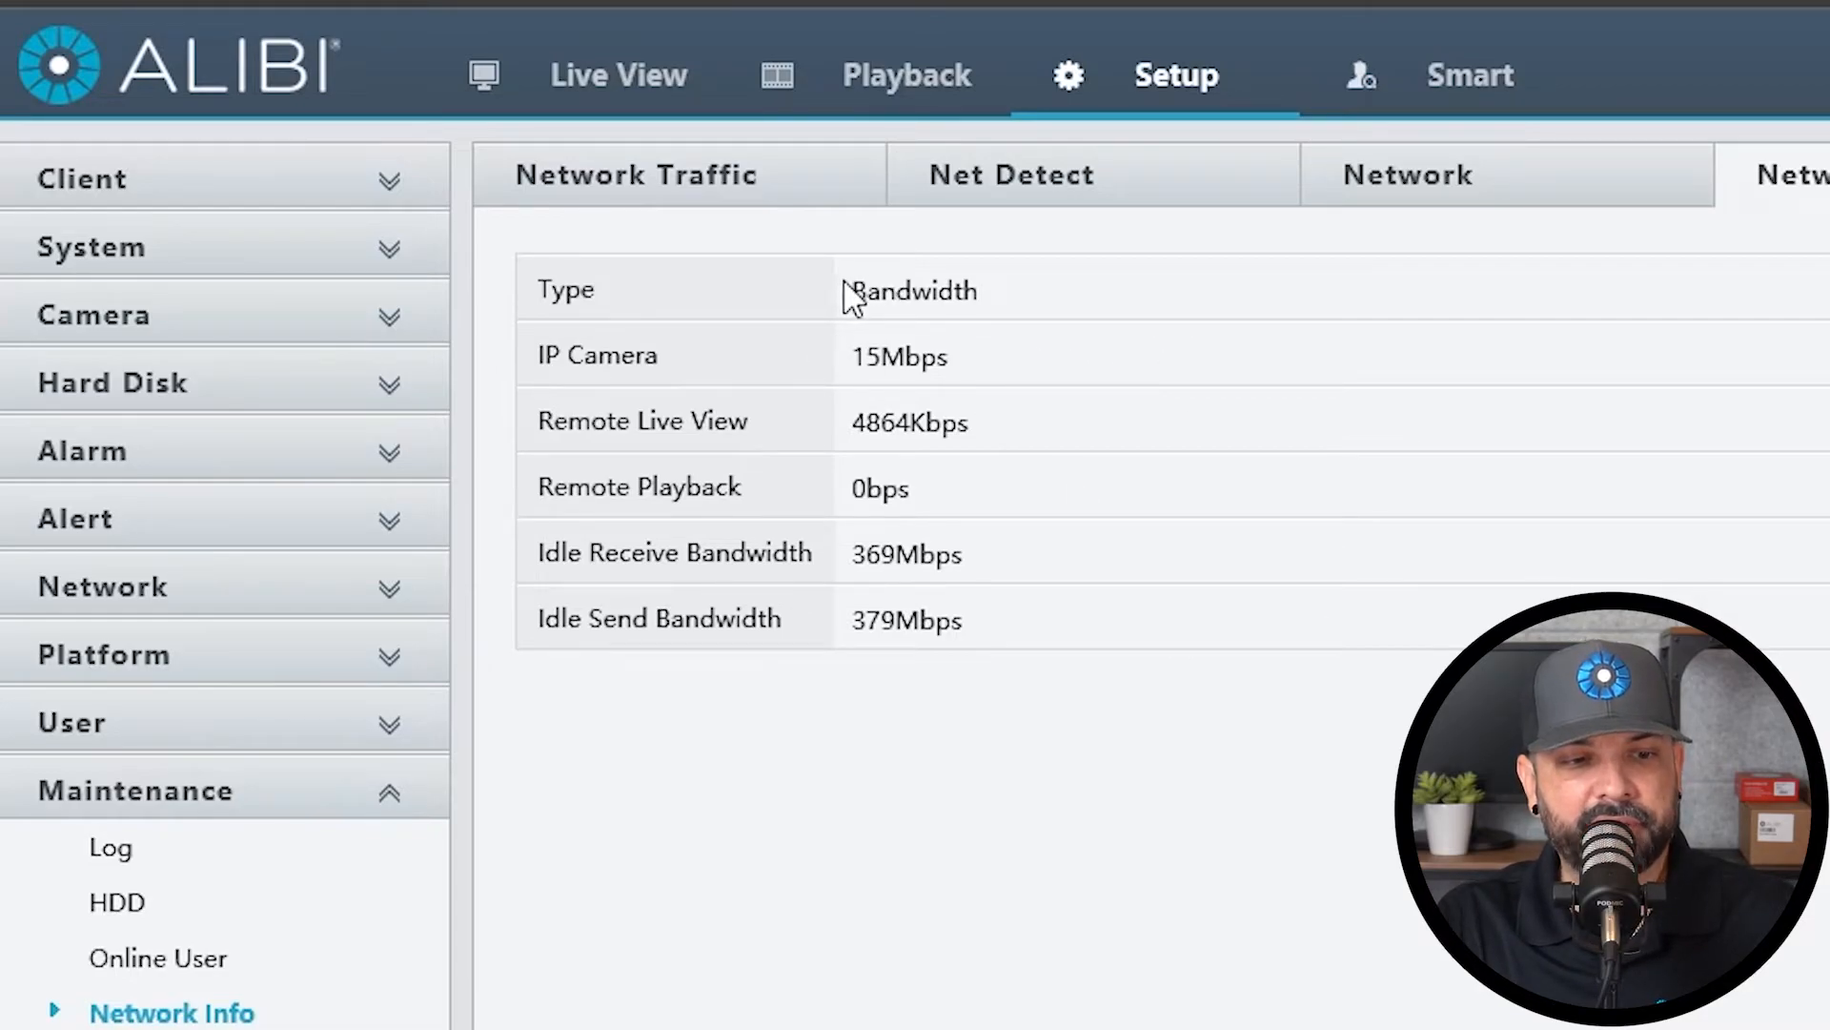
pyautogui.doubleClick(913, 289)
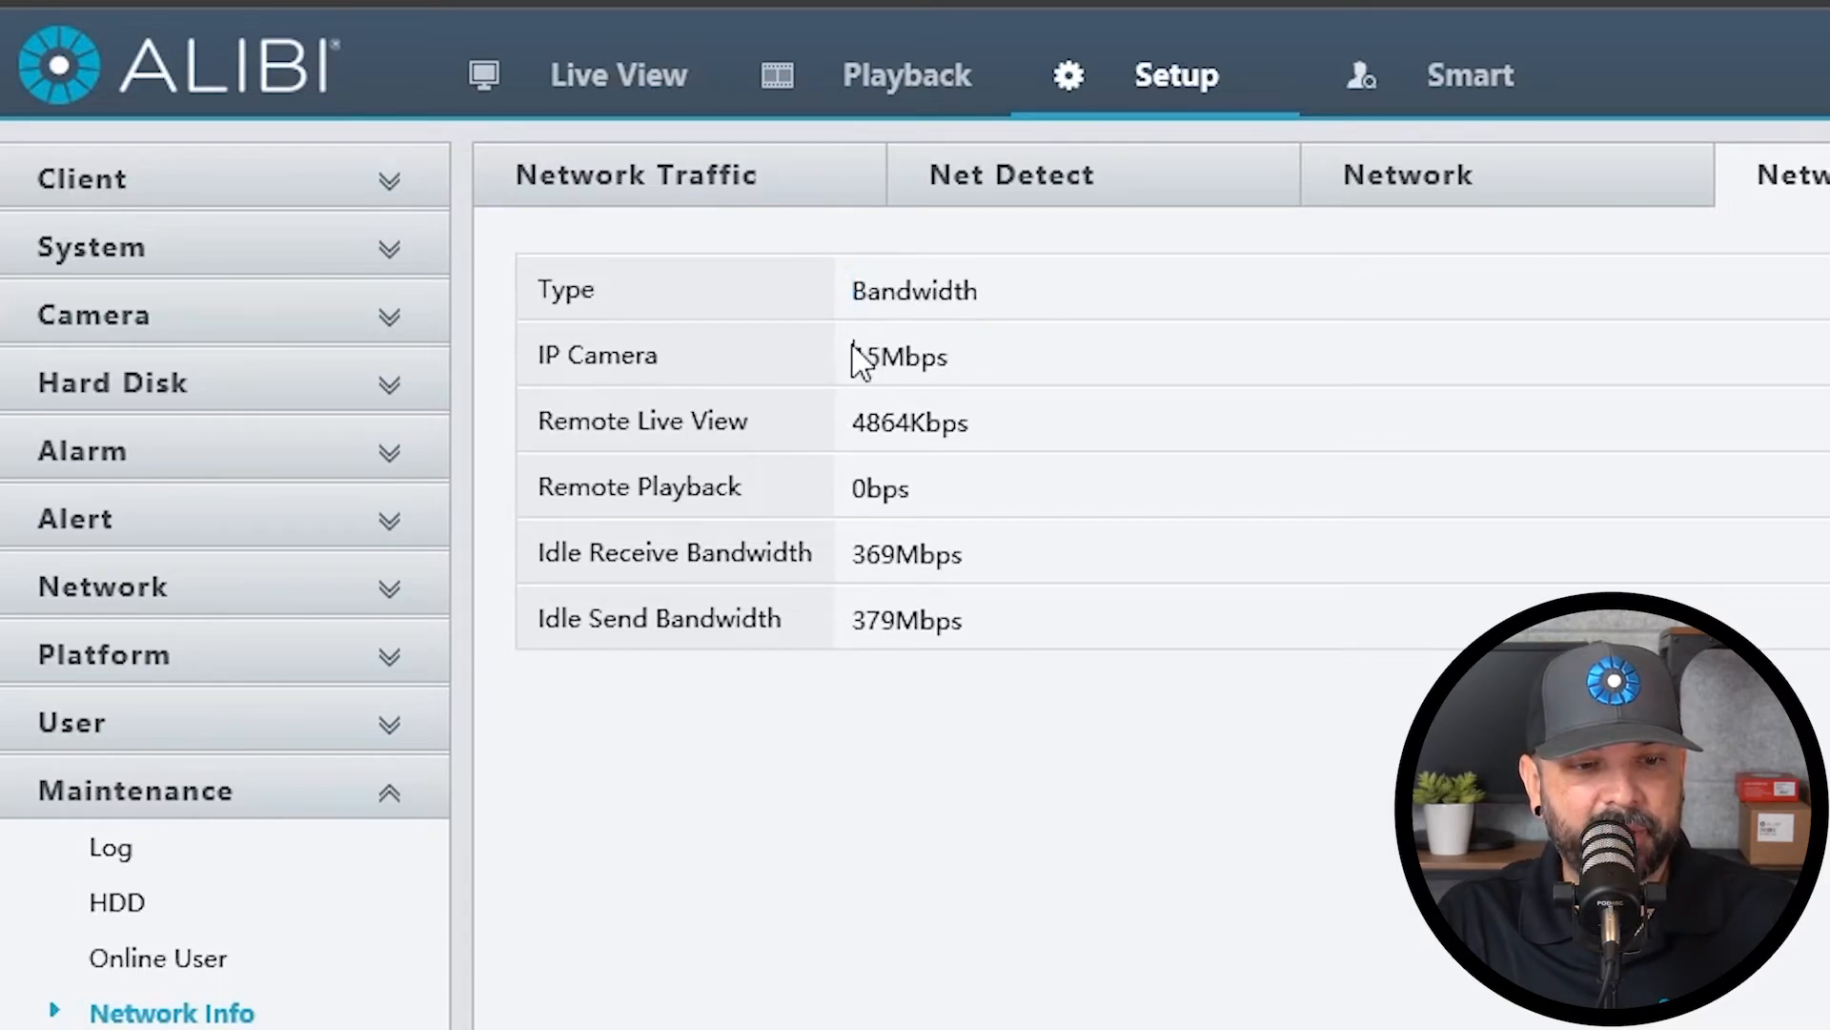
pyautogui.doubleClick(899, 356)
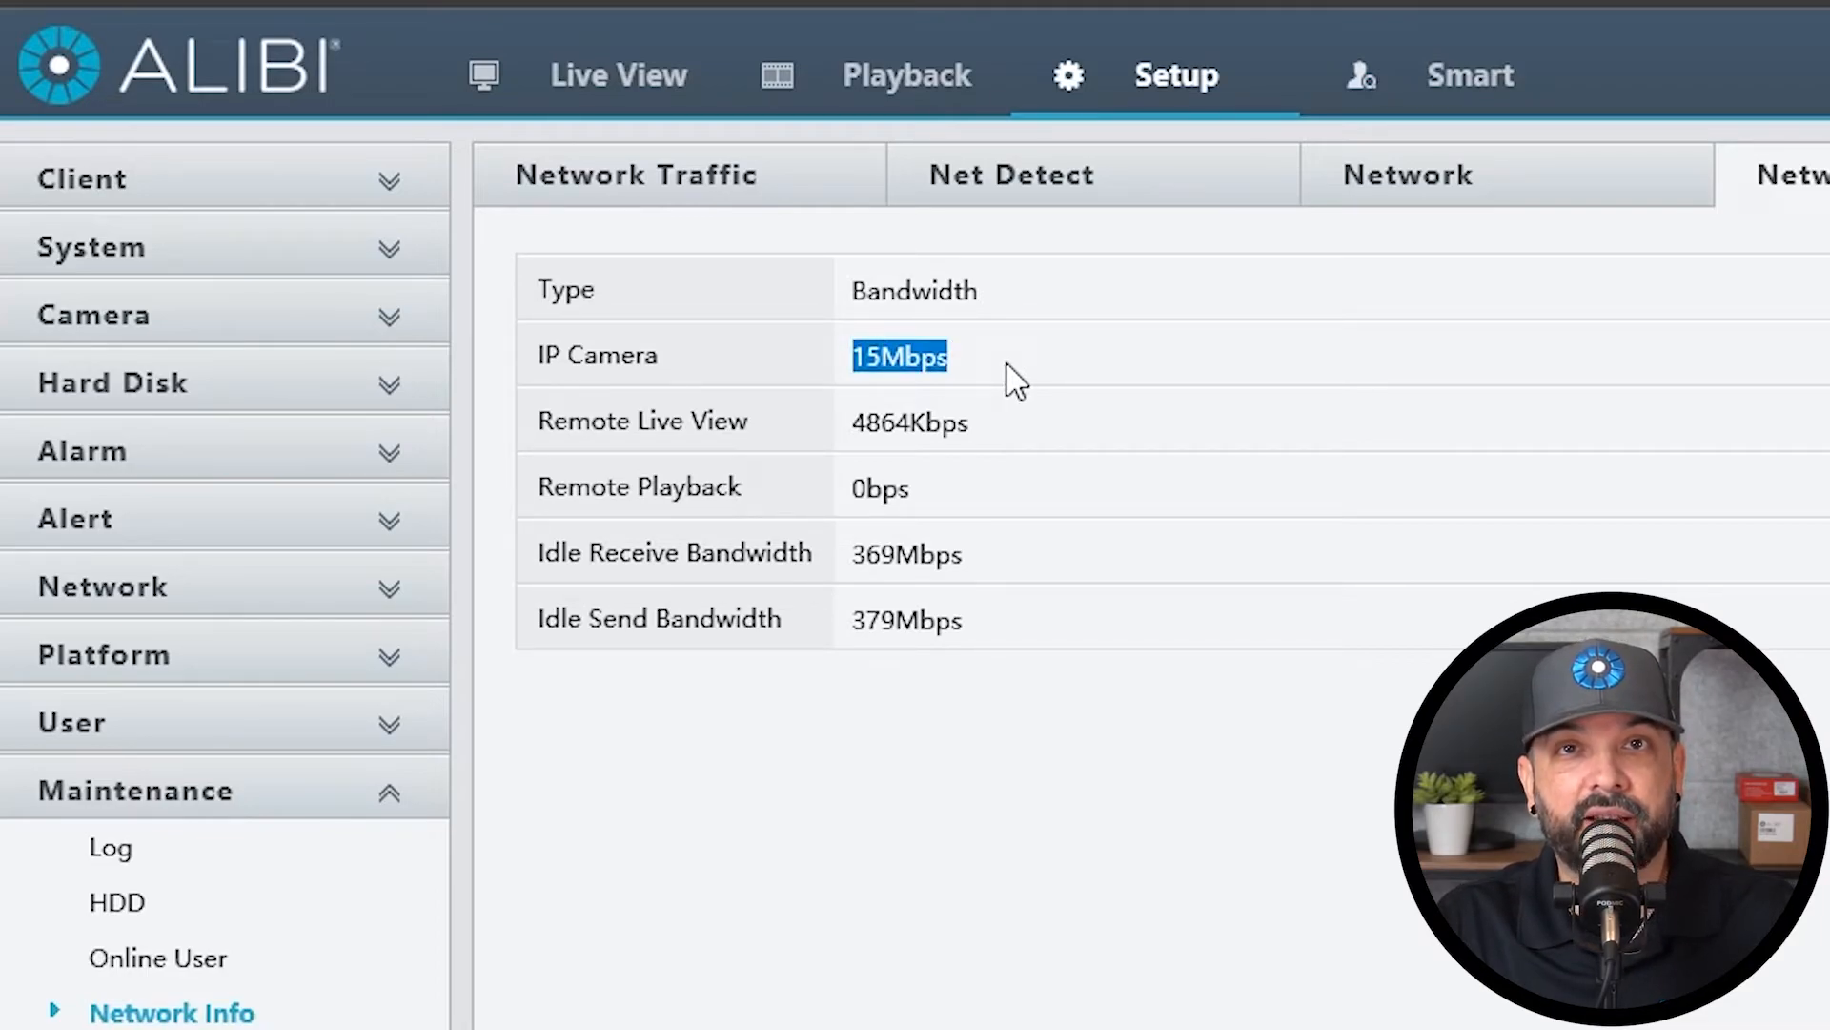
pyautogui.moveTo(549, 568)
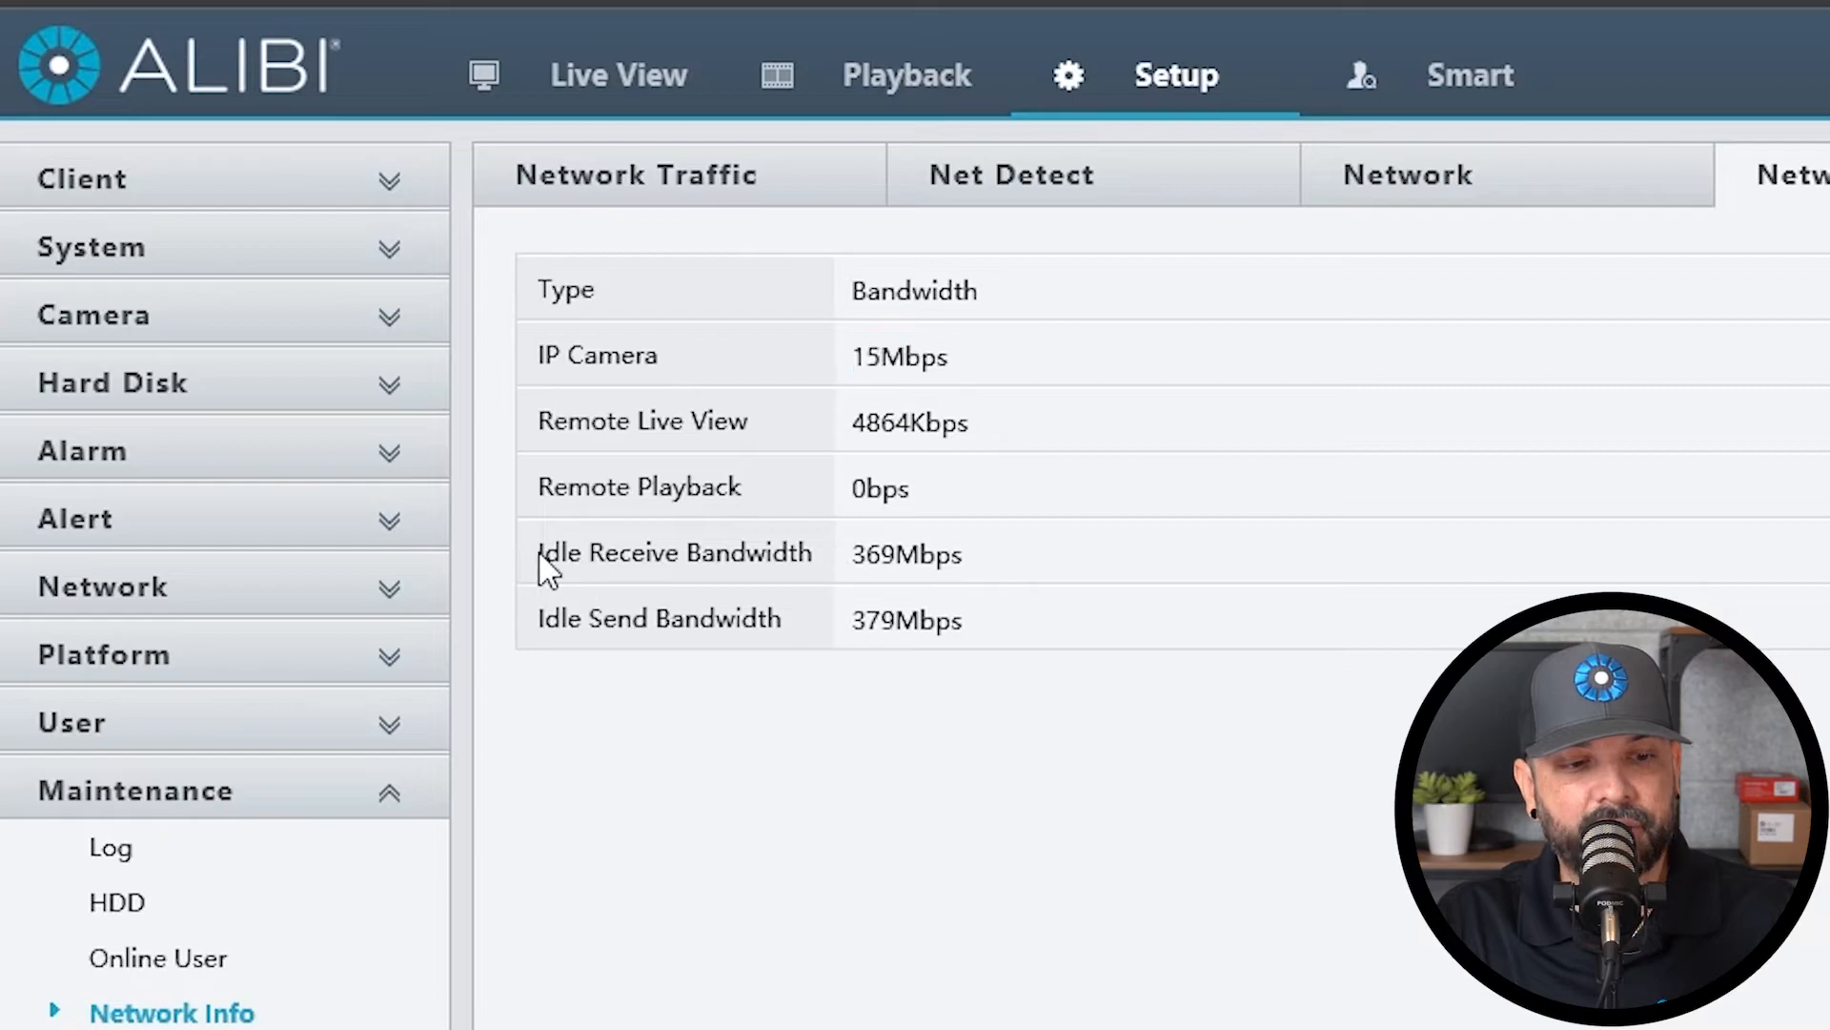
pyautogui.doubleClick(905, 553)
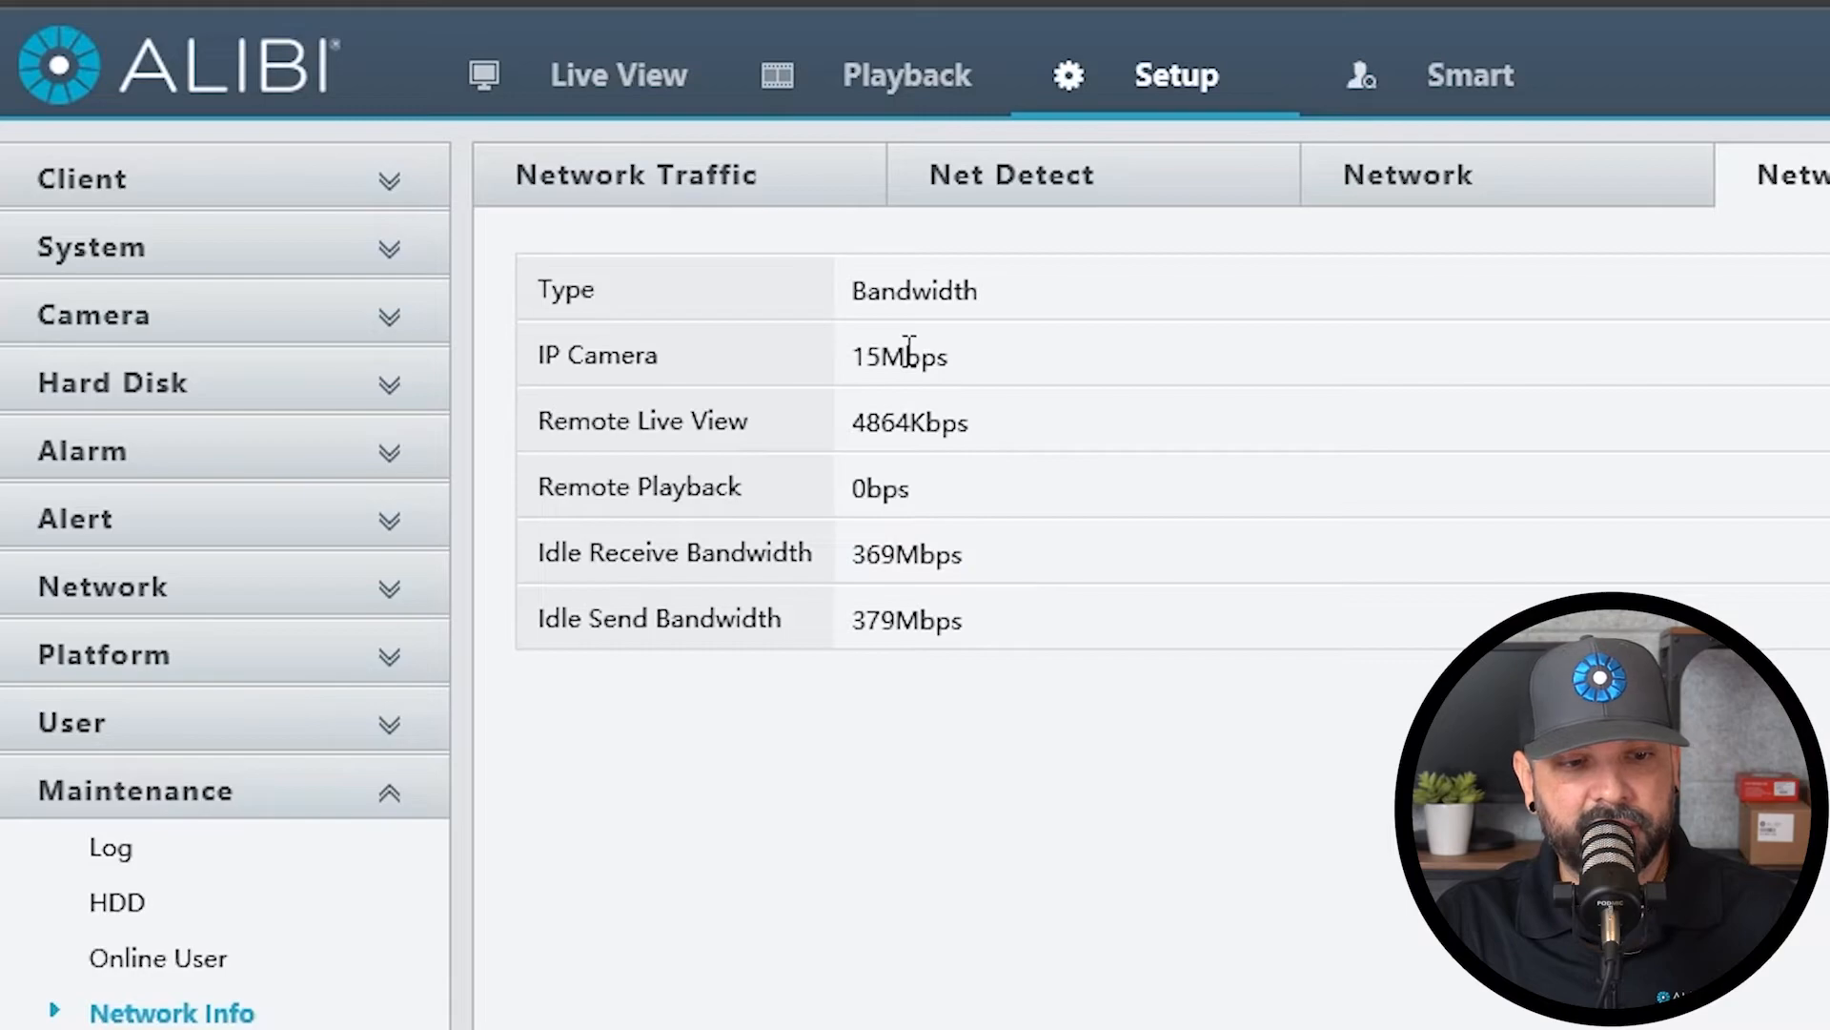
pyautogui.doubleClick(899, 356)
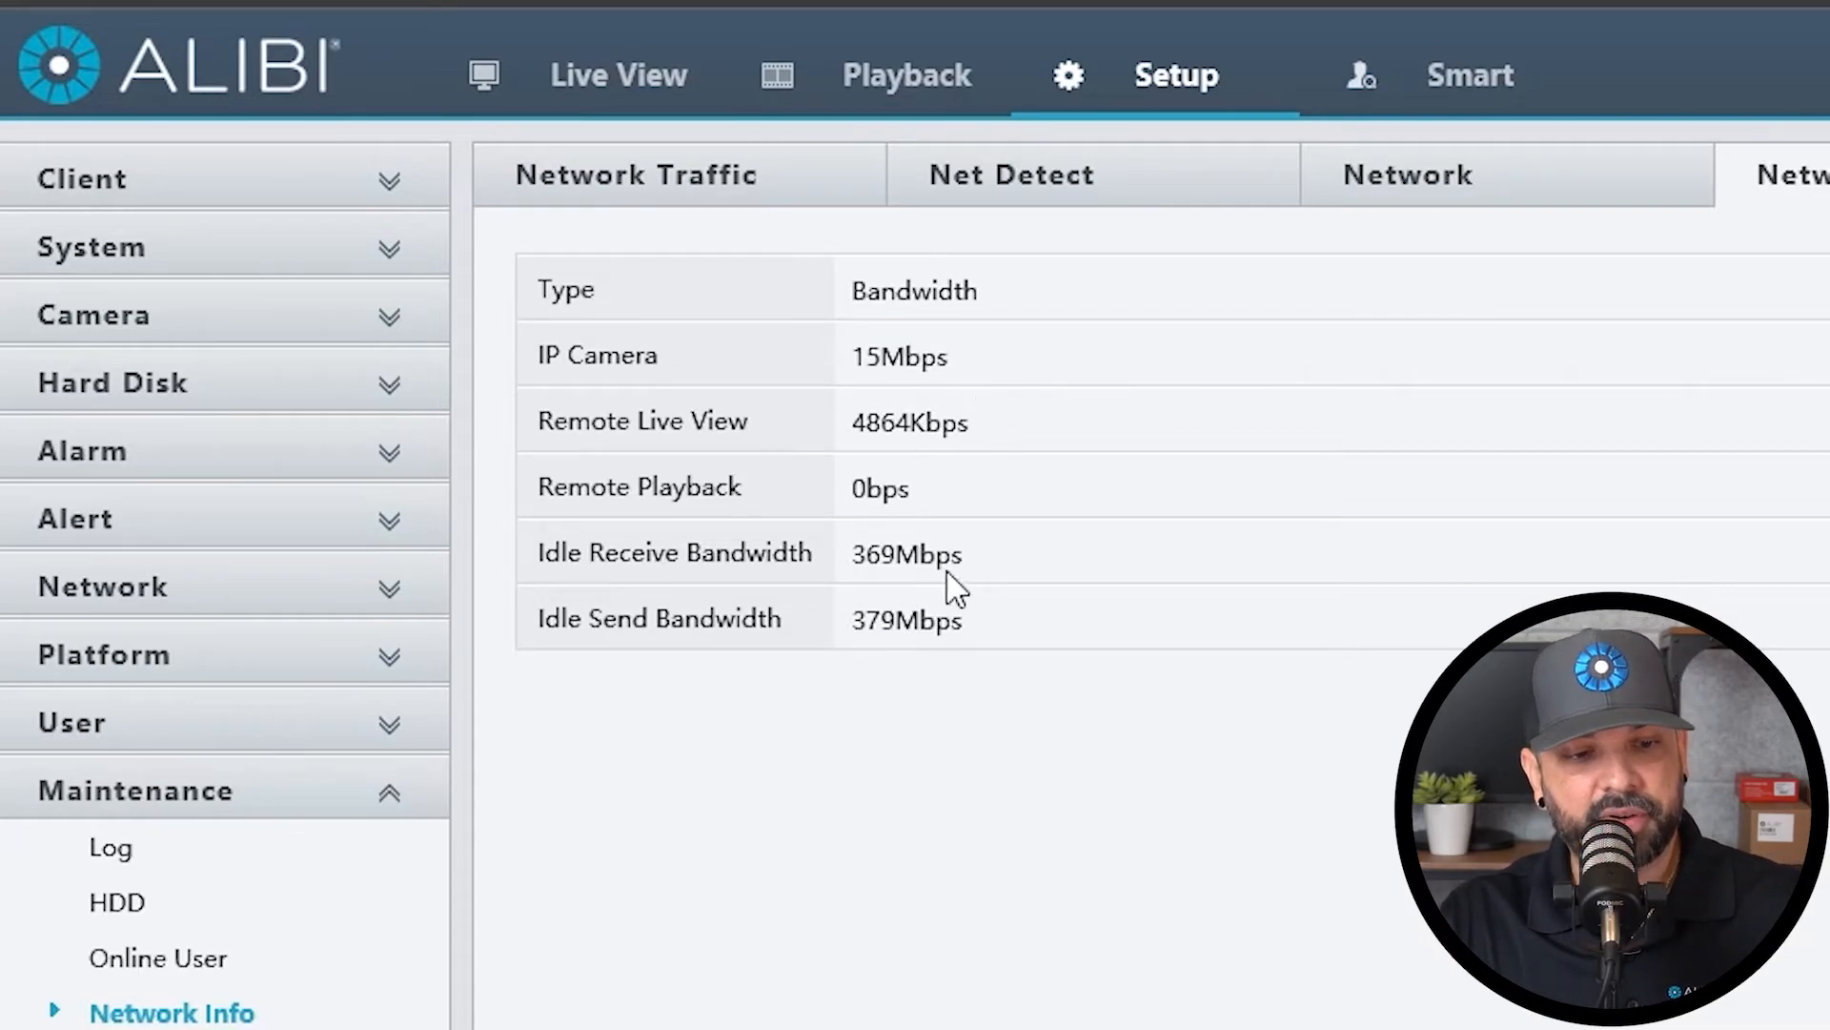
pyautogui.doubleClick(906, 553)
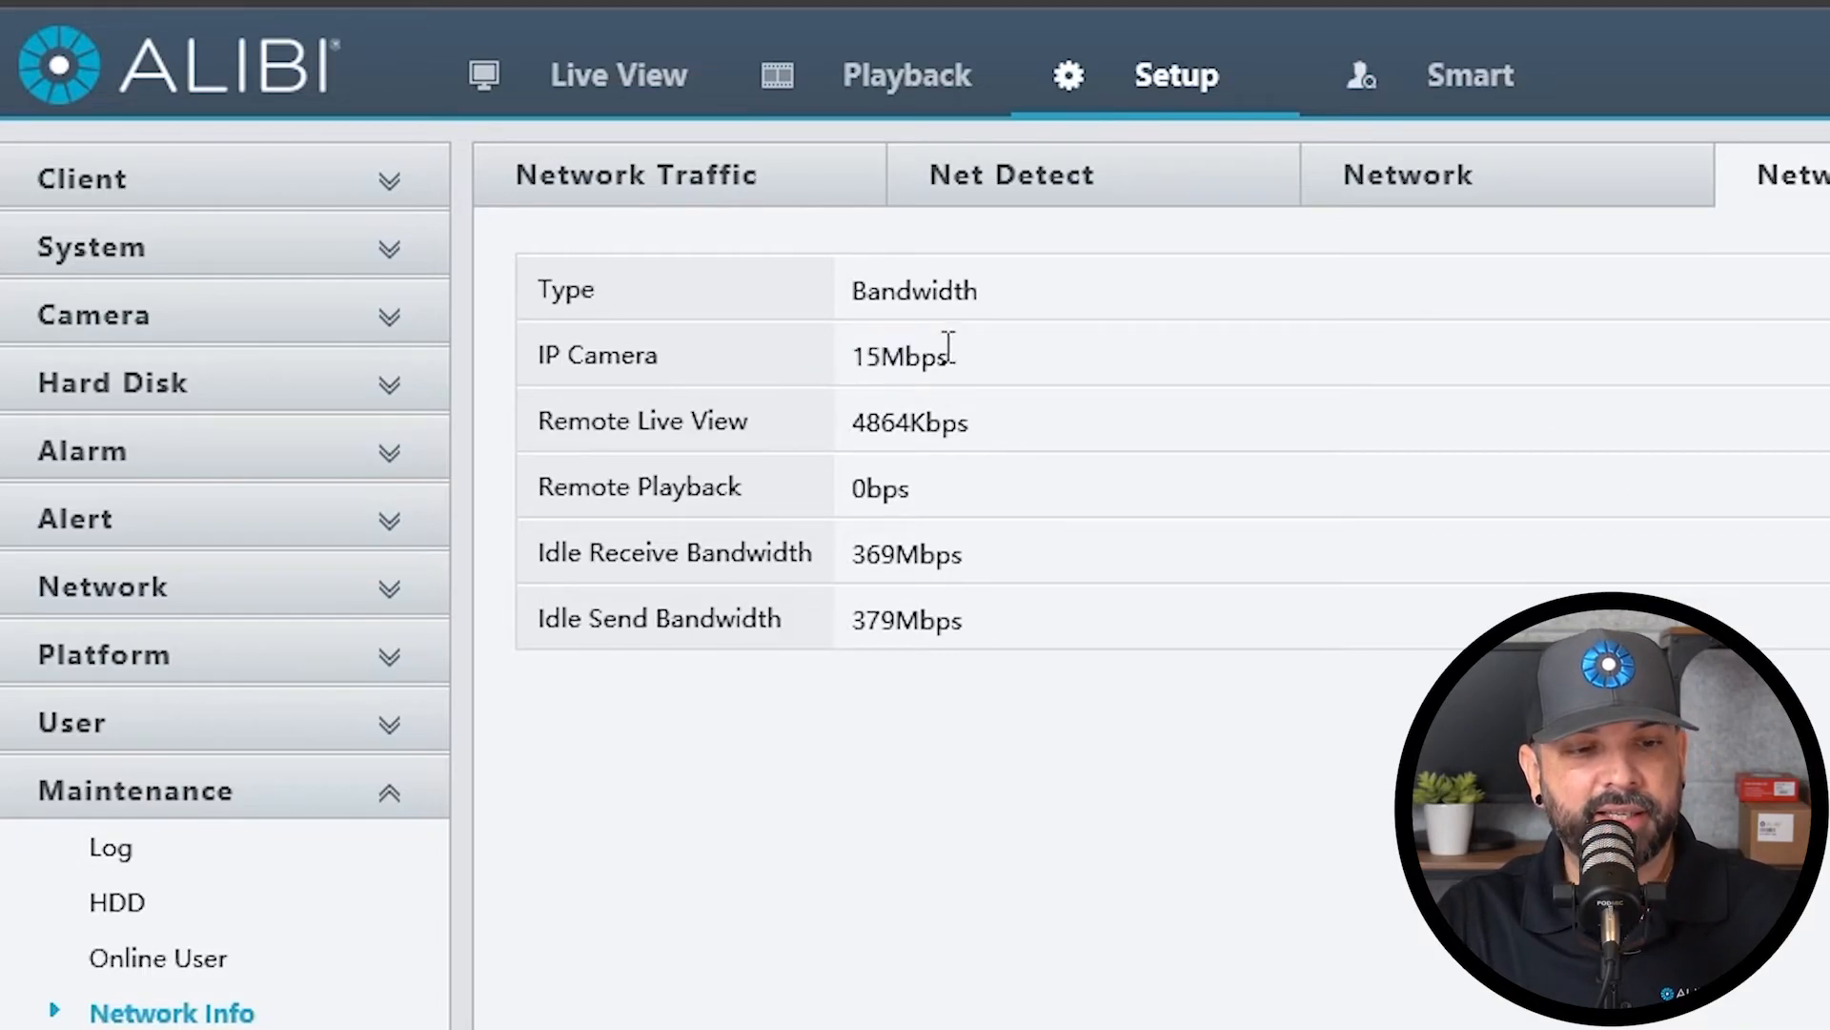
pyautogui.doubleClick(899, 354)
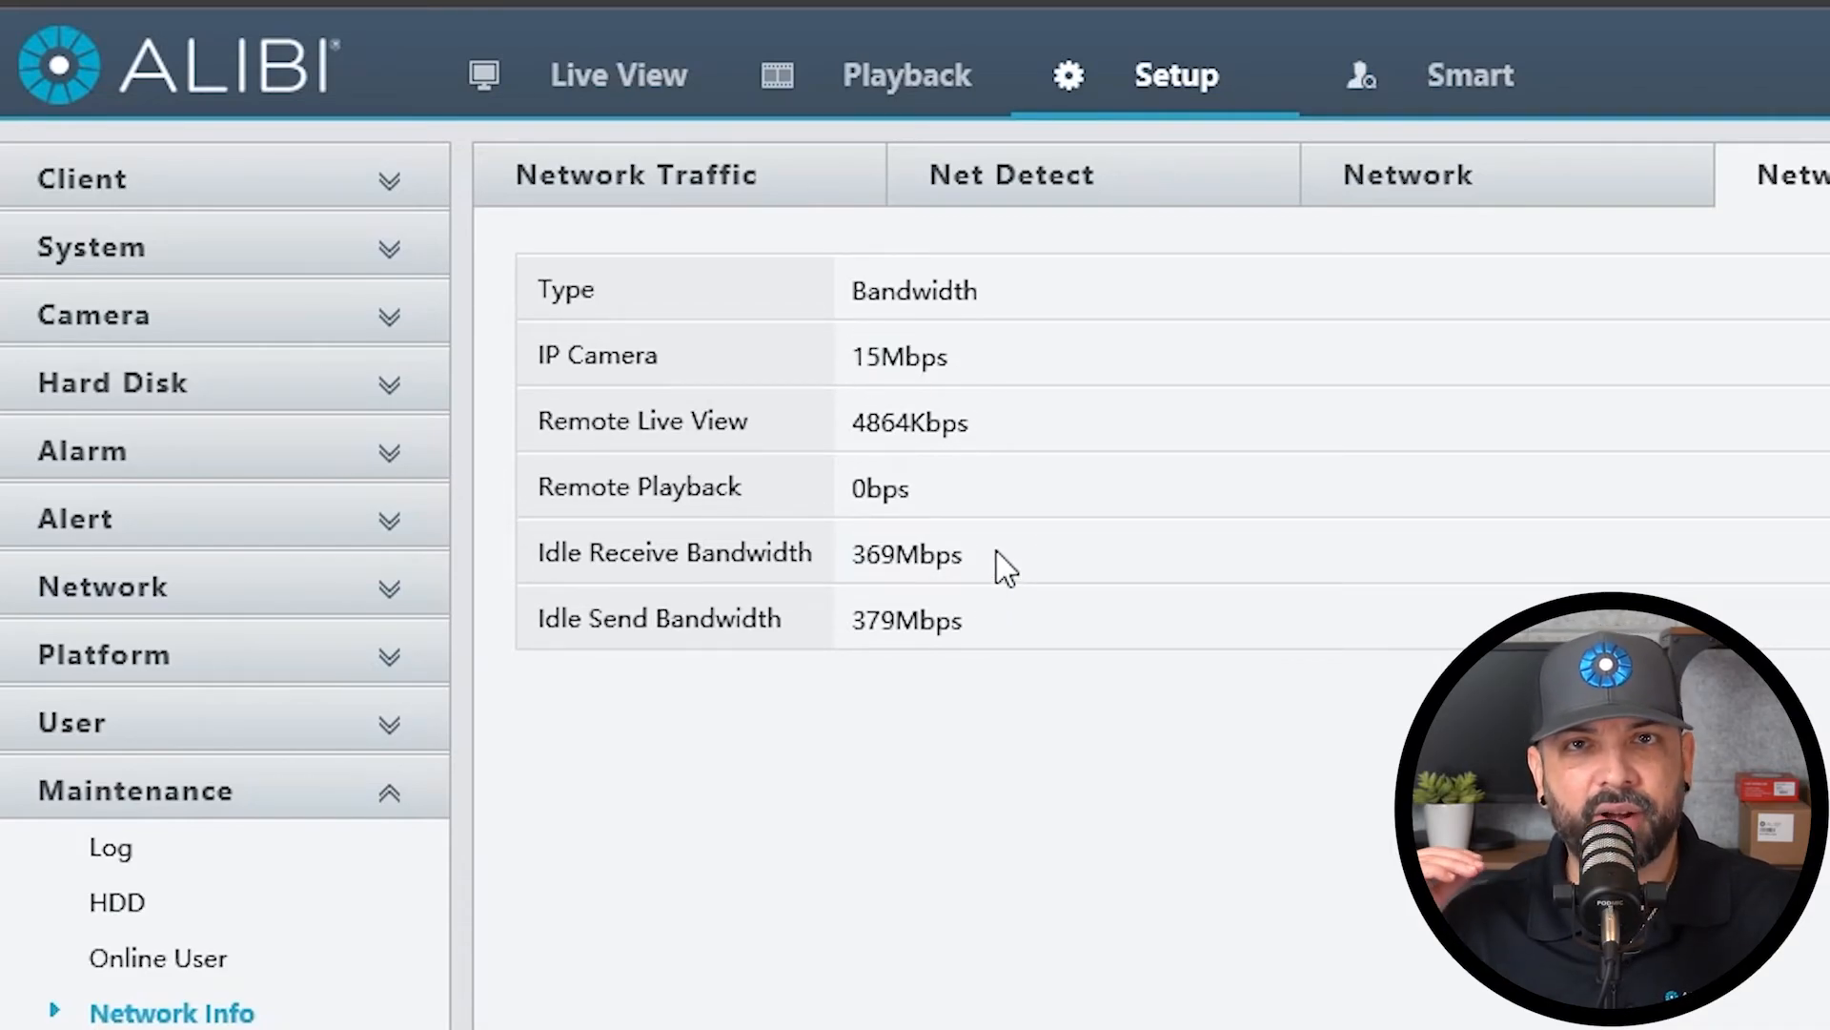
pyautogui.moveTo(813, 669)
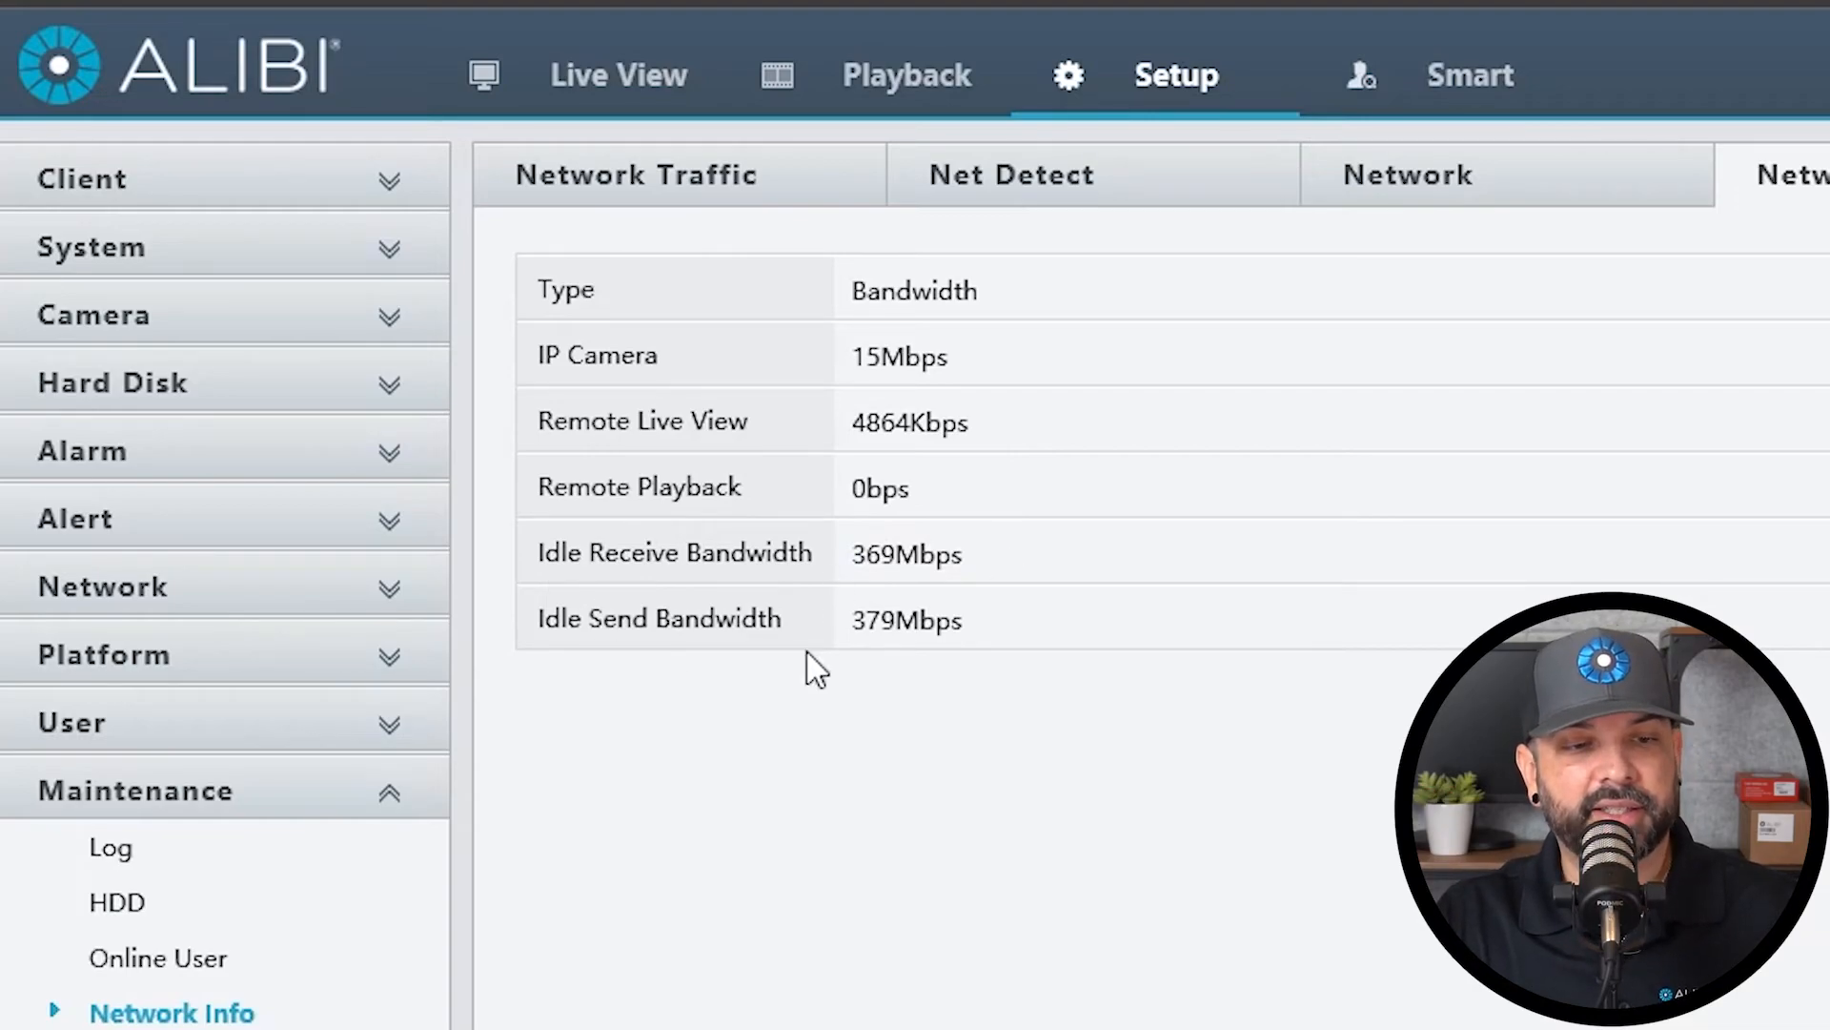
pyautogui.moveTo(826, 744)
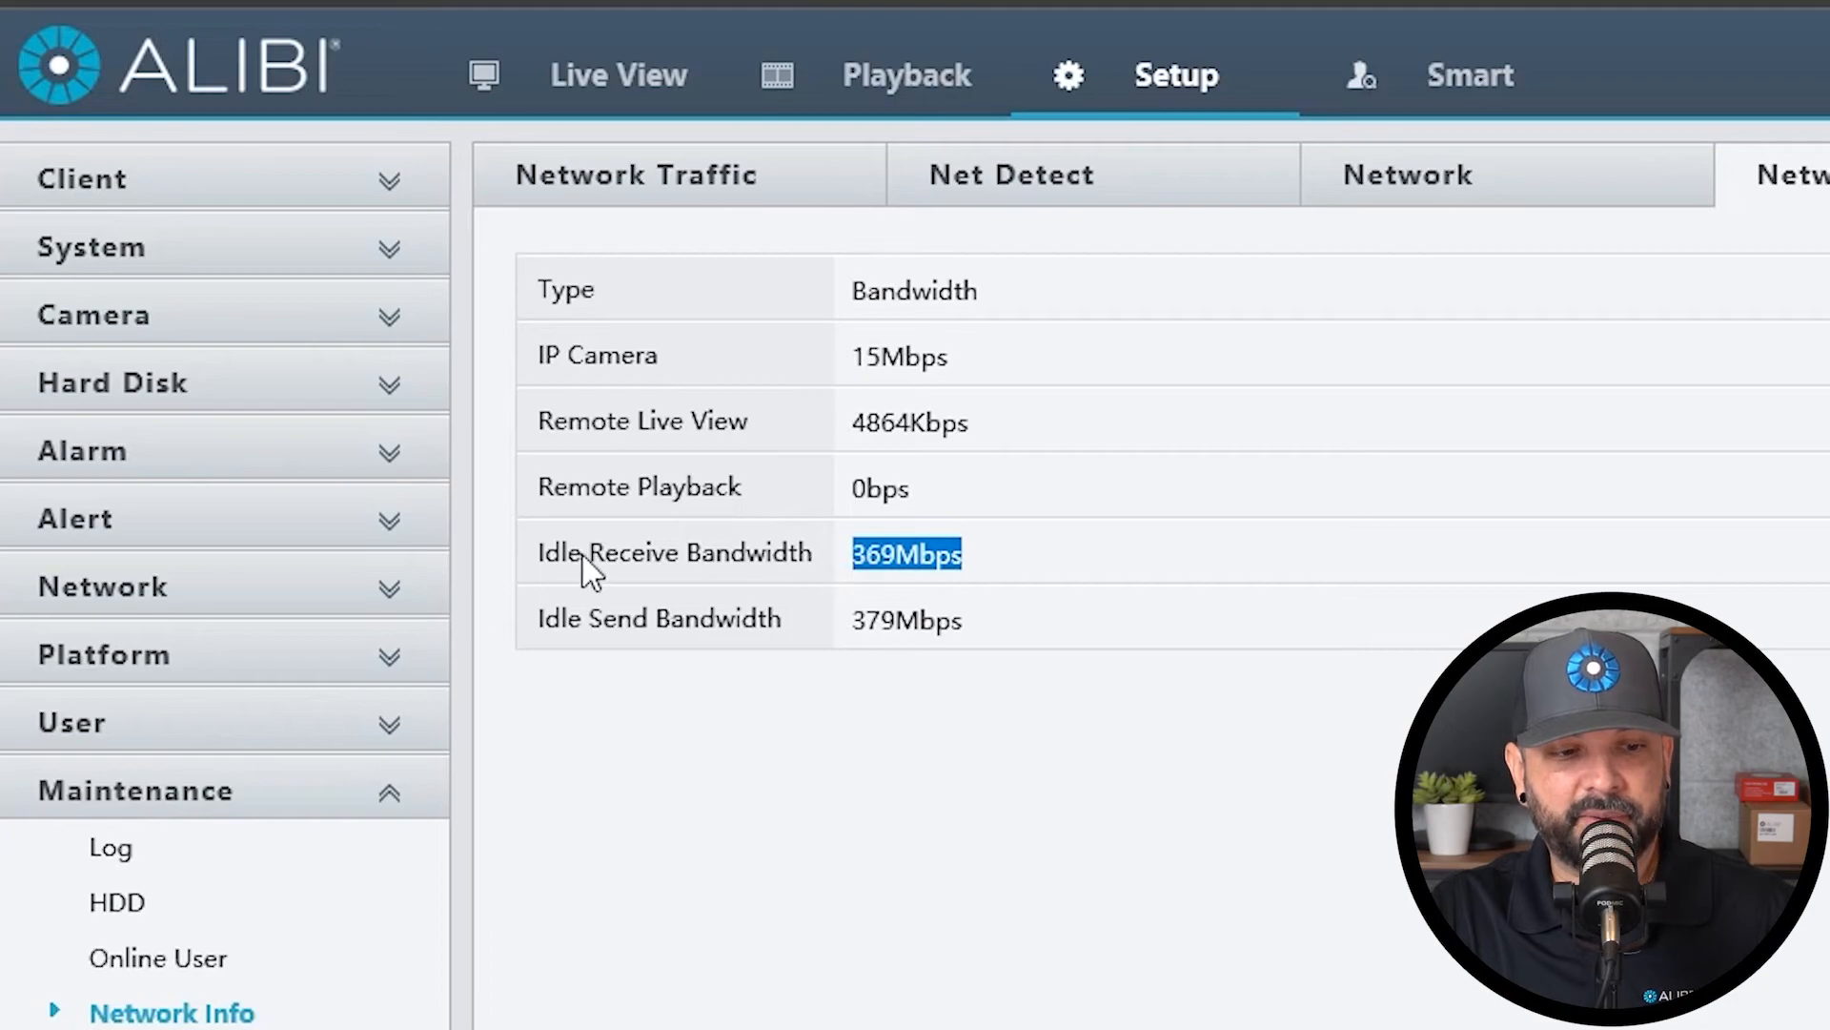
pyautogui.moveTo(1056, 589)
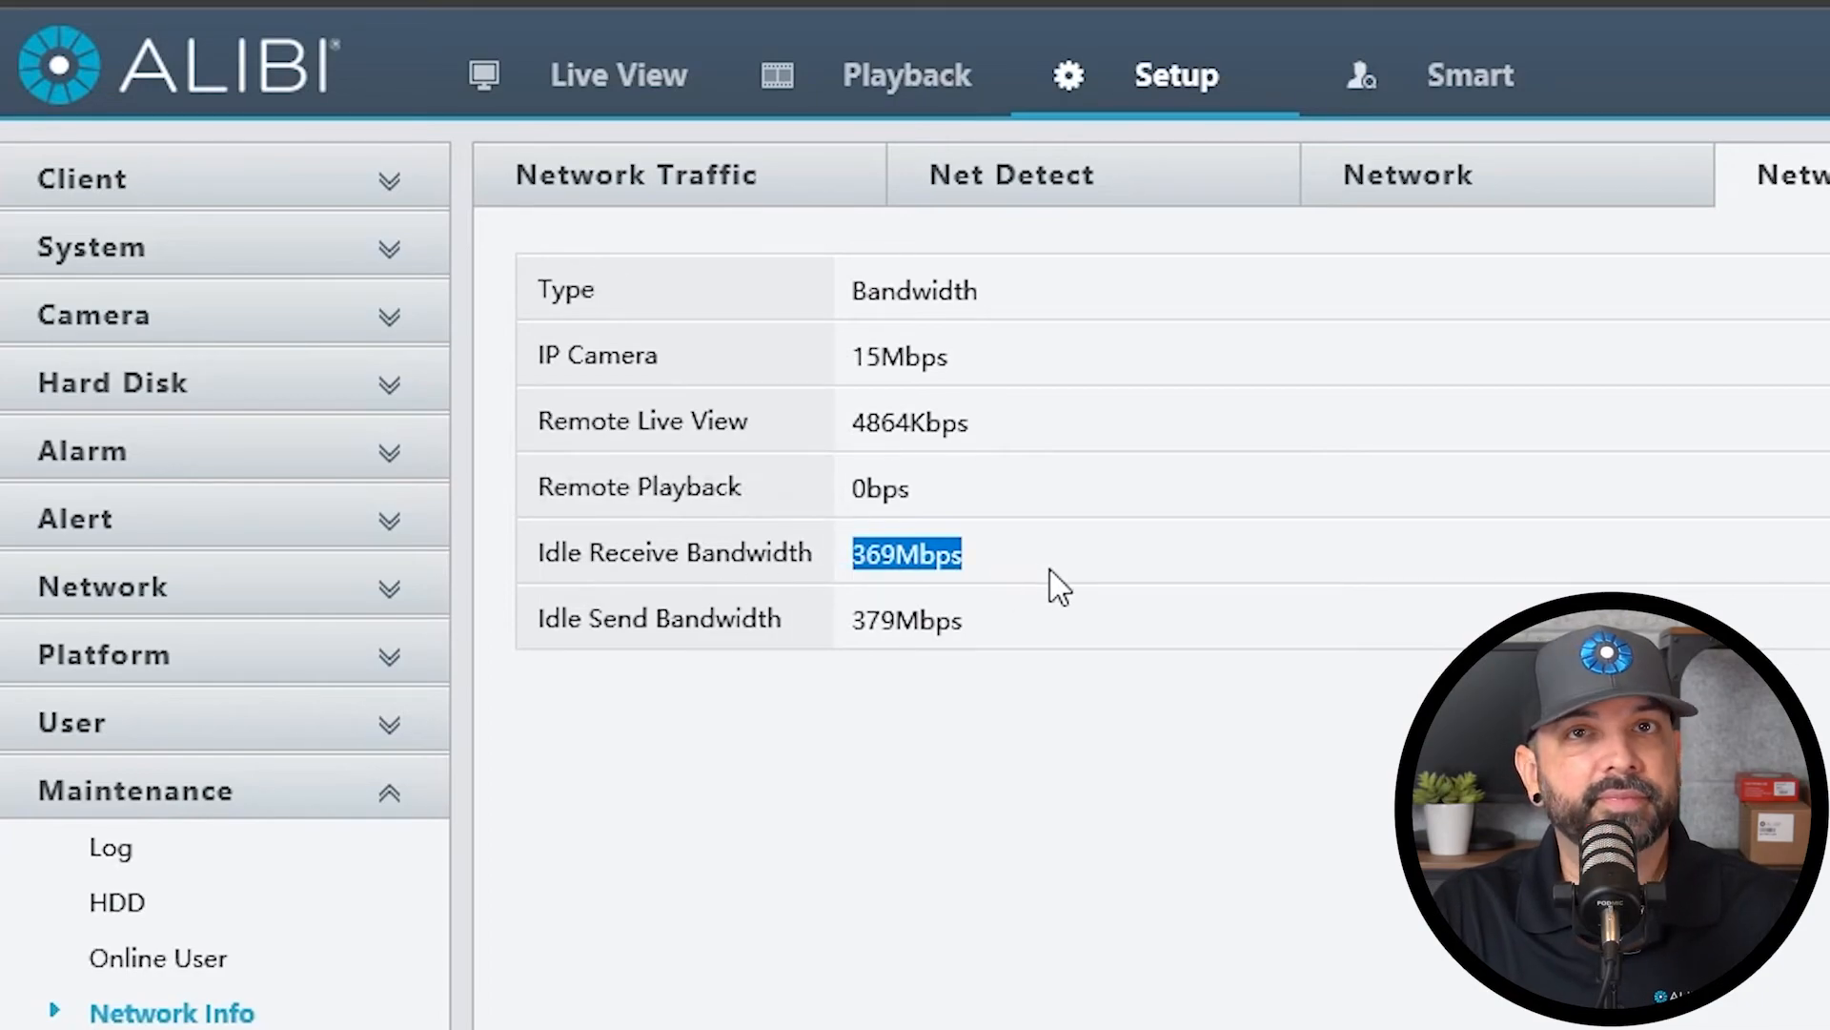